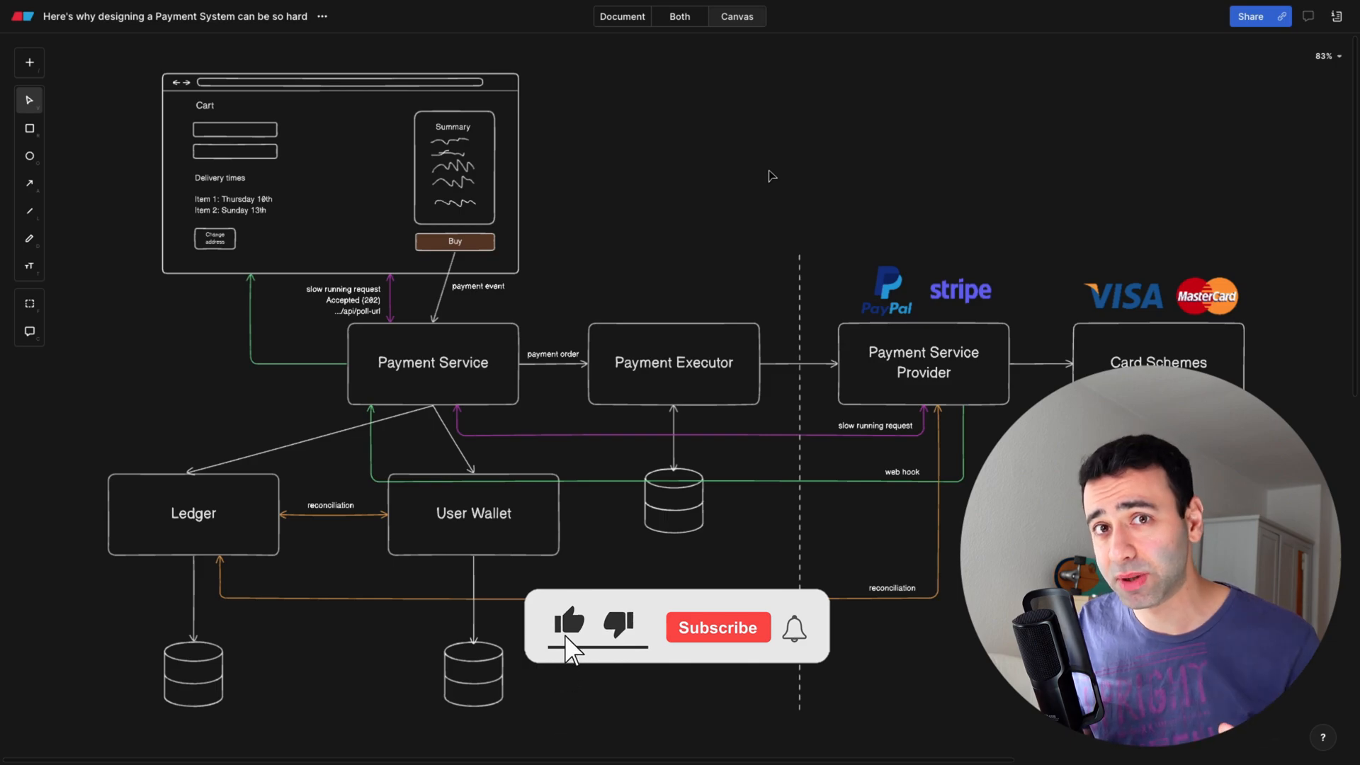
# Draw red arrows to Summary and Buy, trace Buy-to-Payment Service, and circle 'payment event'
pyautogui.click(717, 626)
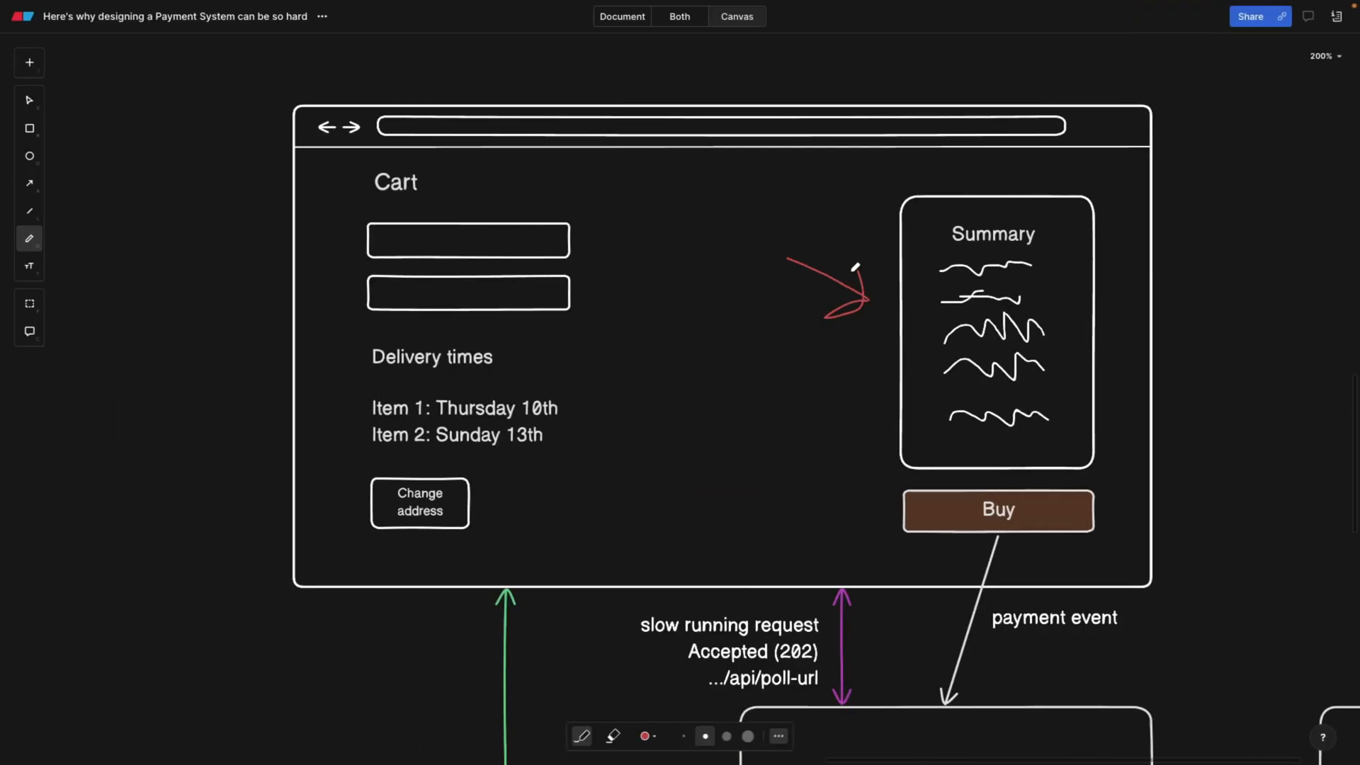
pyautogui.moveTo(738, 505)
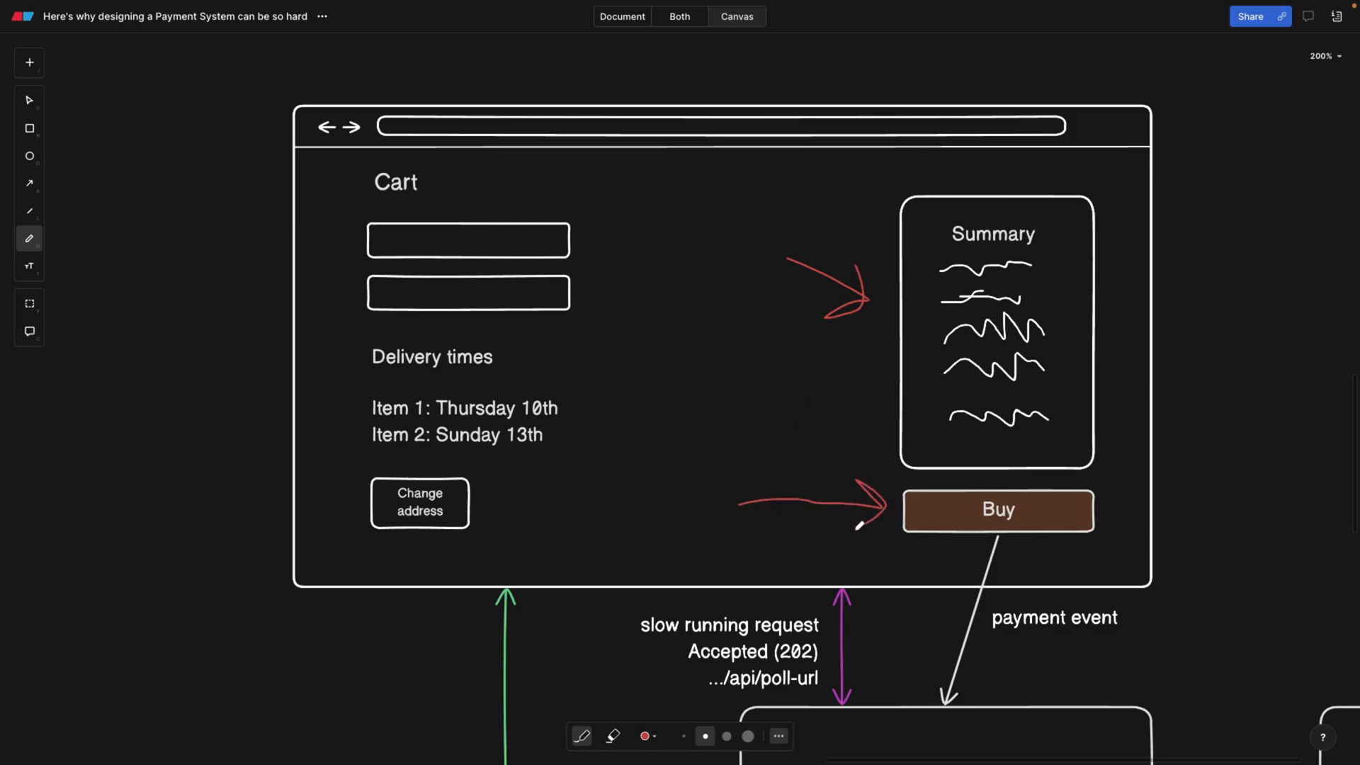
pyautogui.scroll(-3)
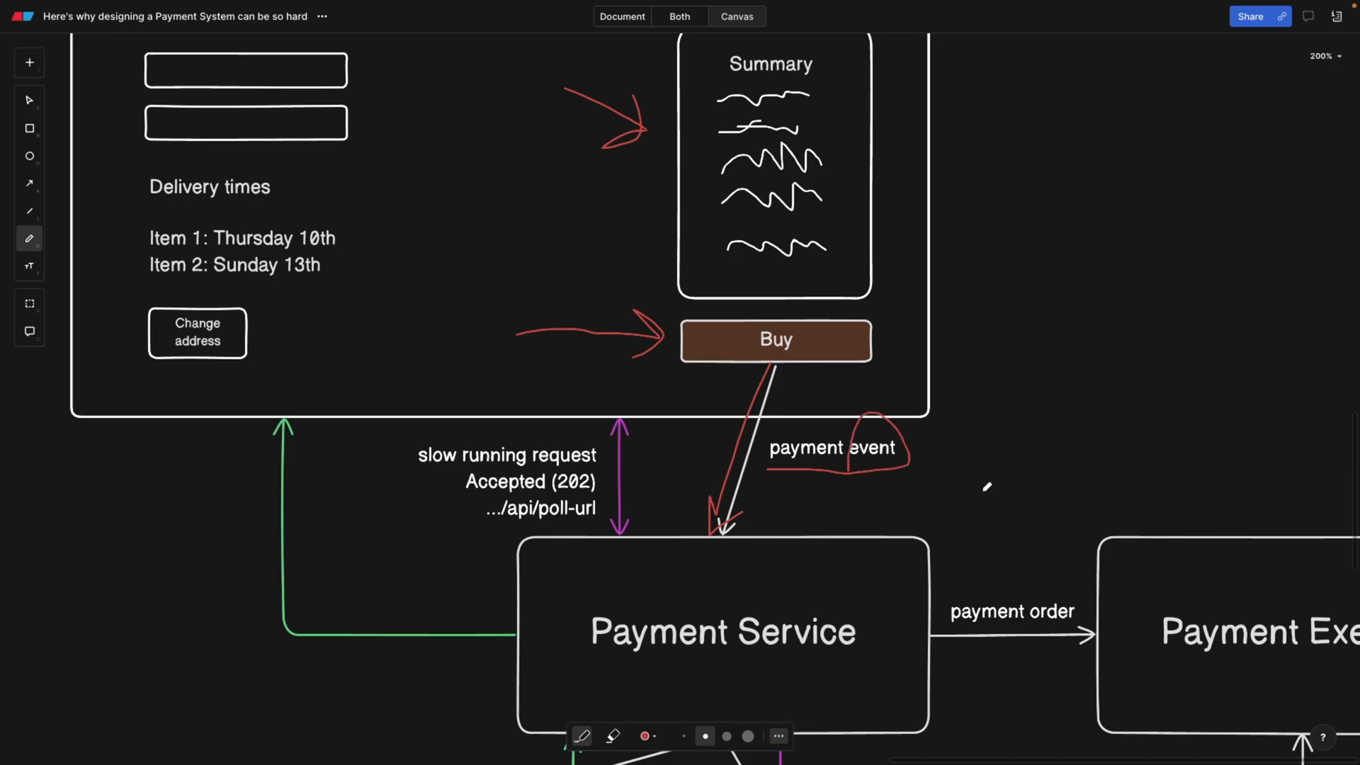
pyautogui.scroll(-3)
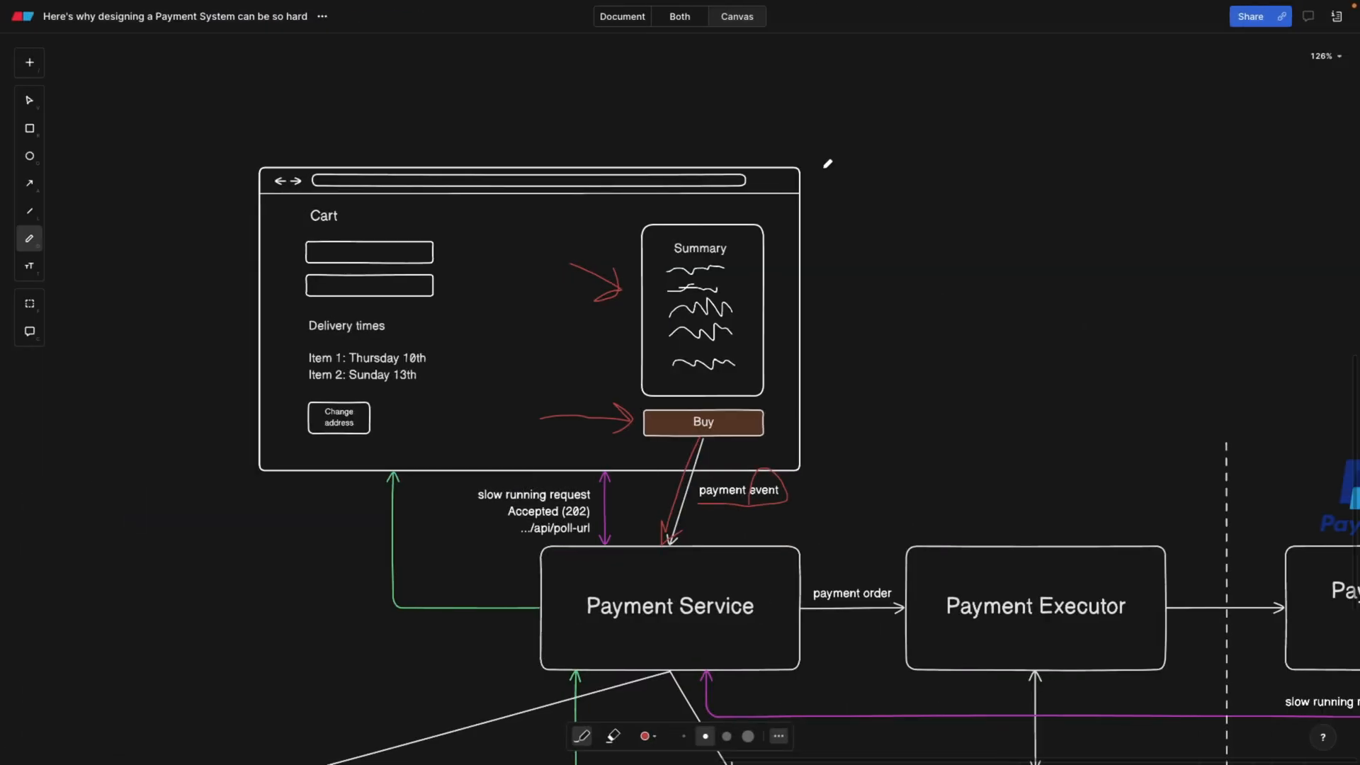
pyautogui.scroll(-3)
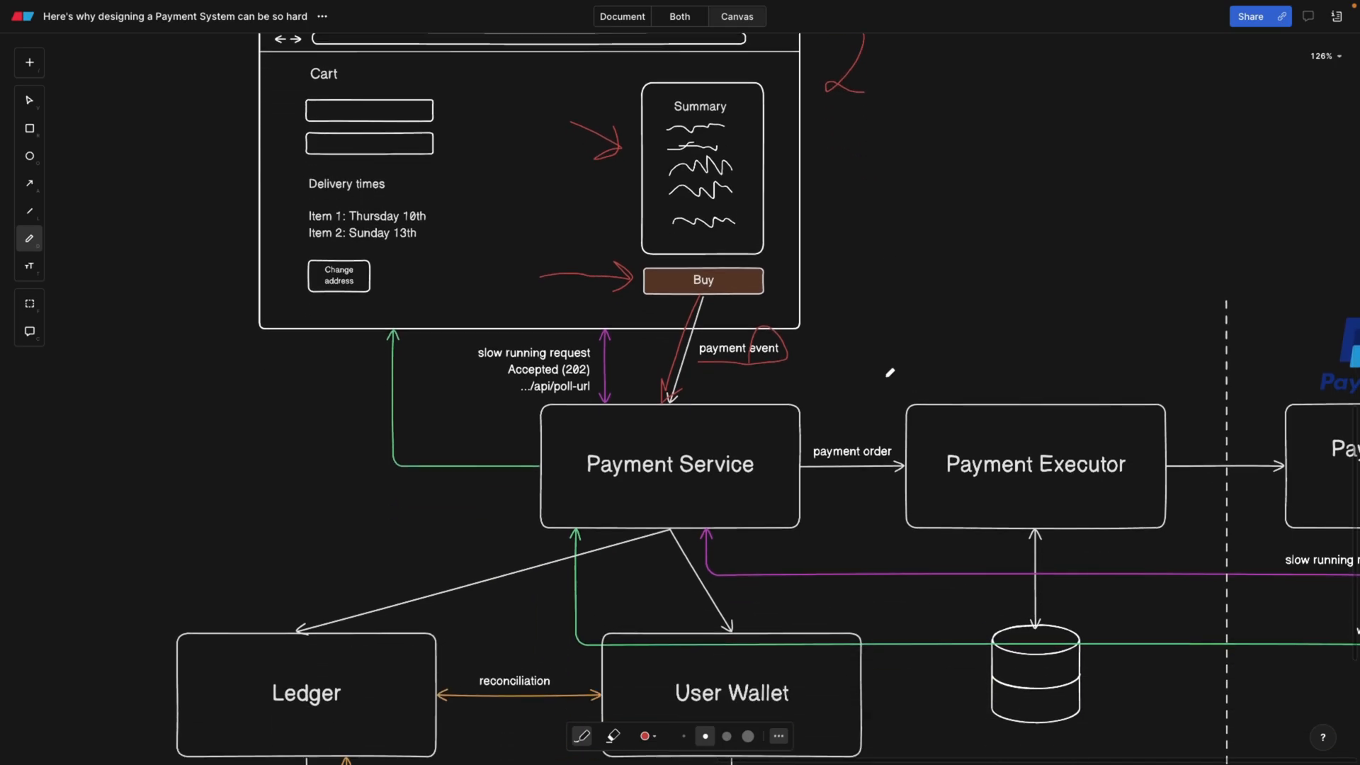
pyautogui.scroll(-3)
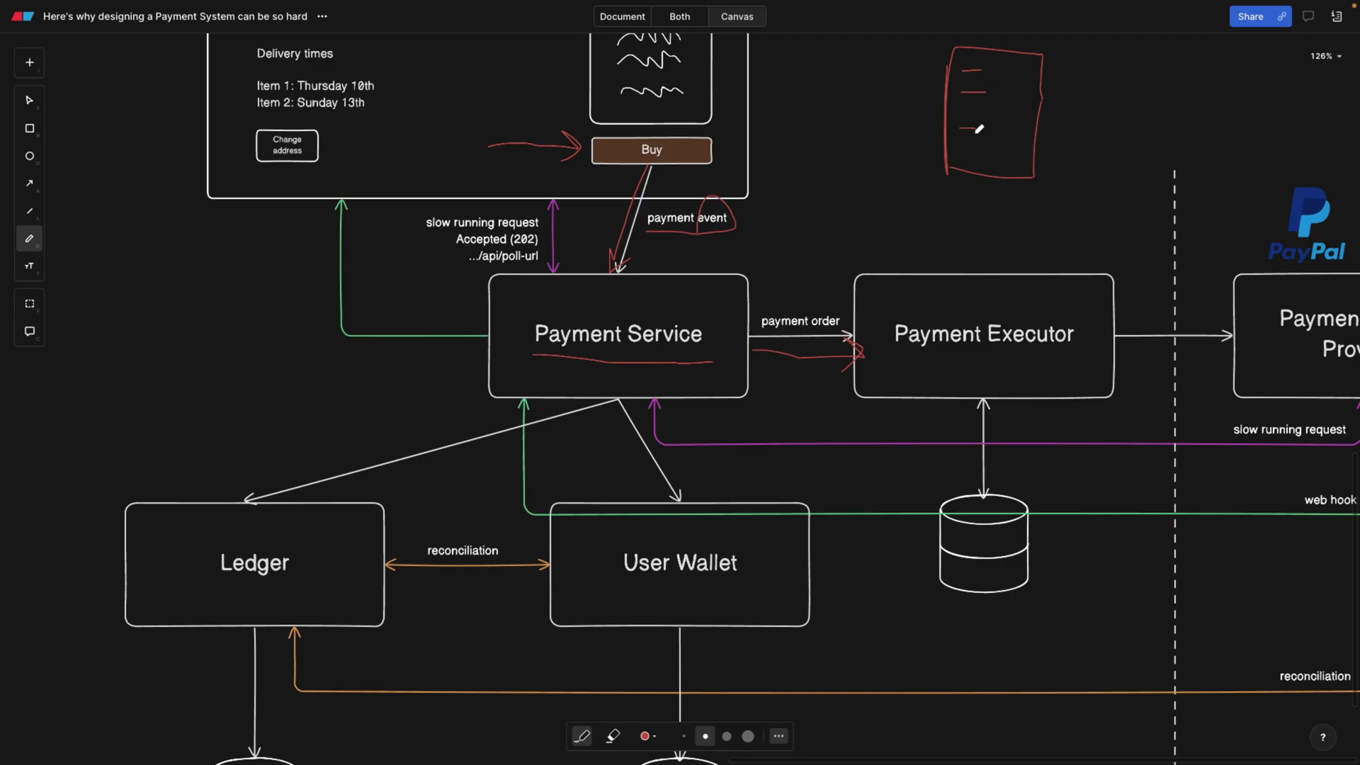
# Underline the service boxes and Stripe in red, trace flow arrows to Card Schemes, sketch a document above
pyautogui.scroll(-3)
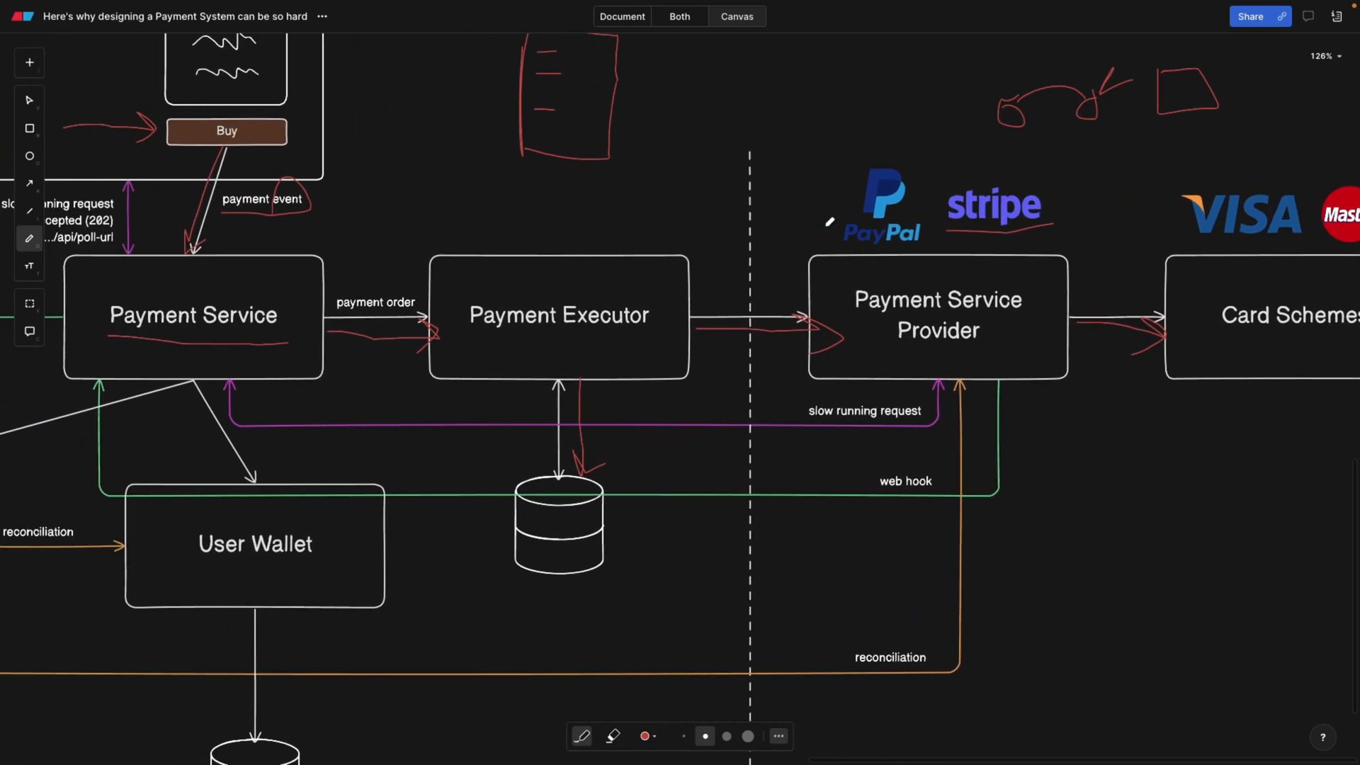
pyautogui.scroll(-3)
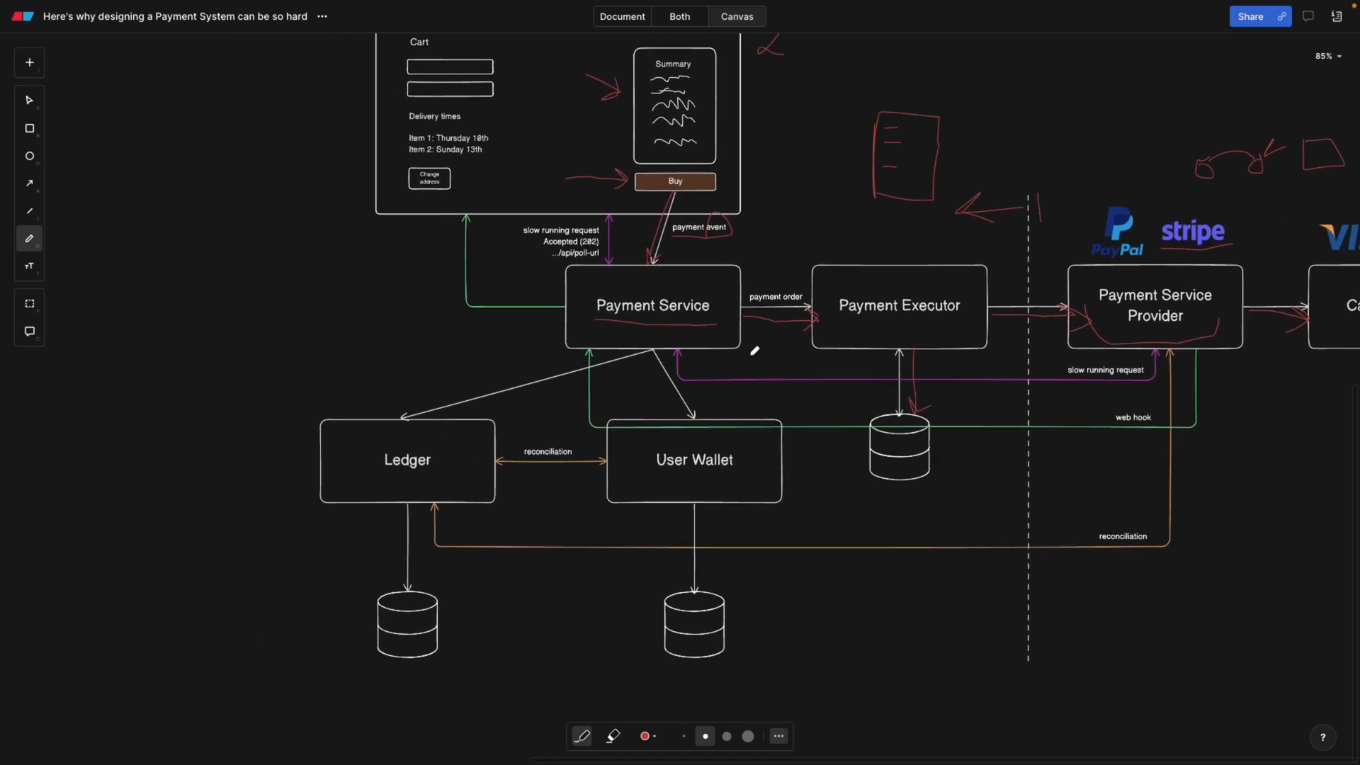
pyautogui.moveTo(897, 350)
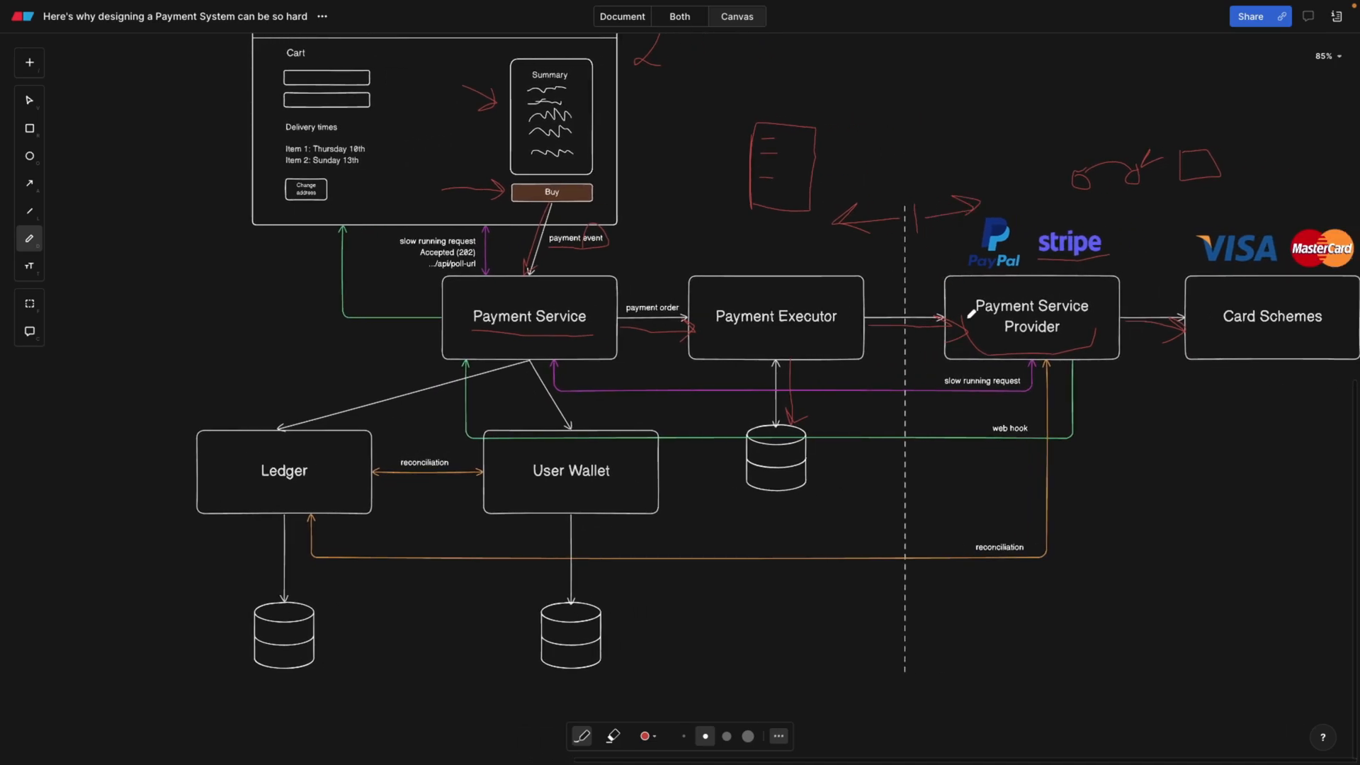
pyautogui.scroll(-3)
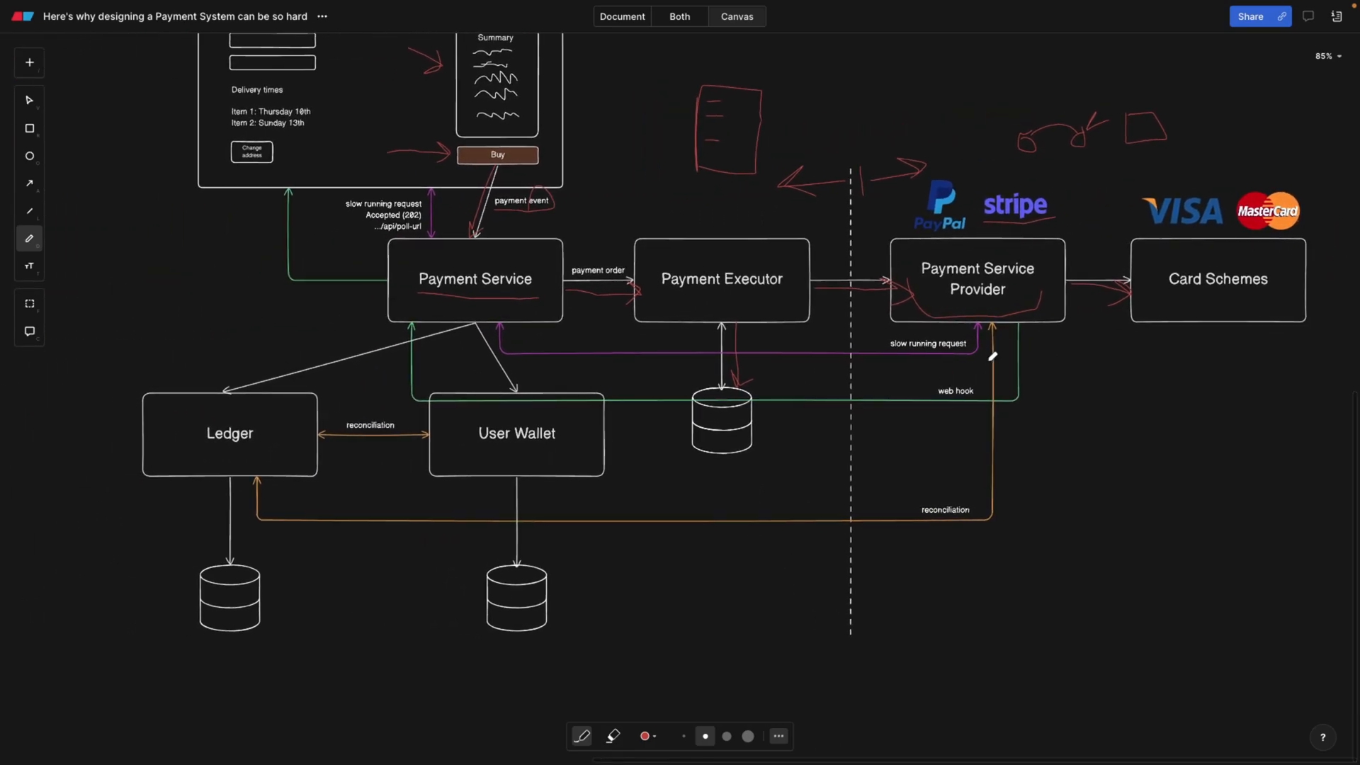
# Zoom in and underline 'Accepted (202)' and '/api/poll-url' in red
pyautogui.scroll(3)
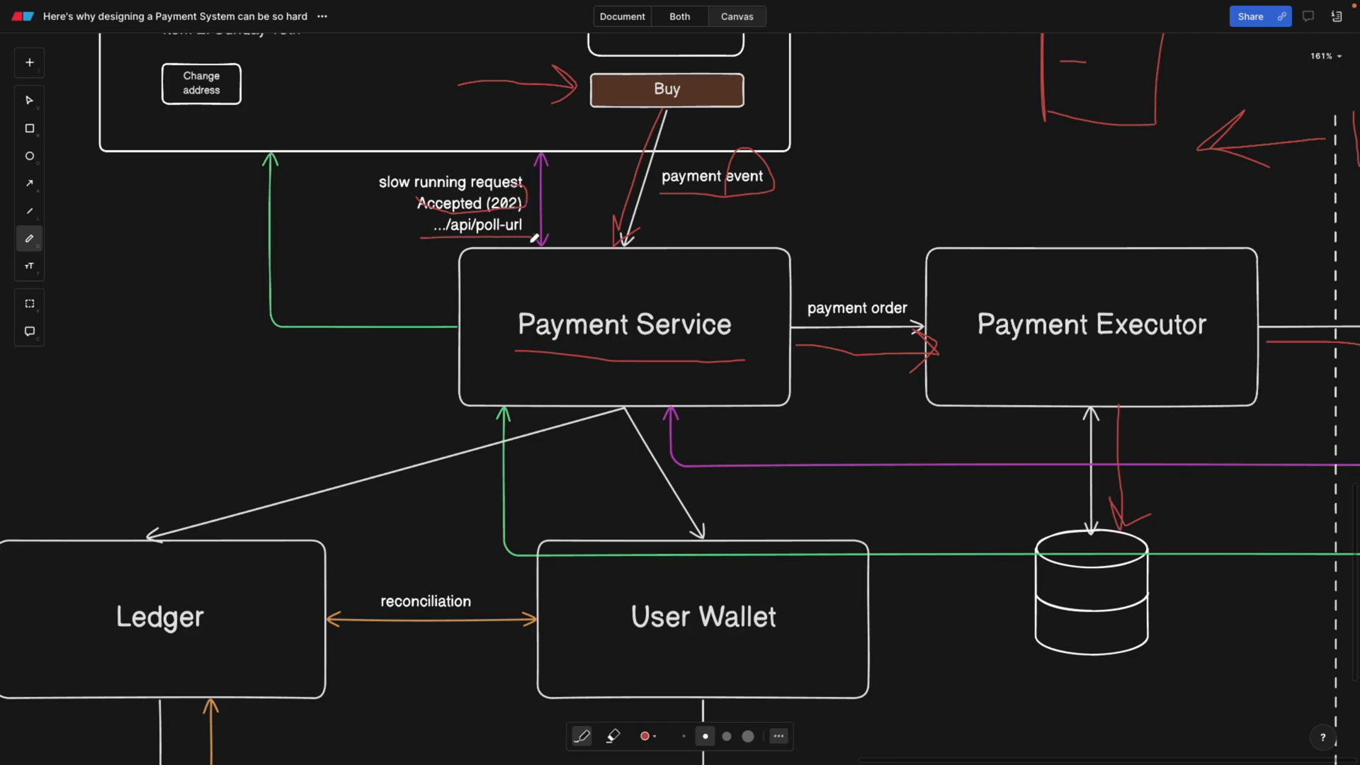
pyautogui.scroll(-3)
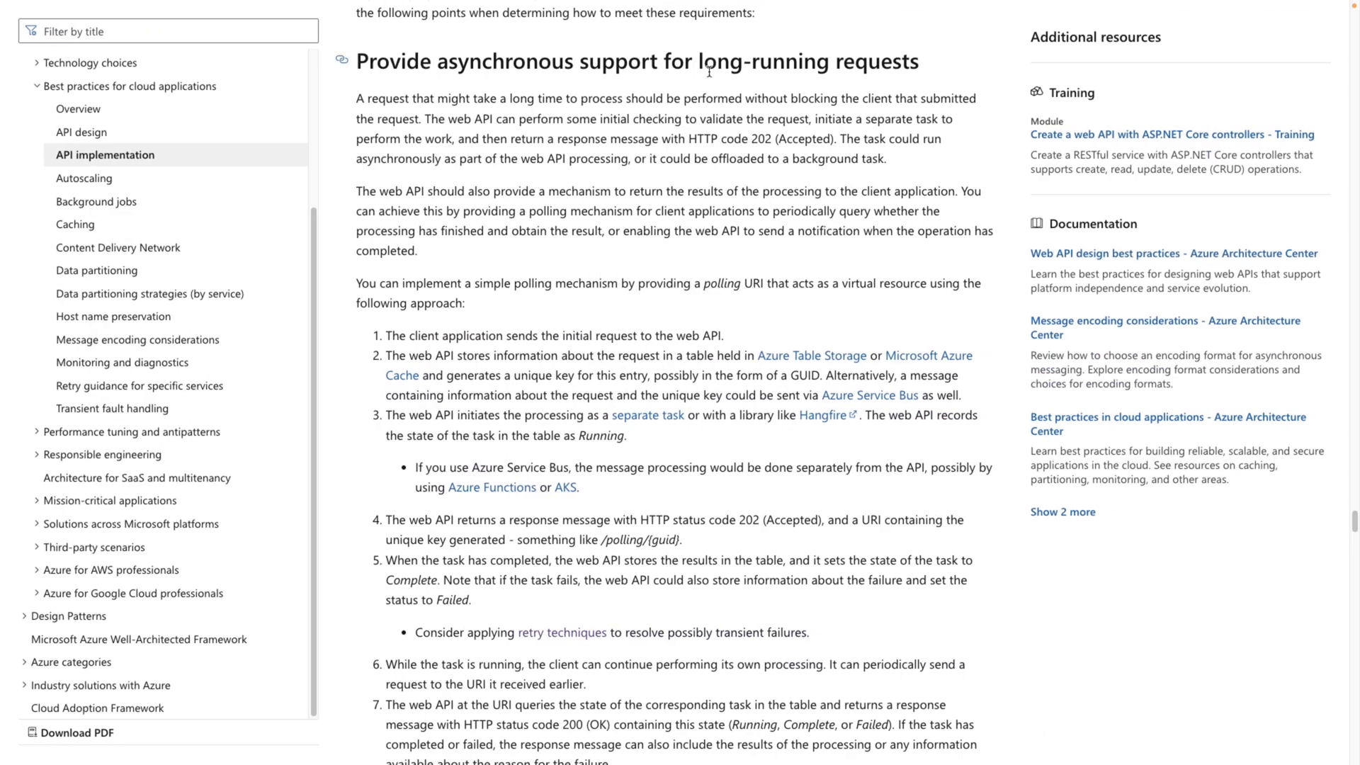
# Scroll the Azure page to the polling steps and highlight the '/polling/{guid}' example
pyautogui.doubleClick(780, 61)
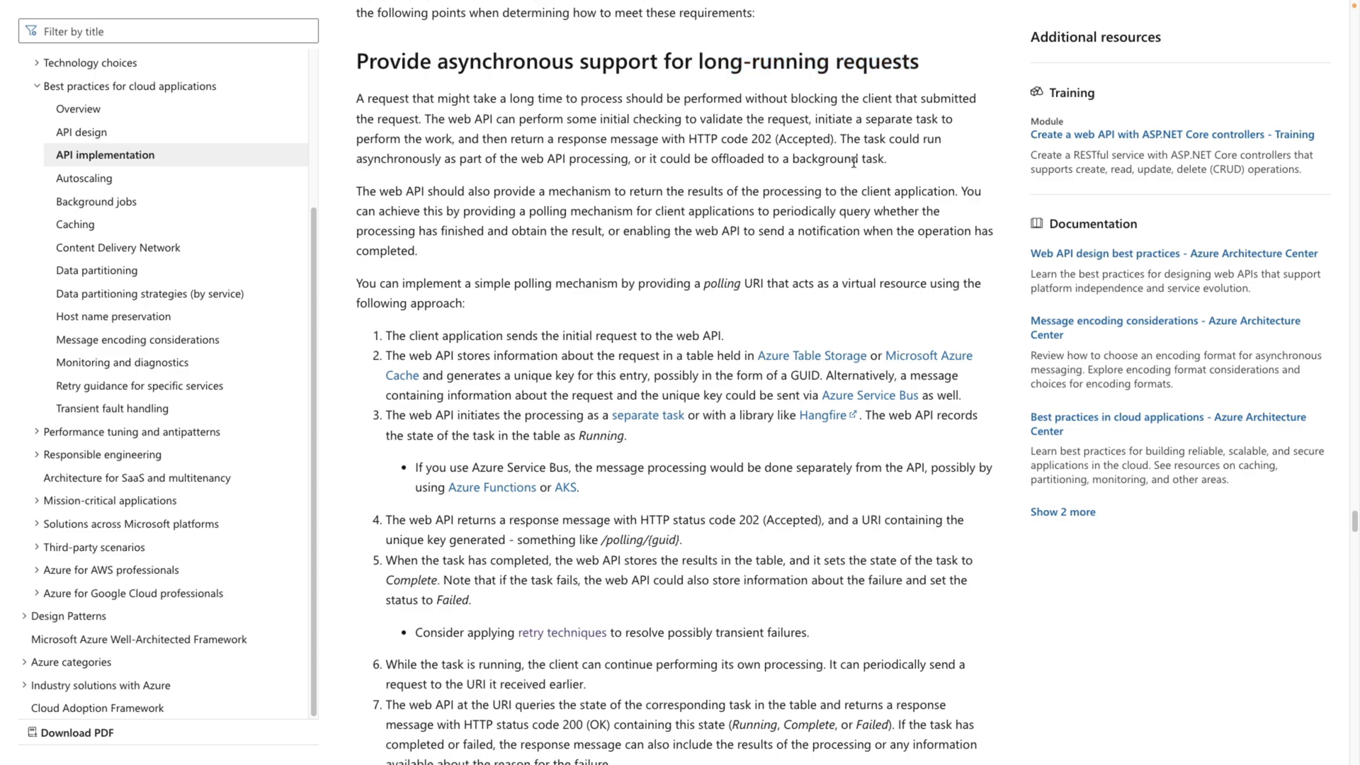
pyautogui.scroll(-3)
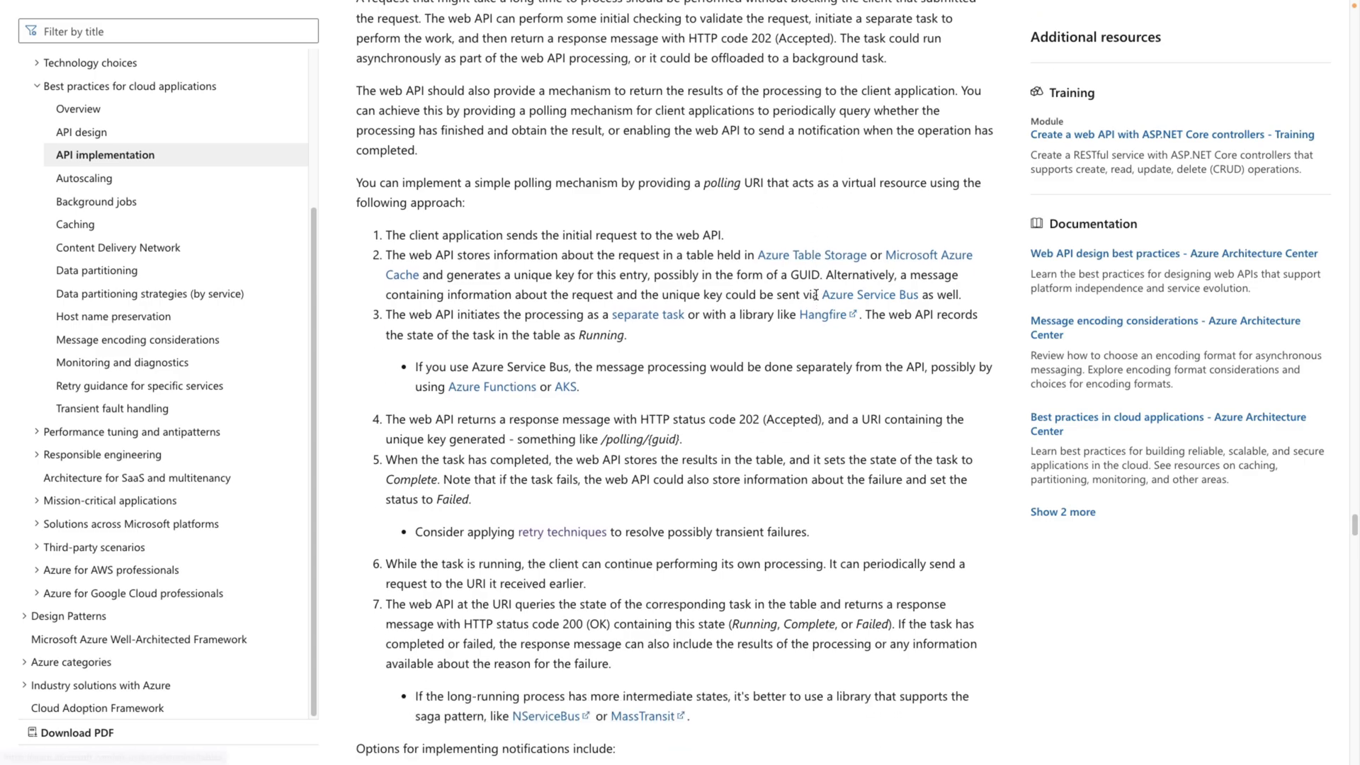
pyautogui.scroll(-3)
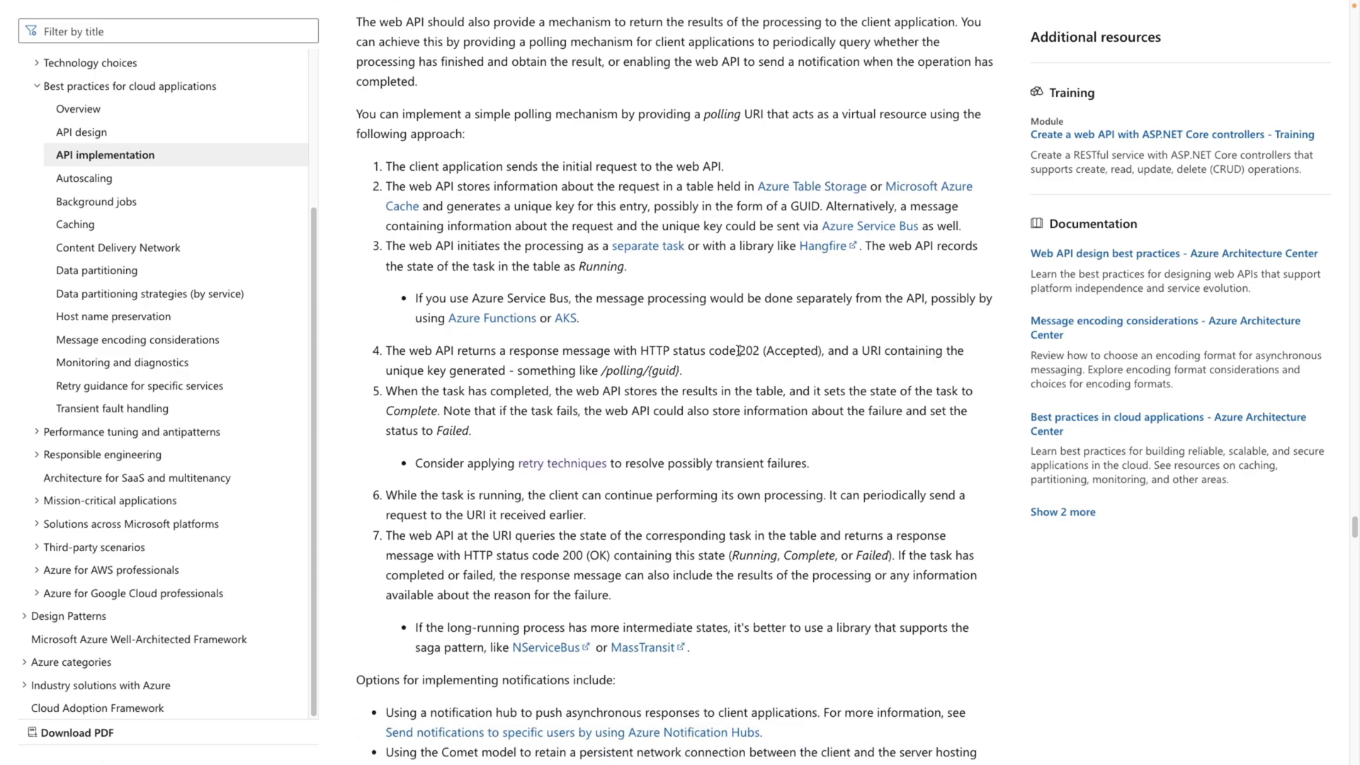
pyautogui.moveTo(681, 375)
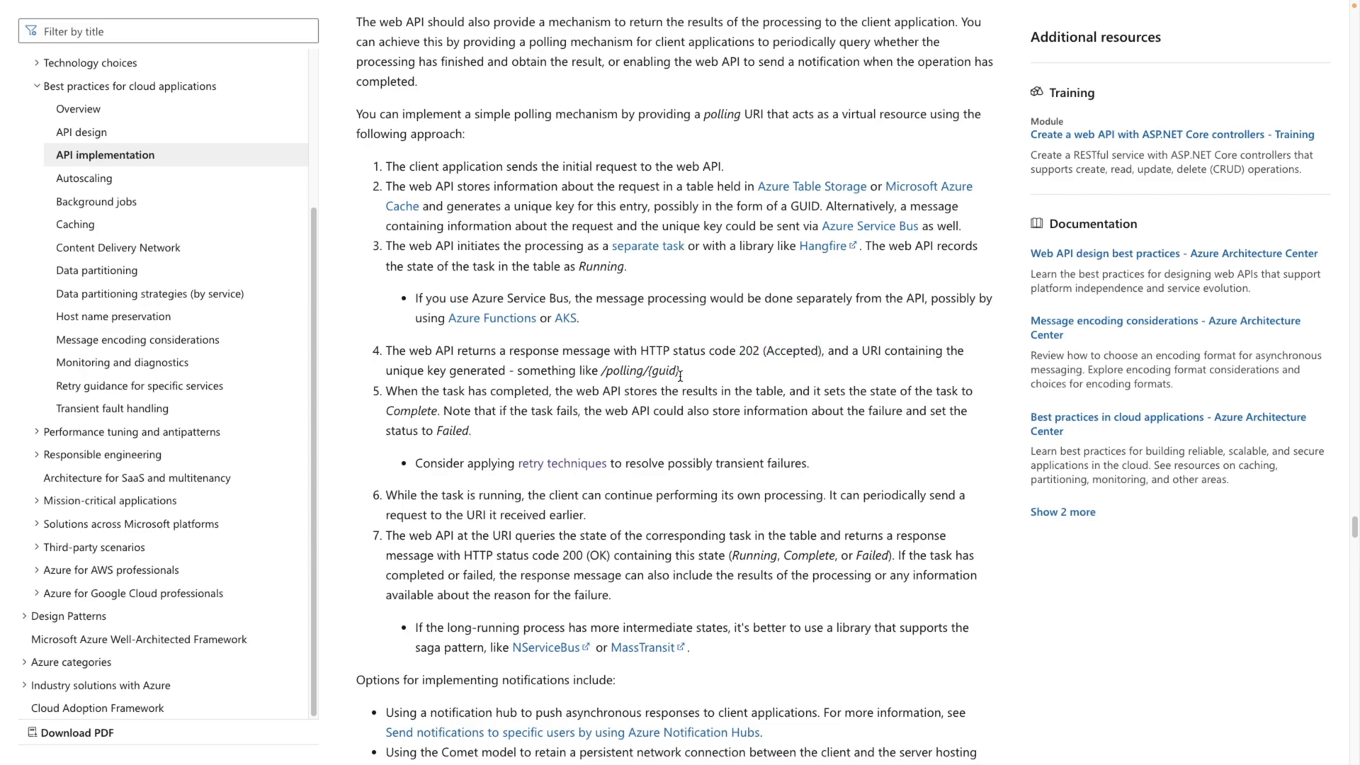
pyautogui.doubleClick(638, 371)
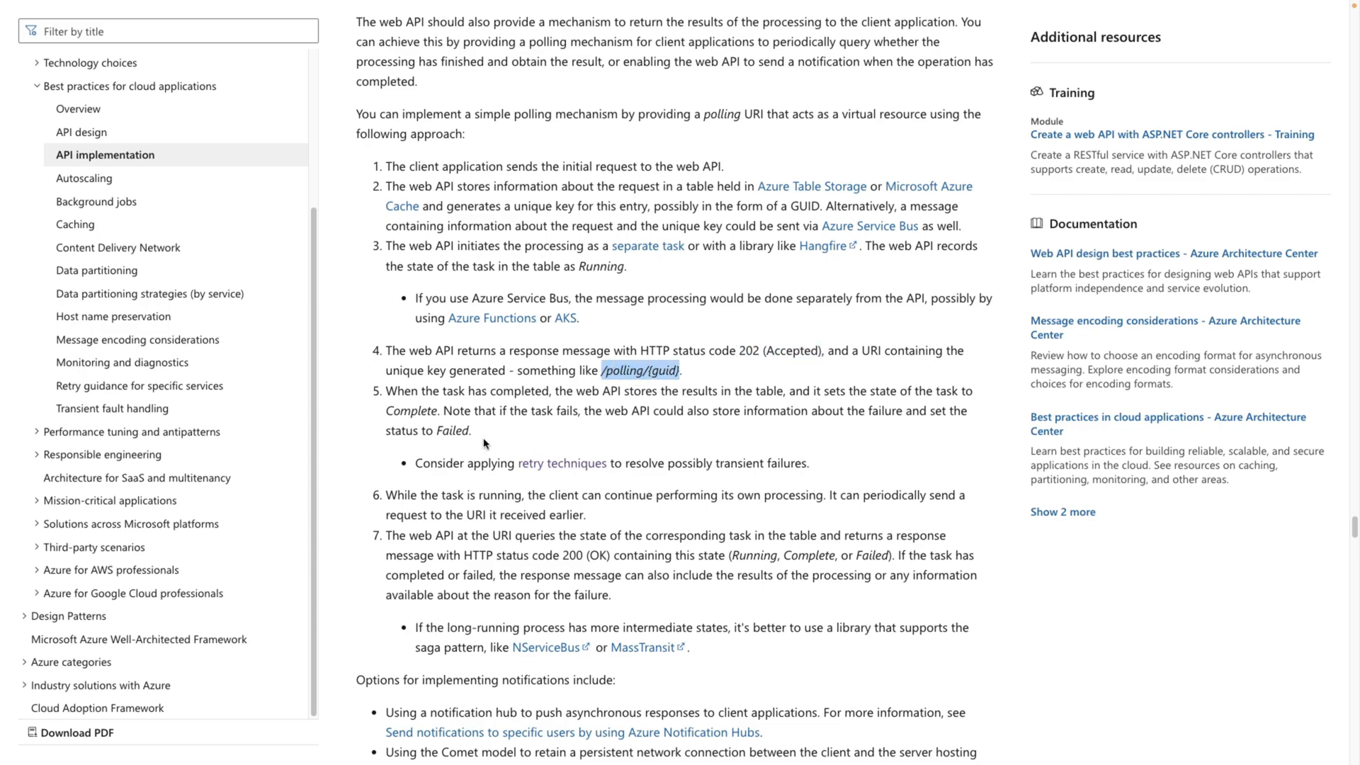
pyautogui.doubleClick(452, 429)
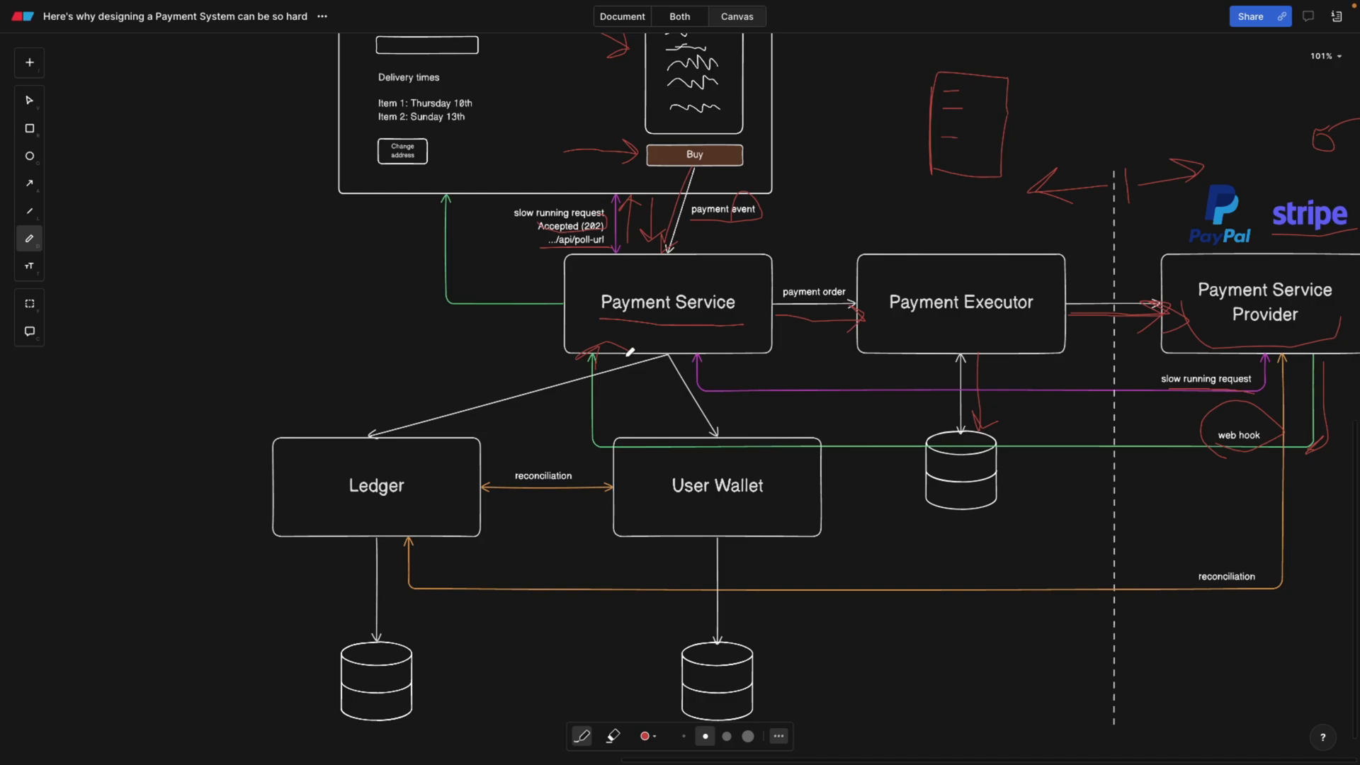
# Trace the green return arrow to the cart in red, circle web hook and 'Processing delays'
pyautogui.scroll(-3)
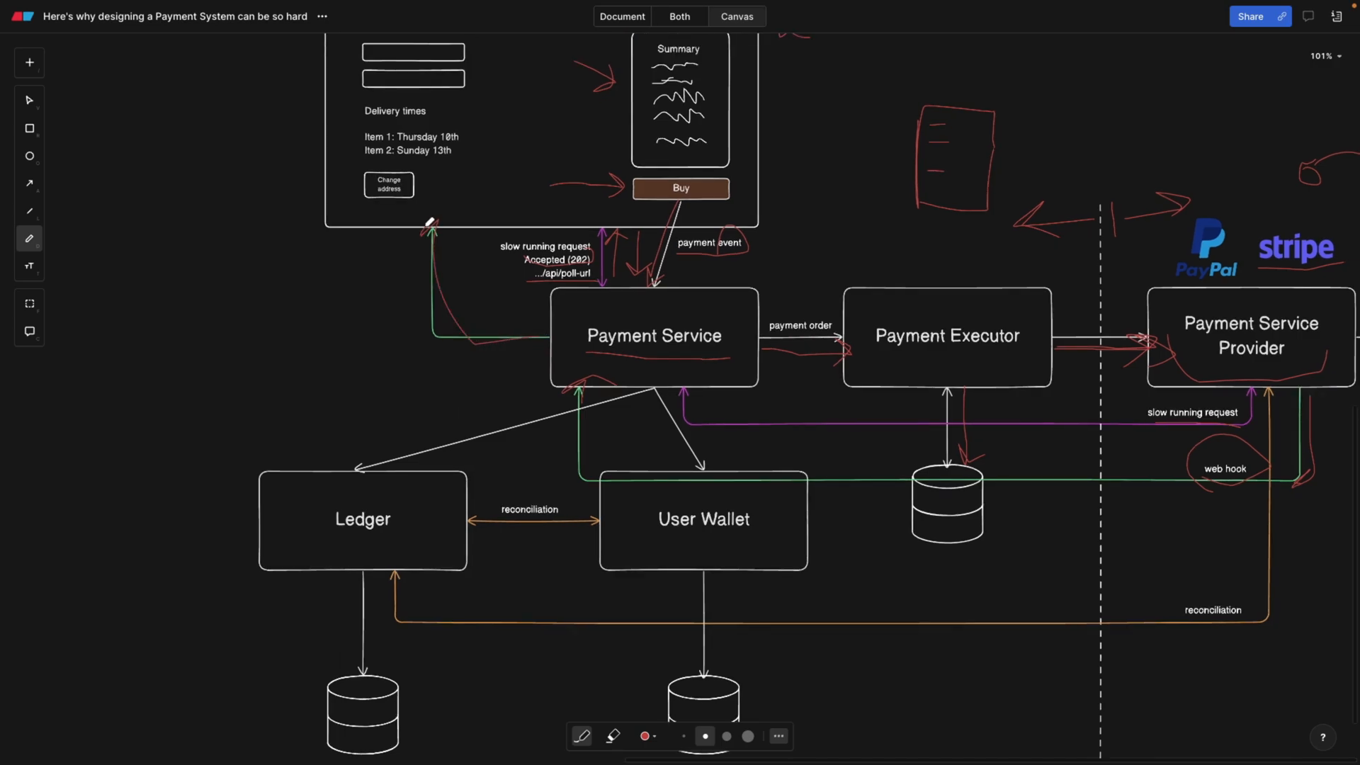
pyautogui.scroll(-3)
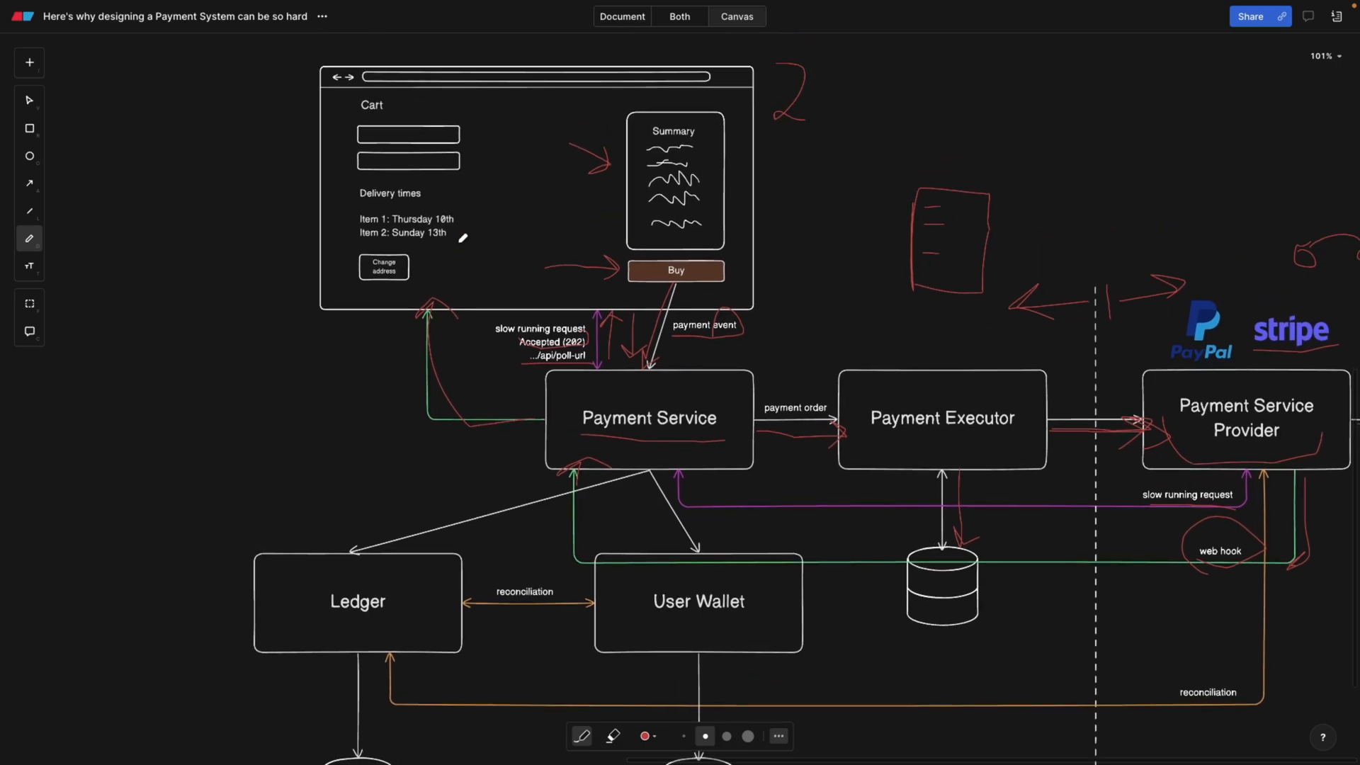
pyautogui.scroll(-3)
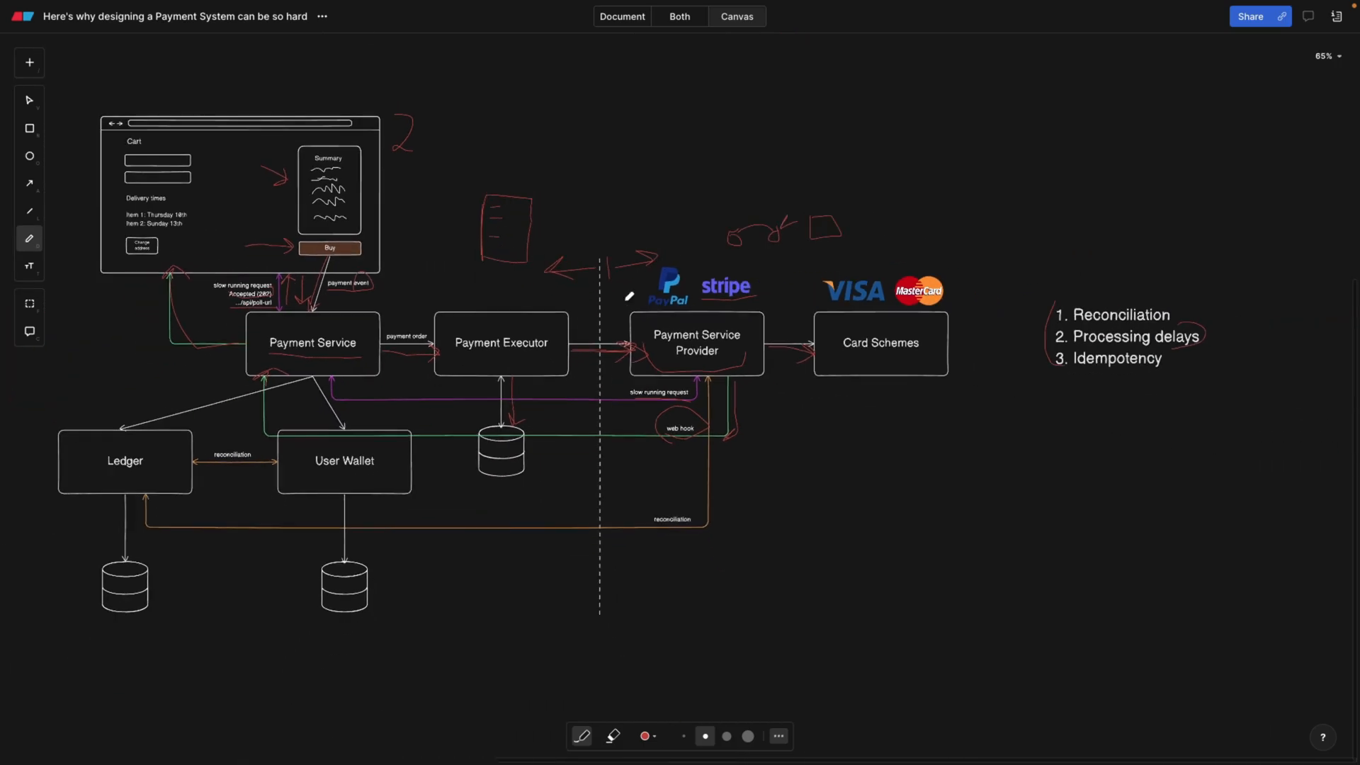
pyautogui.moveTo(663, 441)
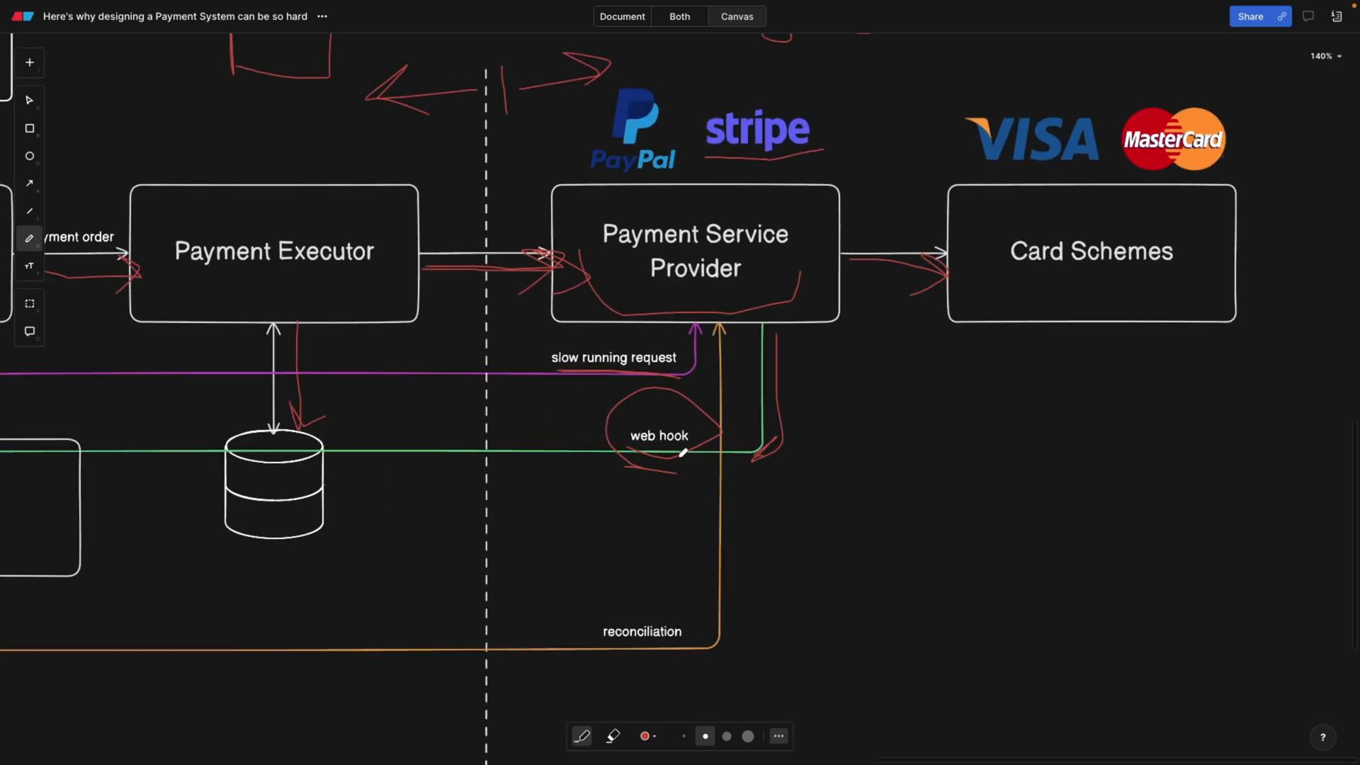
pyautogui.scroll(-3)
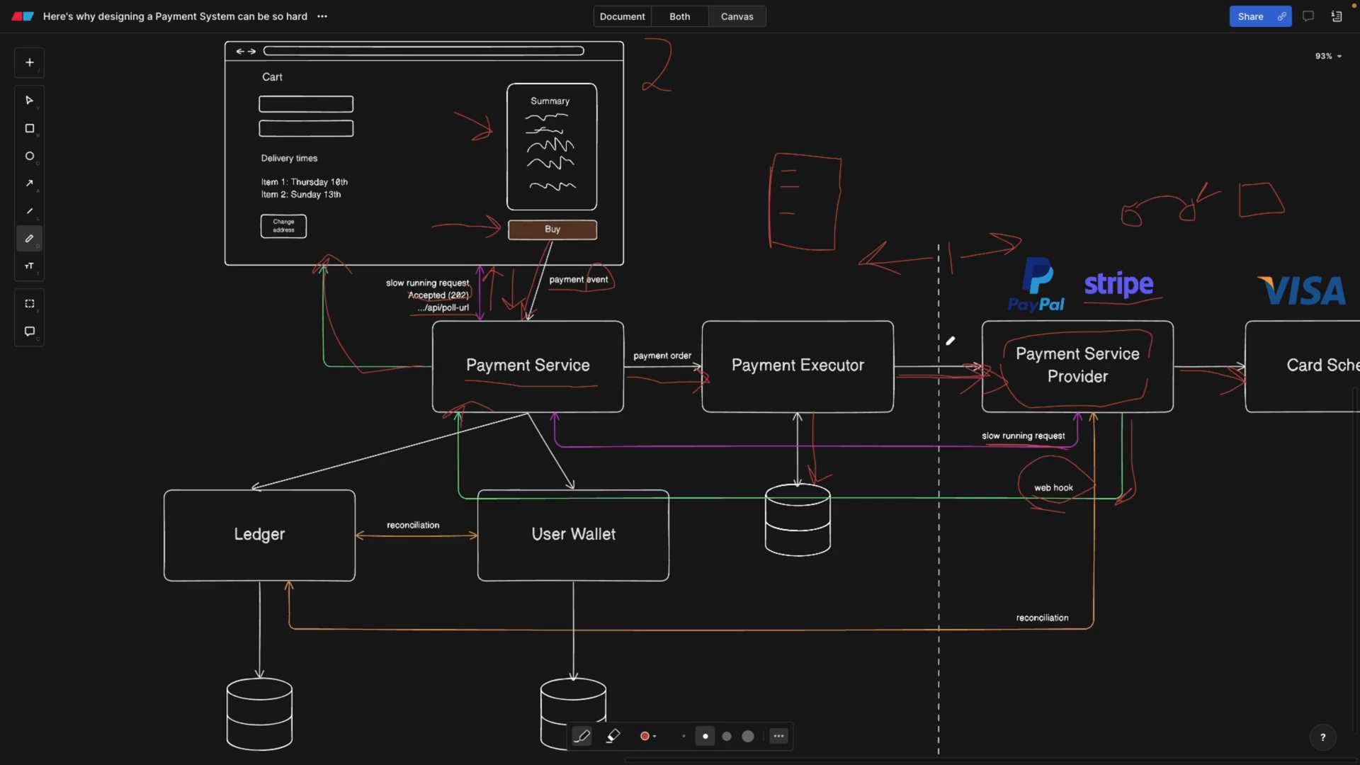
pyautogui.moveTo(1119, 214)
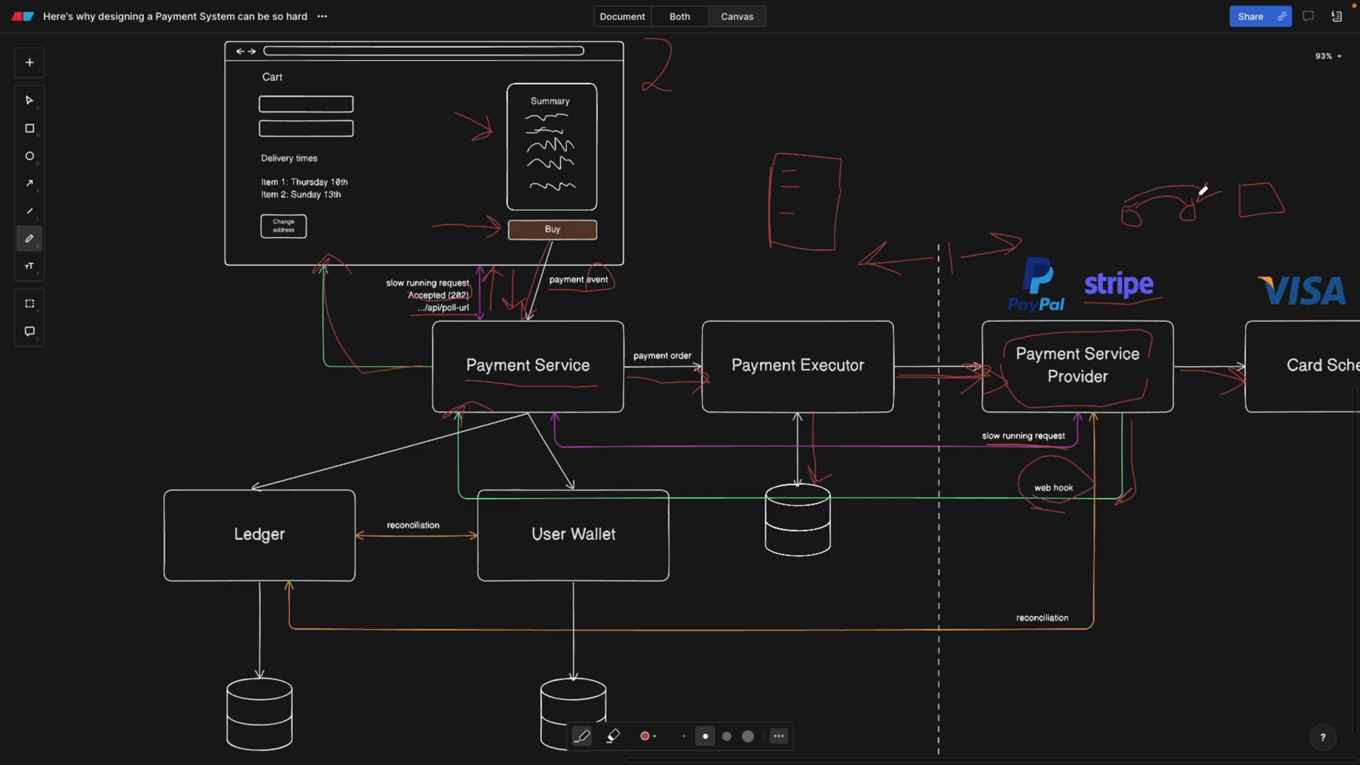
# Close the red curved-arrow sketch beside the top-right box into a loop
pyautogui.scroll(3)
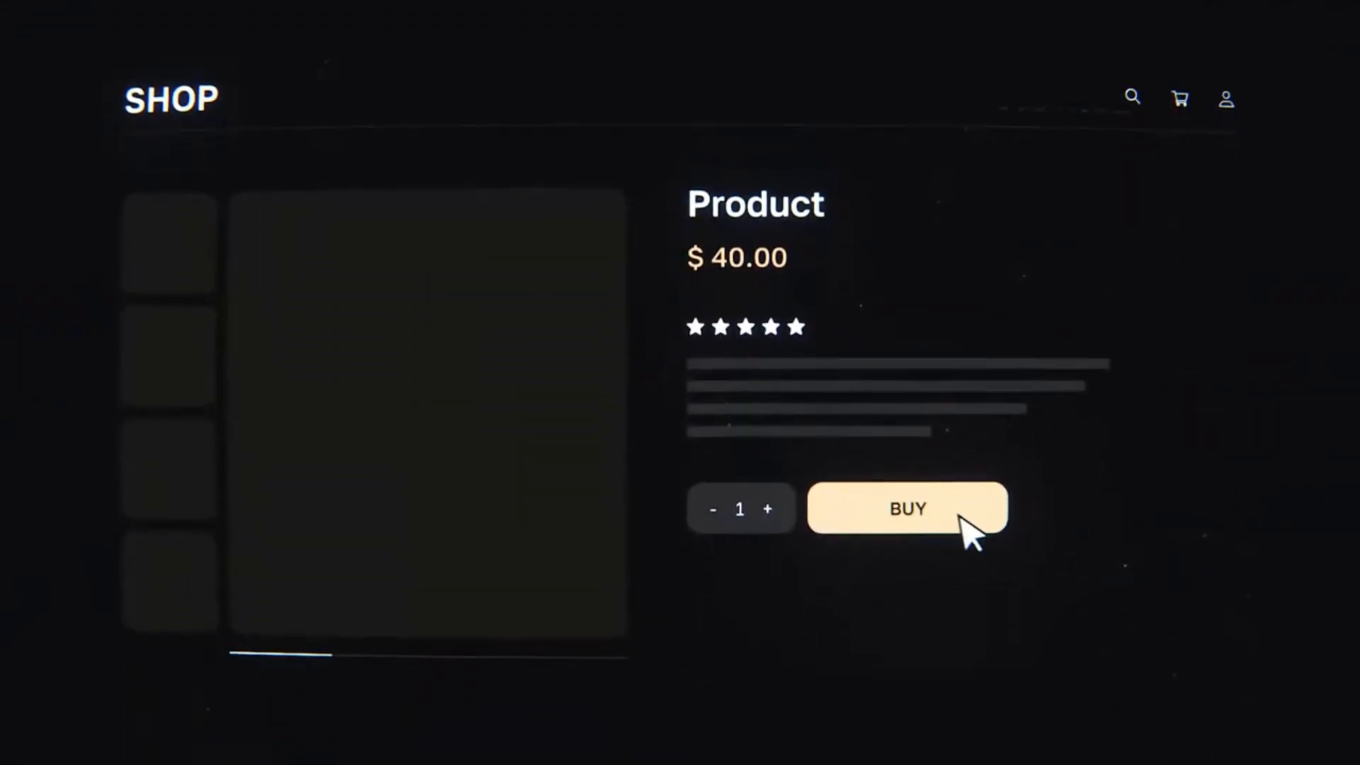
# Open the Crypto Processing page via Services > Business use
pyautogui.click(907, 508)
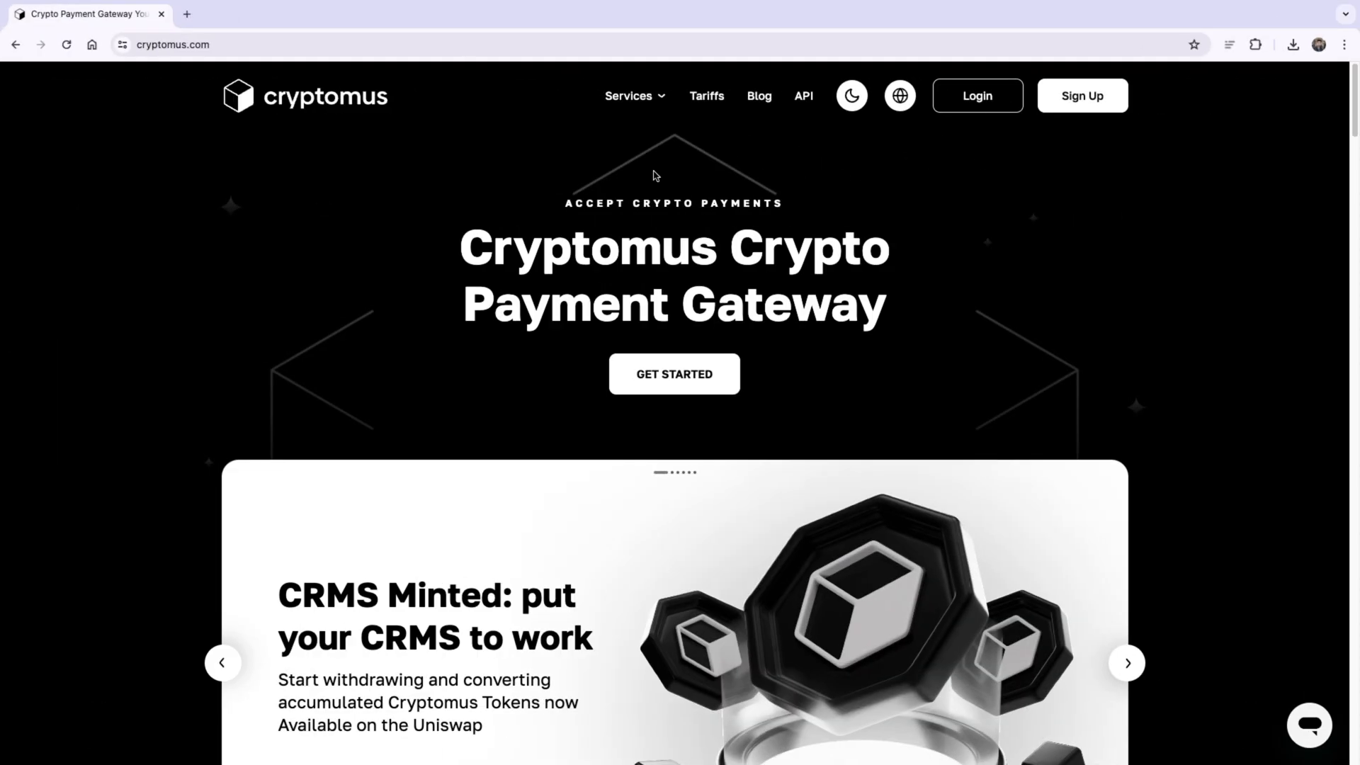
pyautogui.click(628, 96)
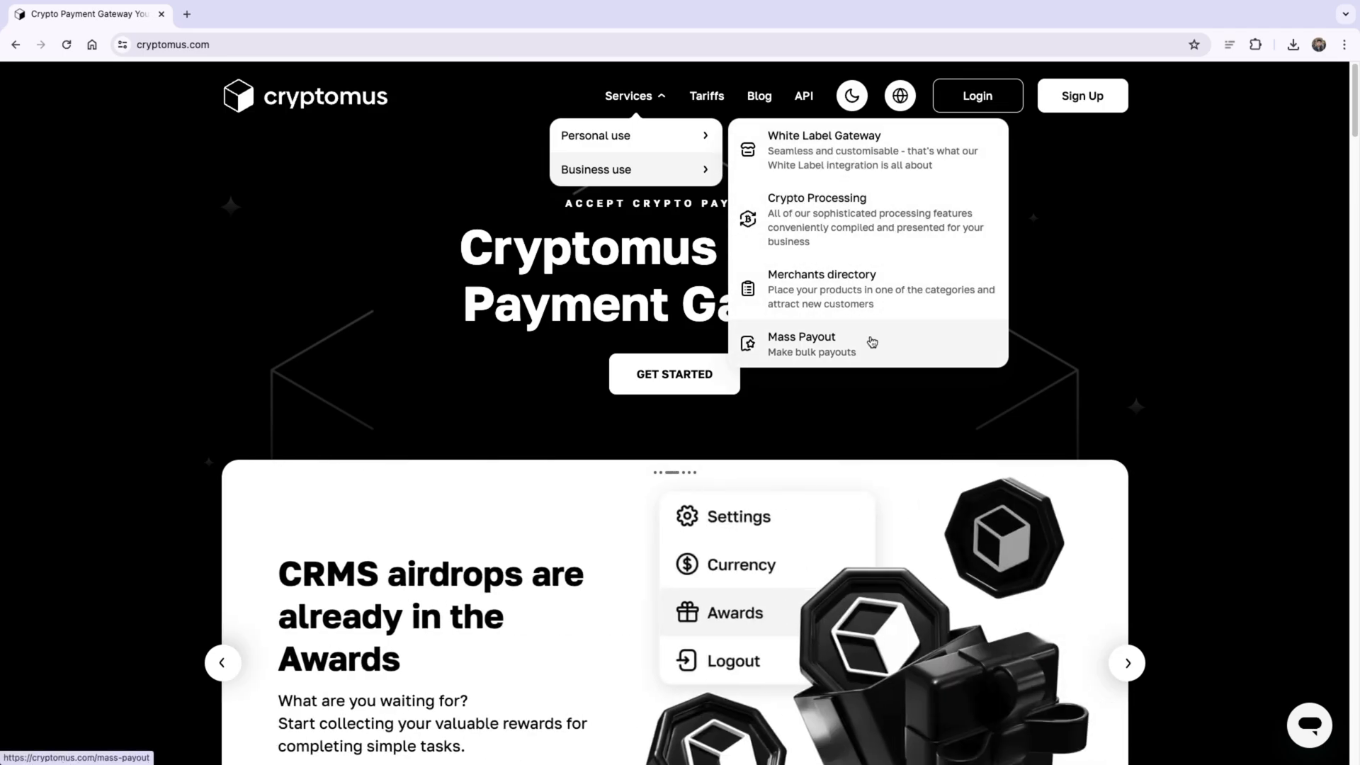
pyautogui.moveTo(841, 219)
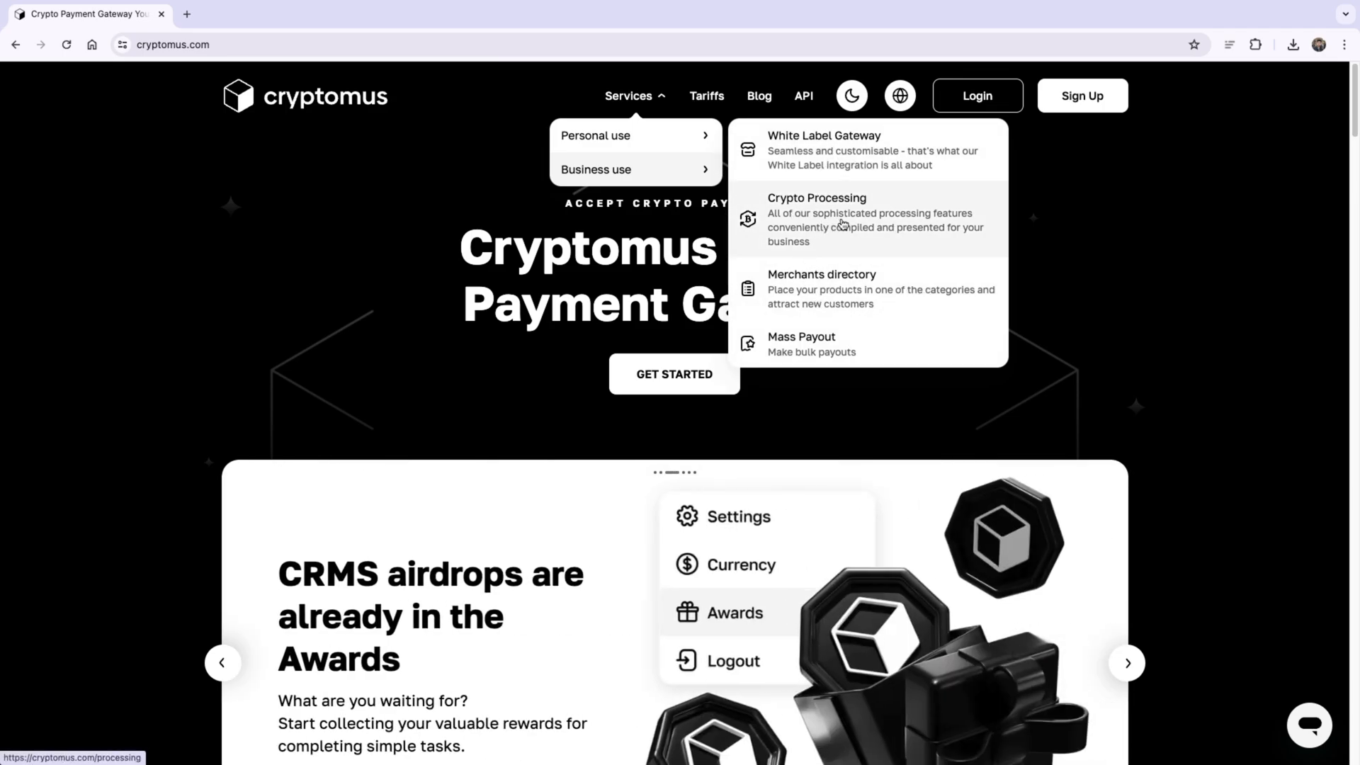
pyautogui.click(815, 198)
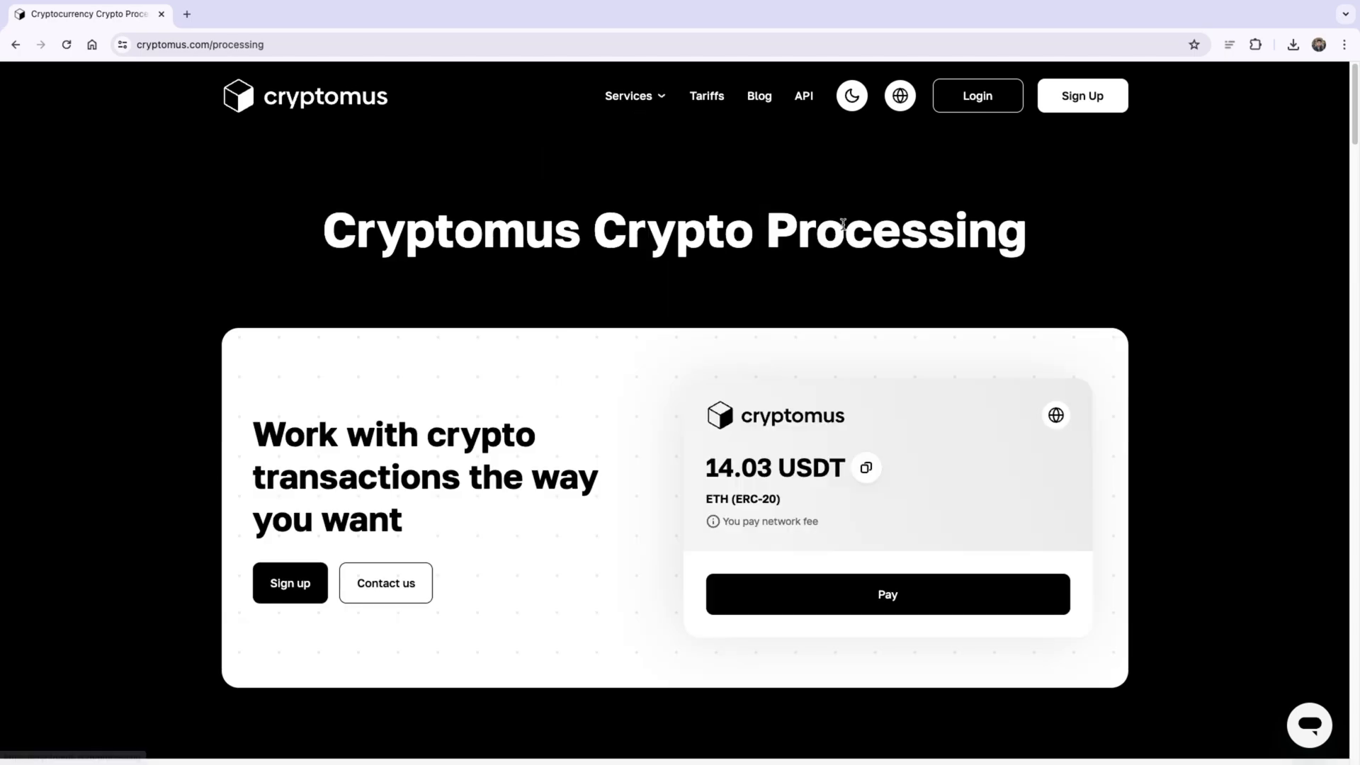
pyautogui.moveTo(1135, 415)
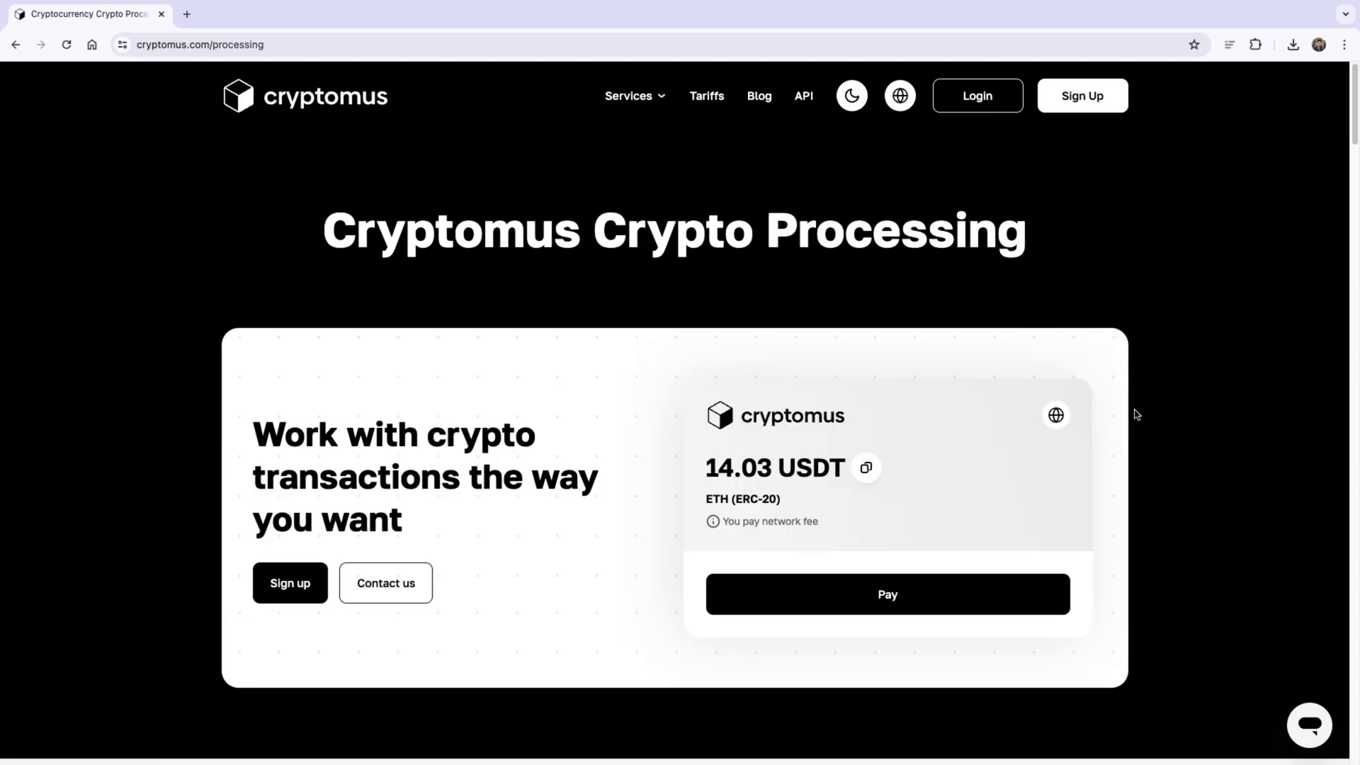
# Browse to the White Label Gateway page's Logo and Domain name cards
pyautogui.scroll(-3)
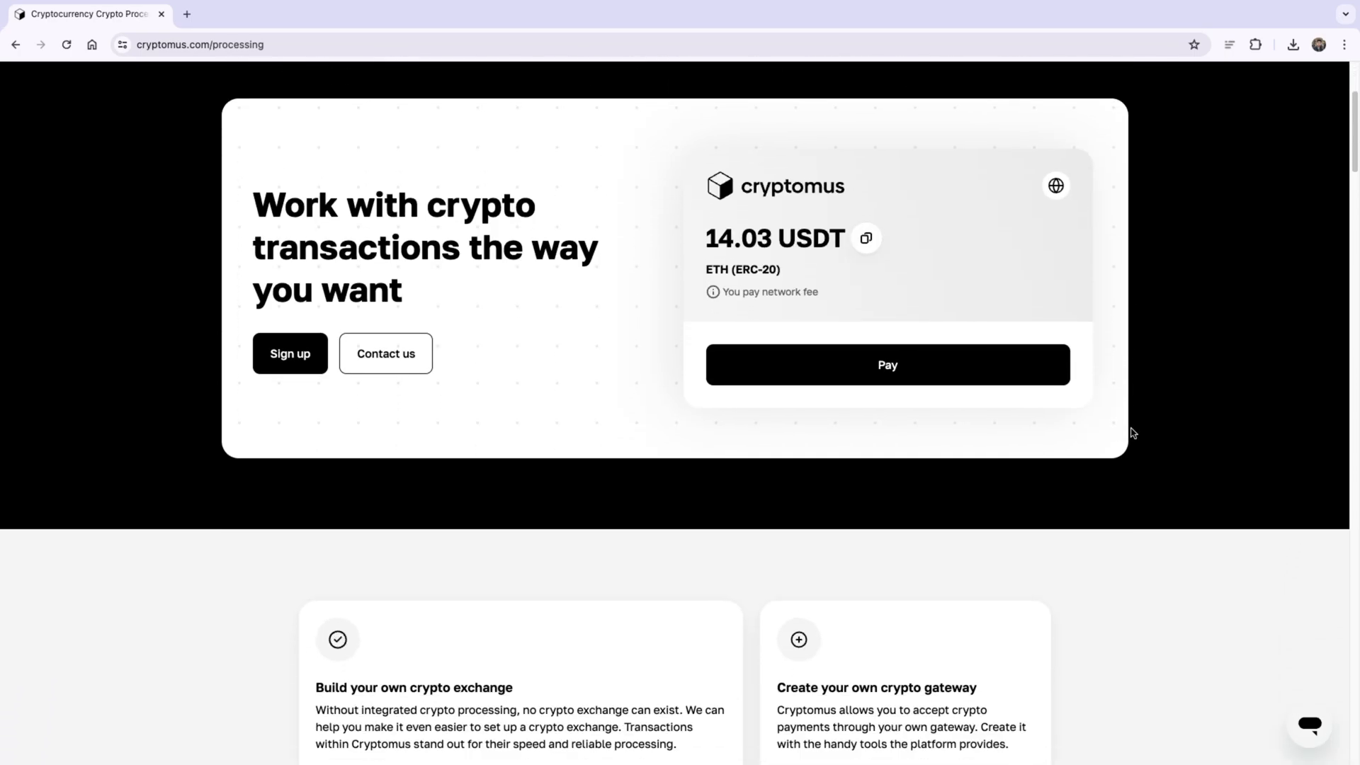
pyautogui.scroll(-3)
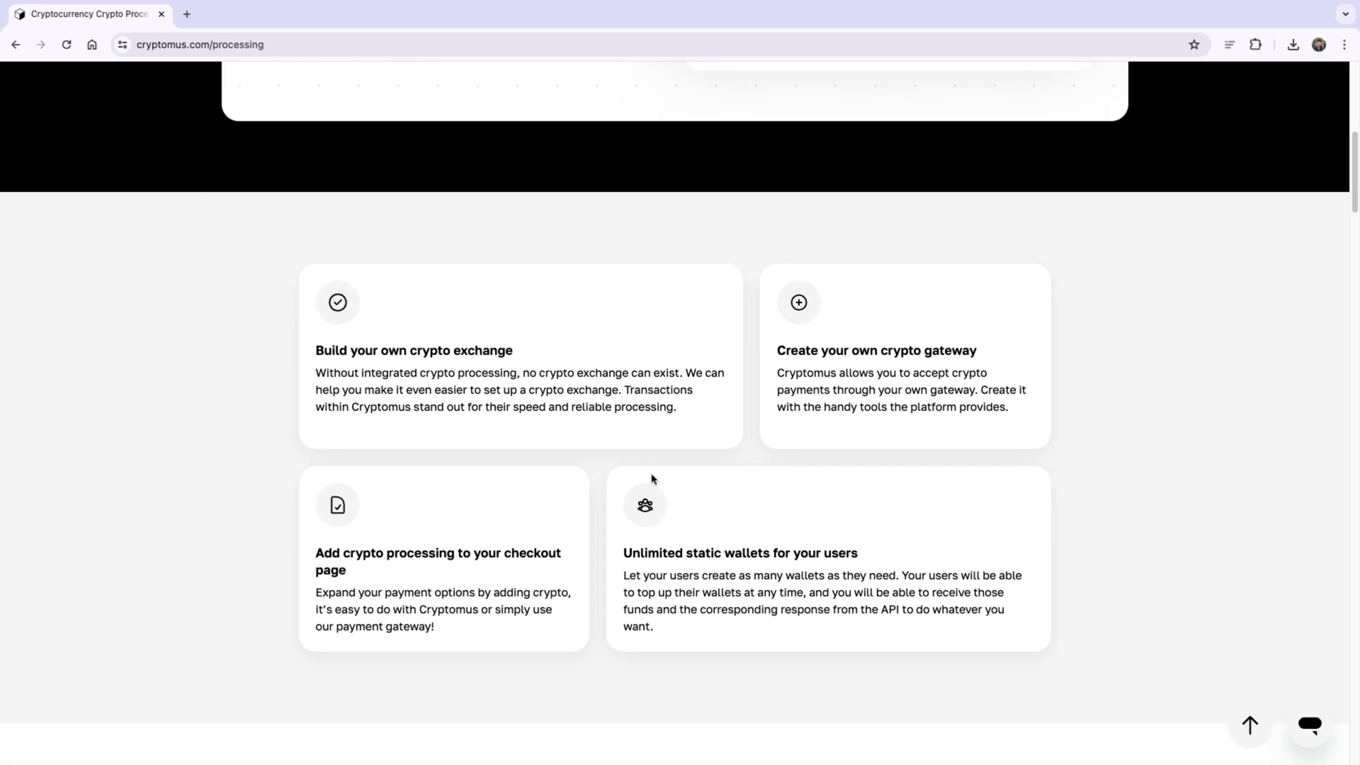
pyautogui.moveTo(861, 364)
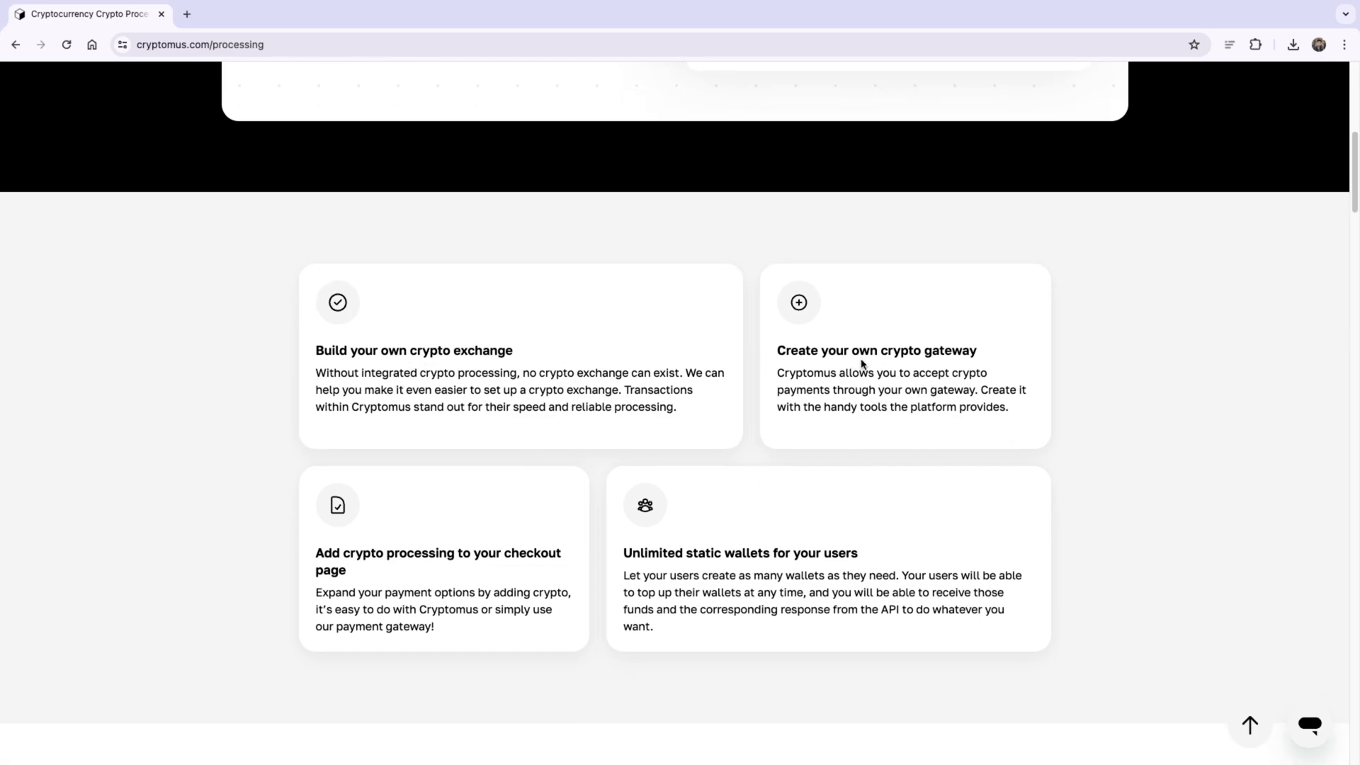
pyautogui.moveTo(408, 586)
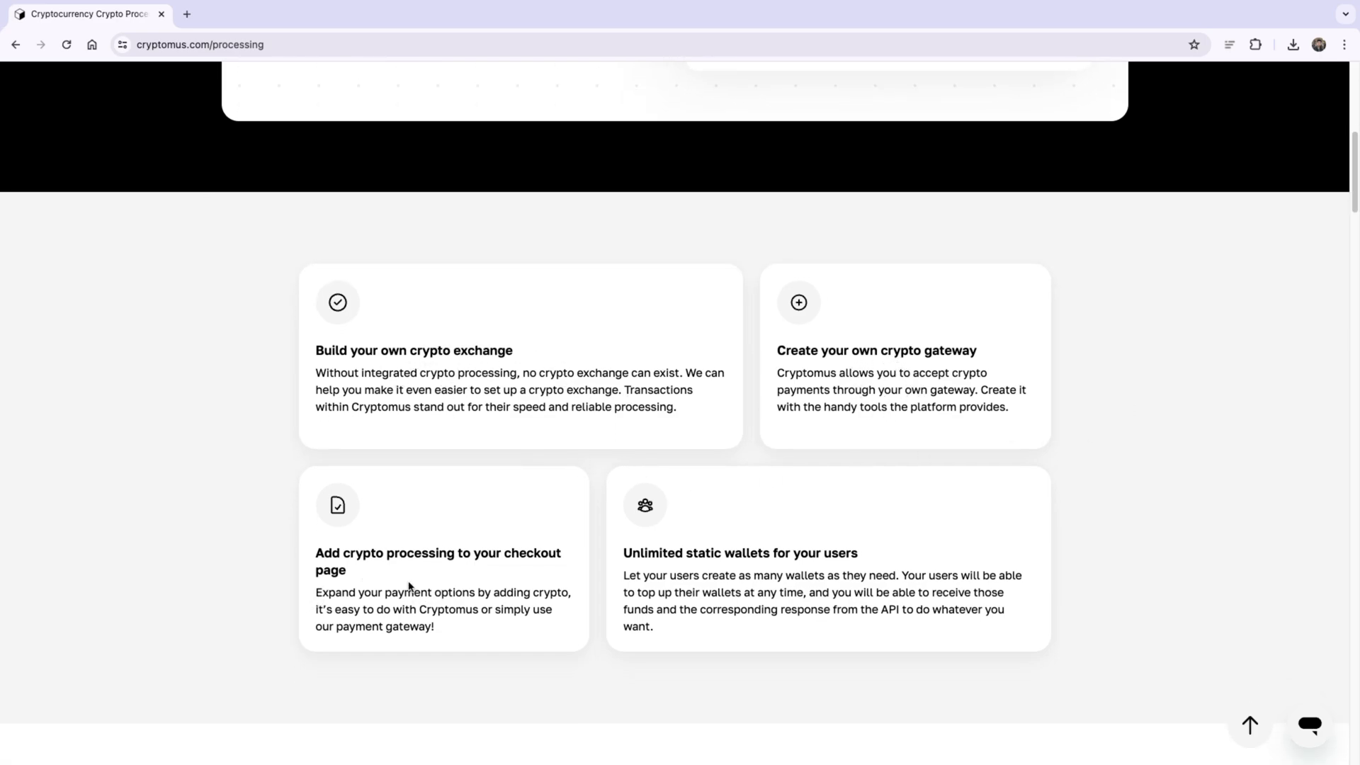
pyautogui.moveTo(812, 584)
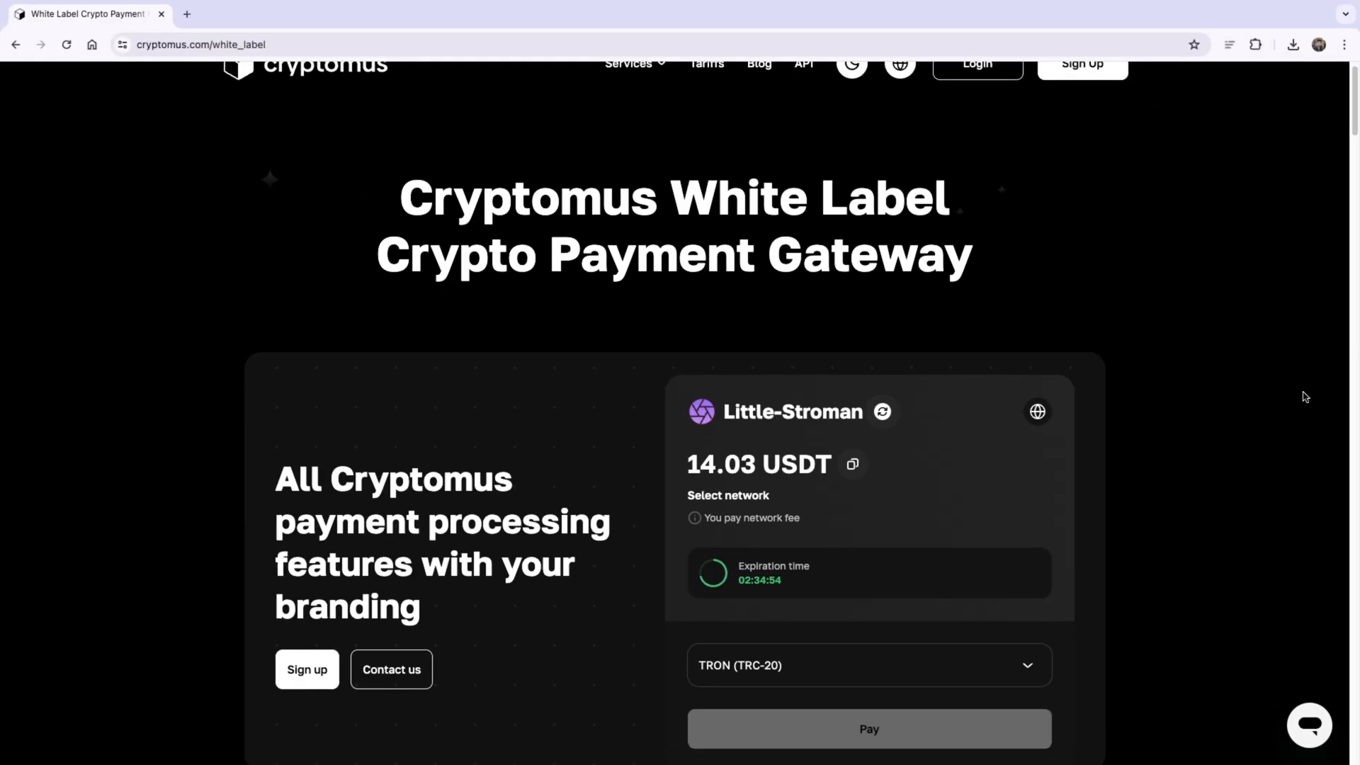
pyautogui.scroll(-3)
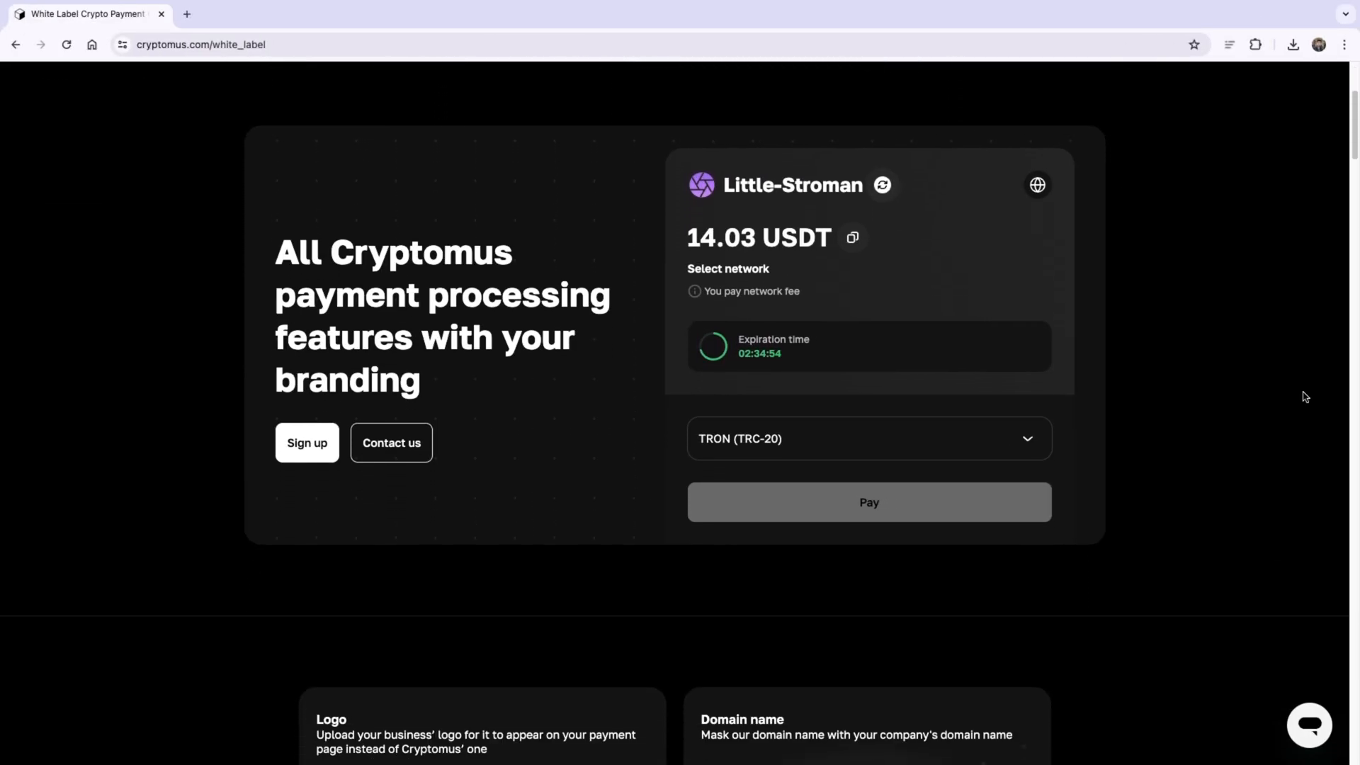
pyautogui.scroll(-3)
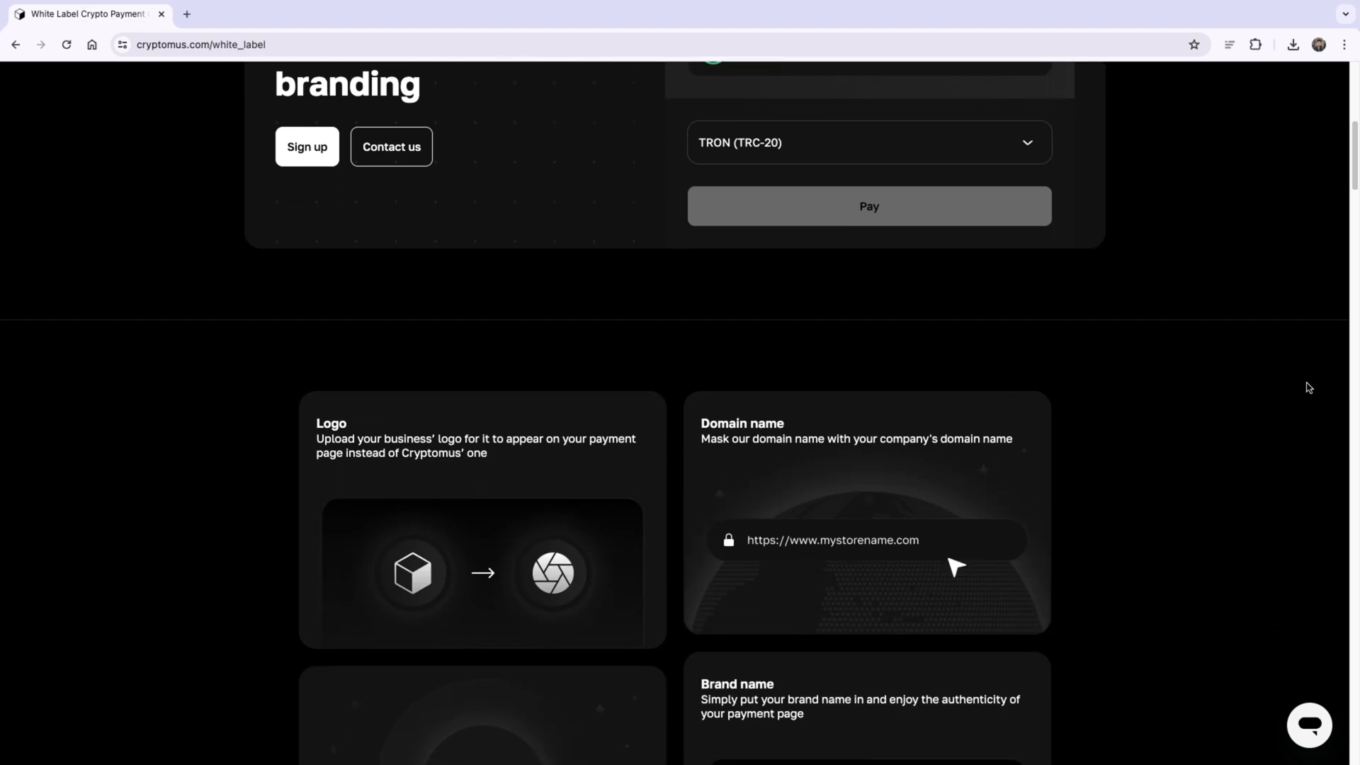
pyautogui.scroll(-3)
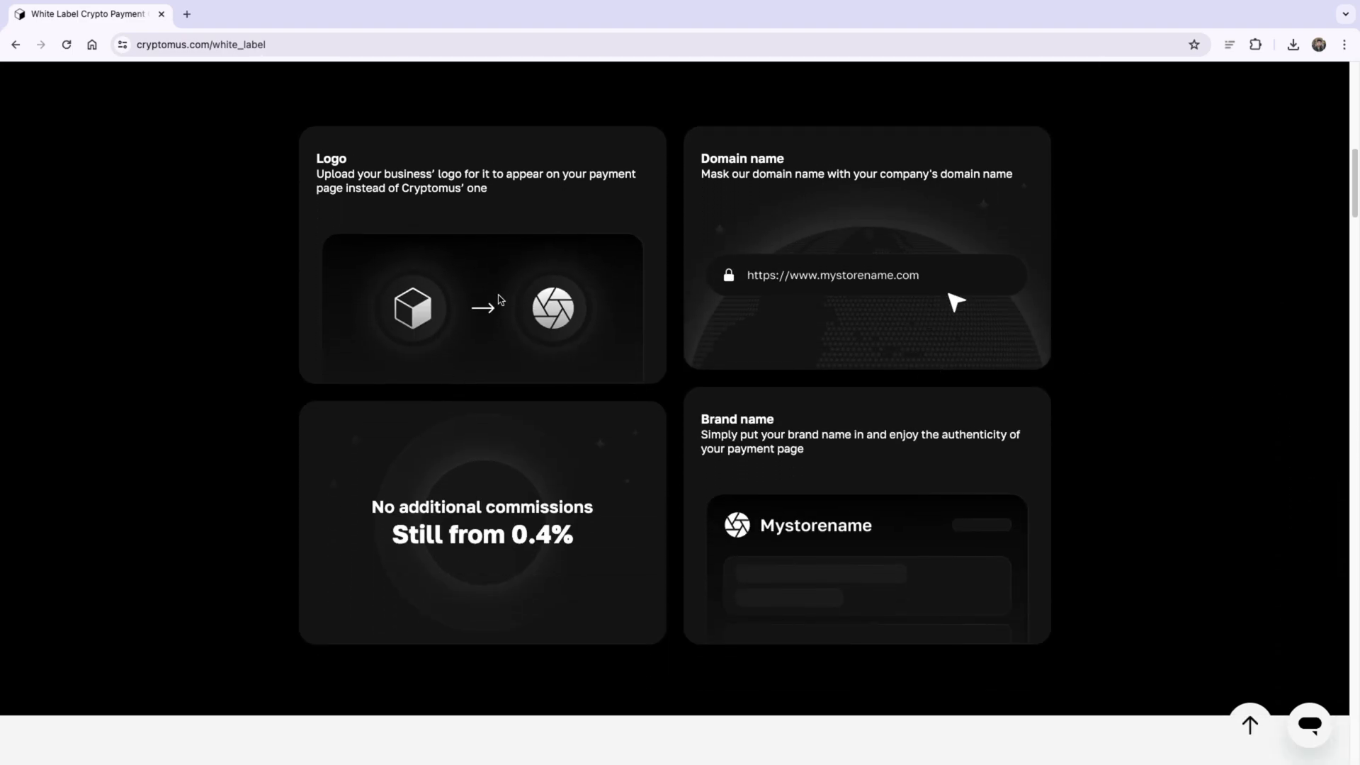
pyautogui.moveTo(606, 280)
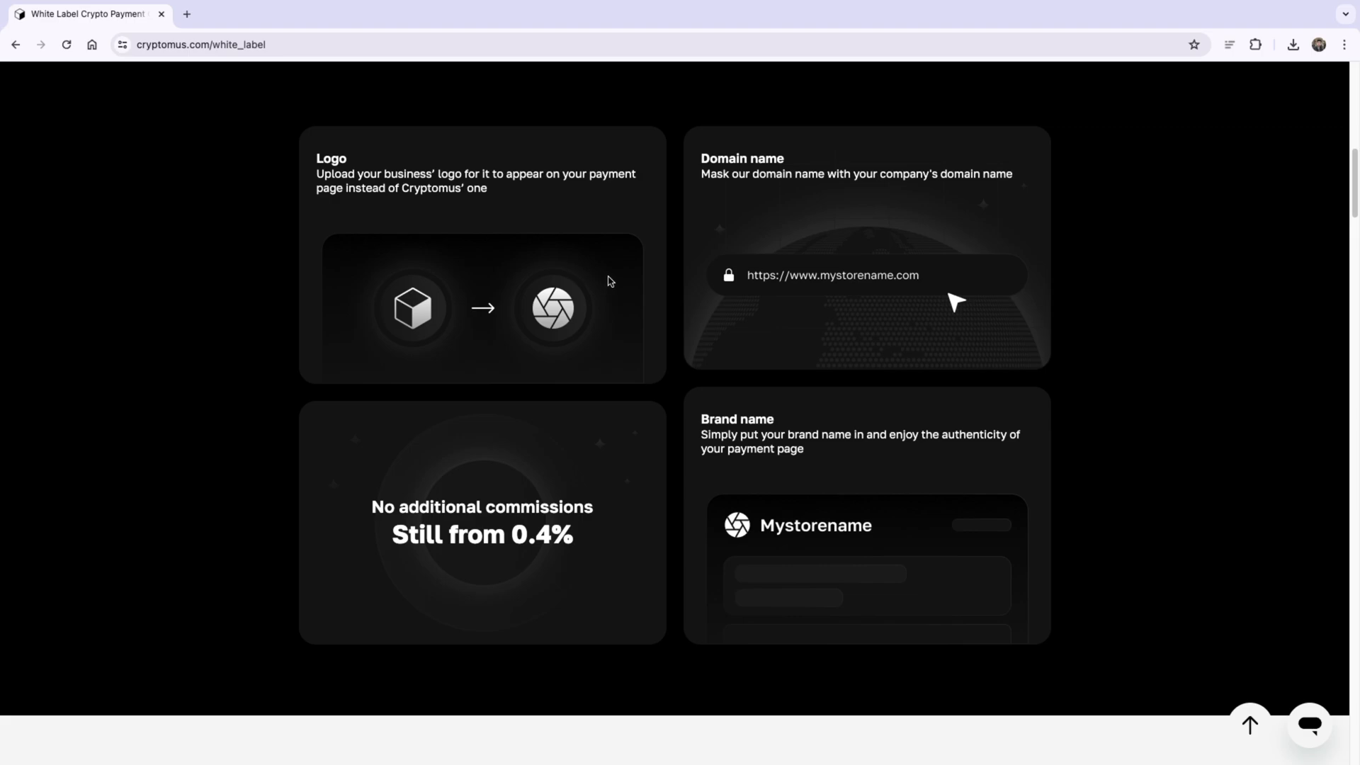
pyautogui.moveTo(750, 337)
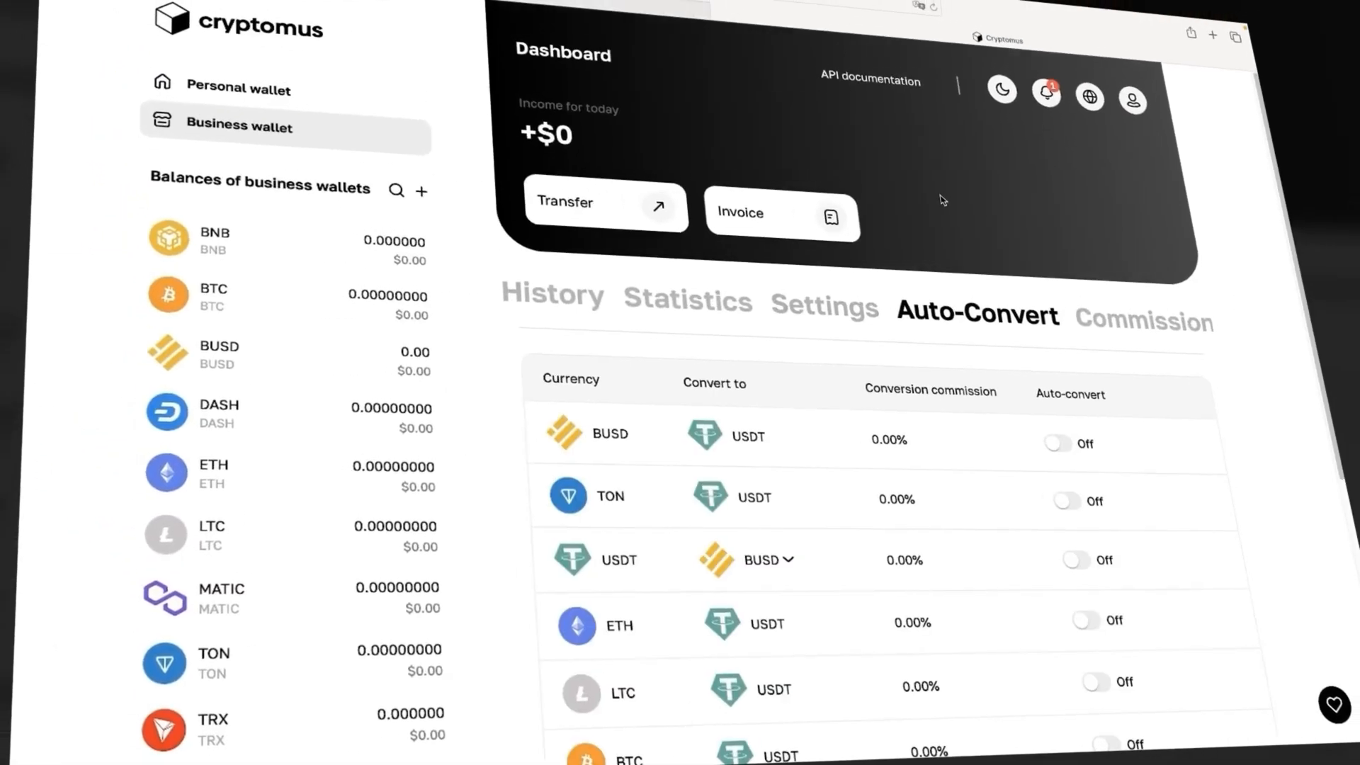
# Turn on auto-conversion of TON to USDT in the Auto-Convert tab
pyautogui.scroll(-3)
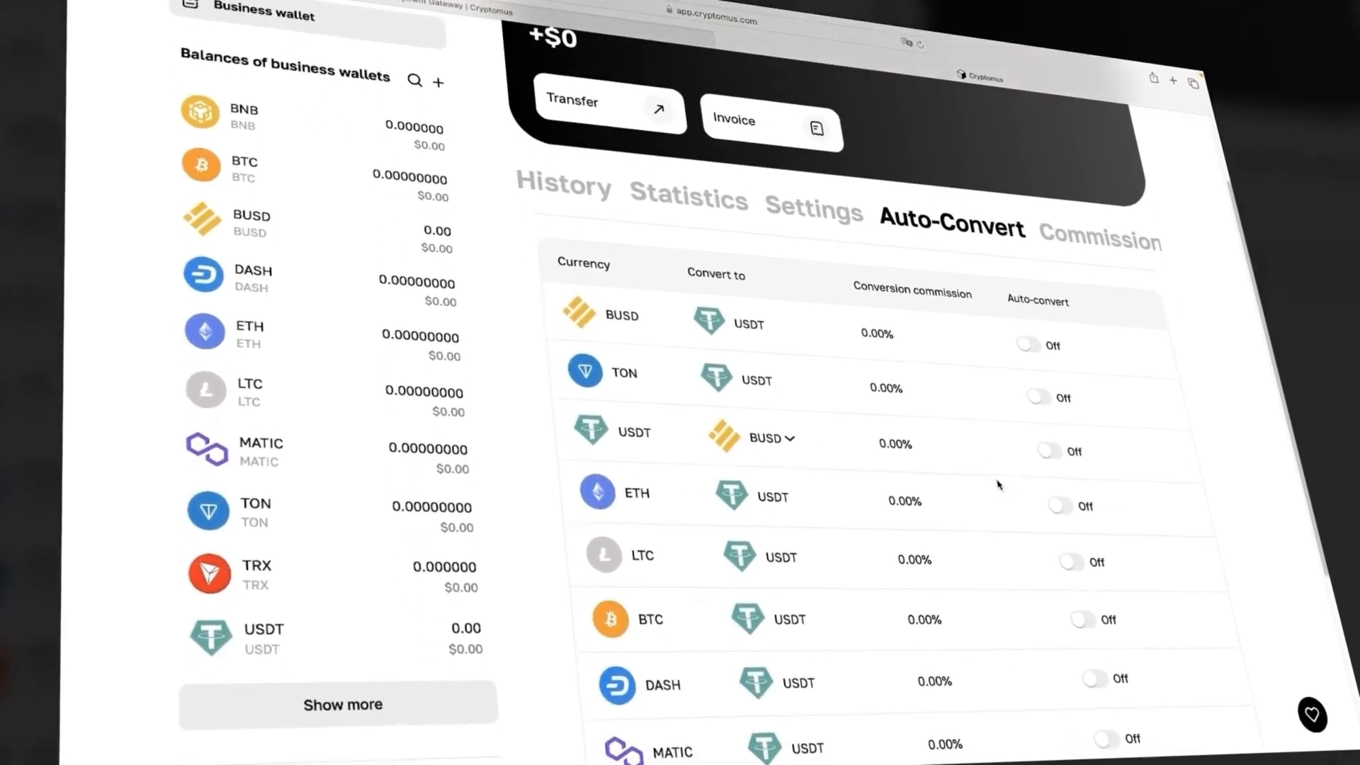
pyautogui.scroll(-3)
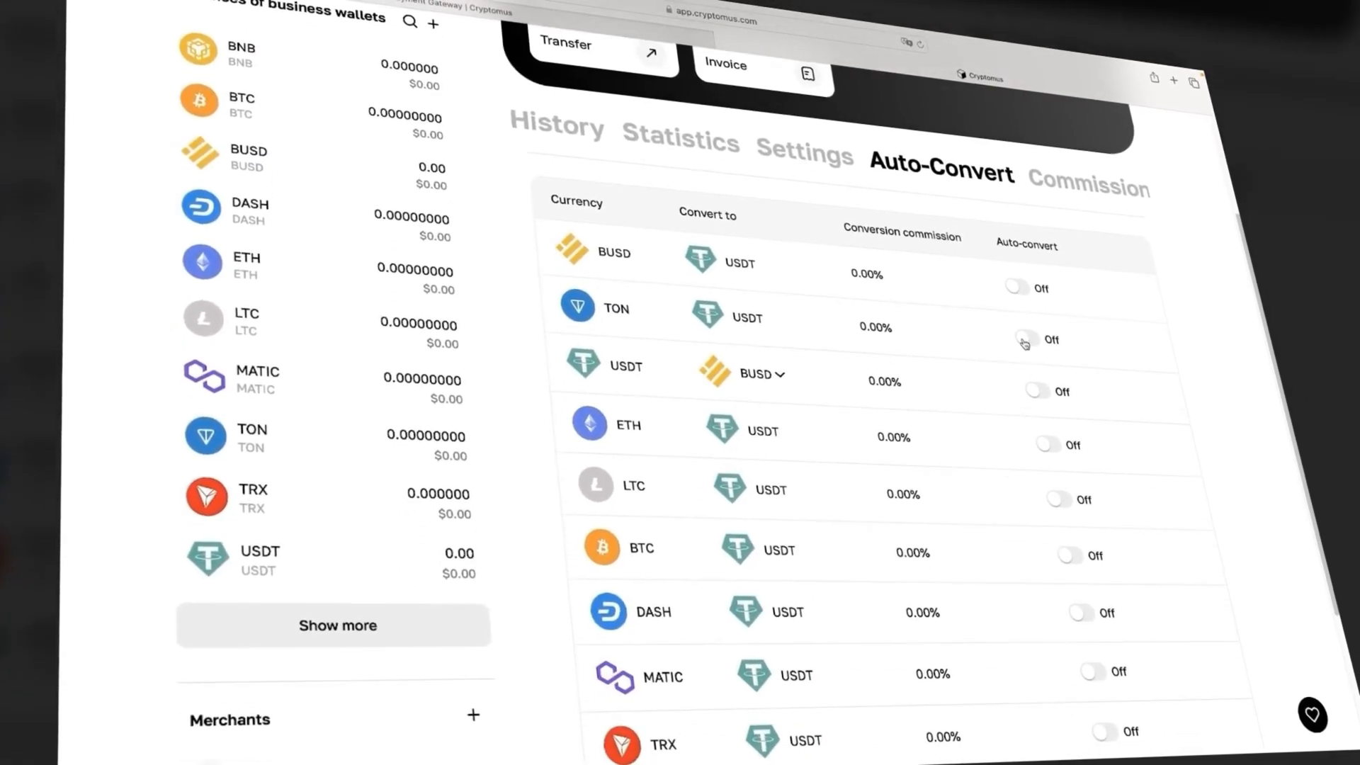
pyautogui.click(1025, 338)
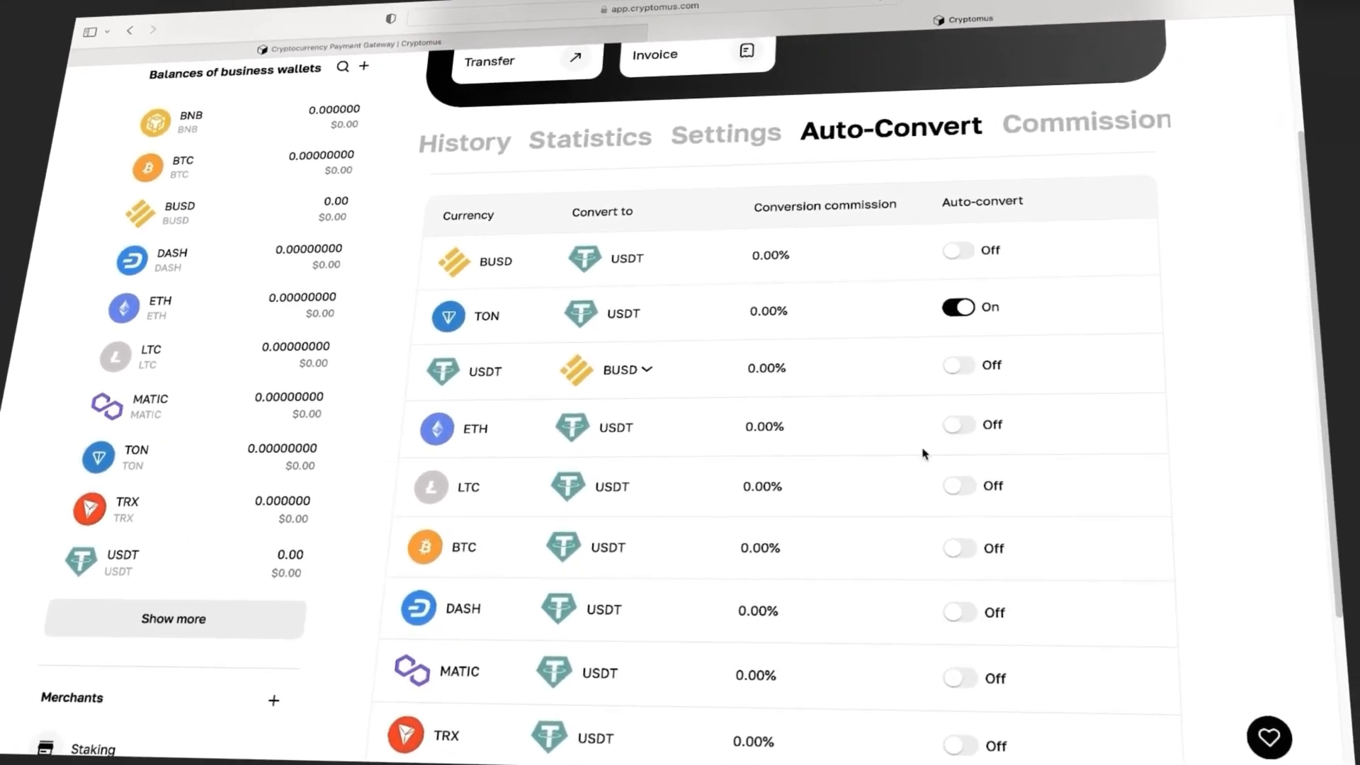
pyautogui.scroll(-3)
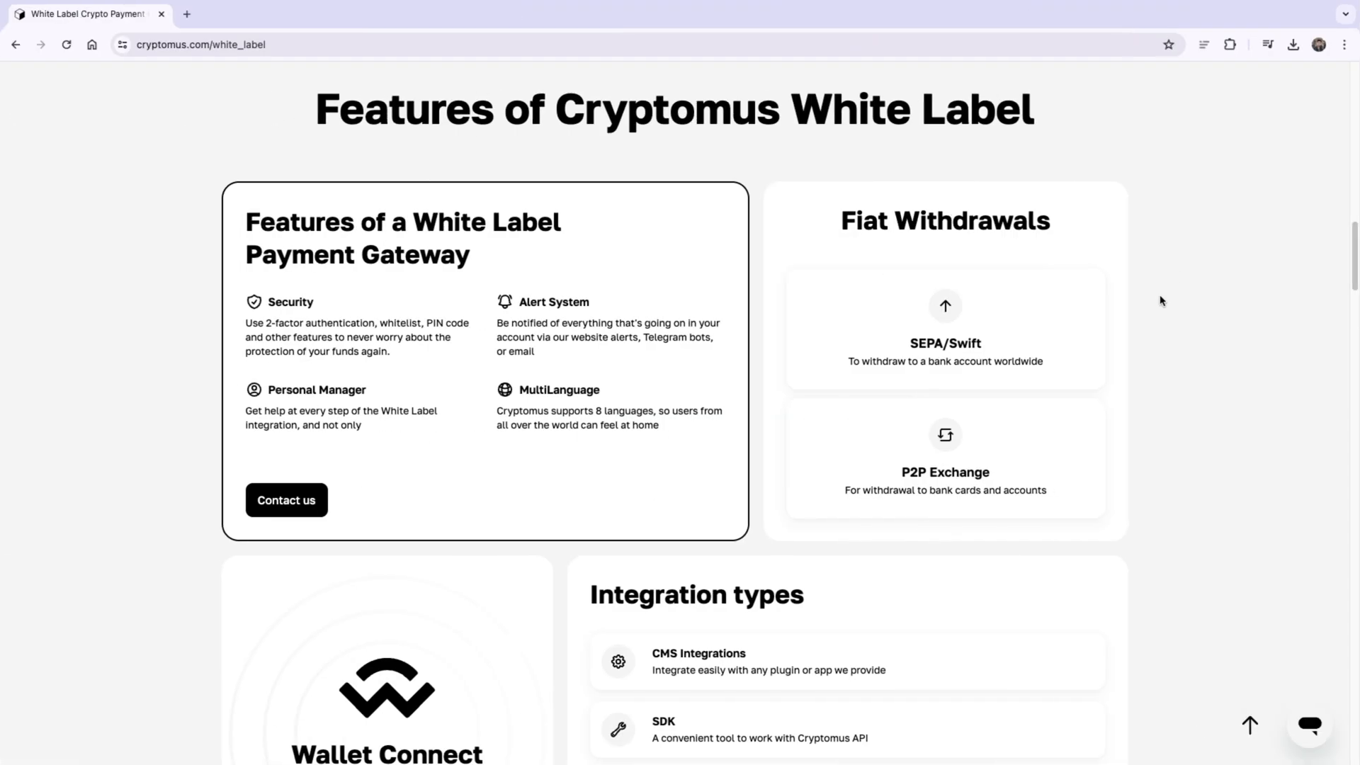
pyautogui.moveTo(1065, 315)
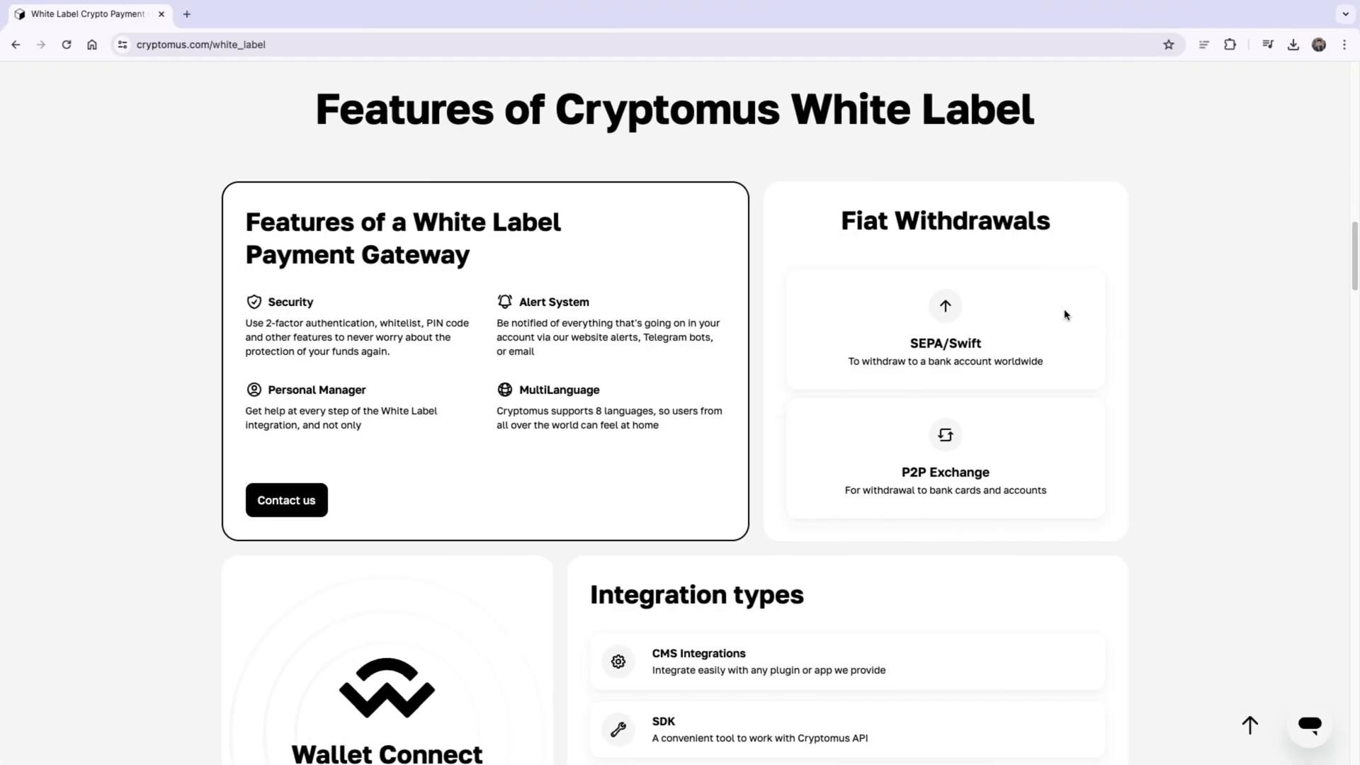
# Scroll past the White Label features and through the Mass Payouts in Crypto page
pyautogui.scroll(-3)
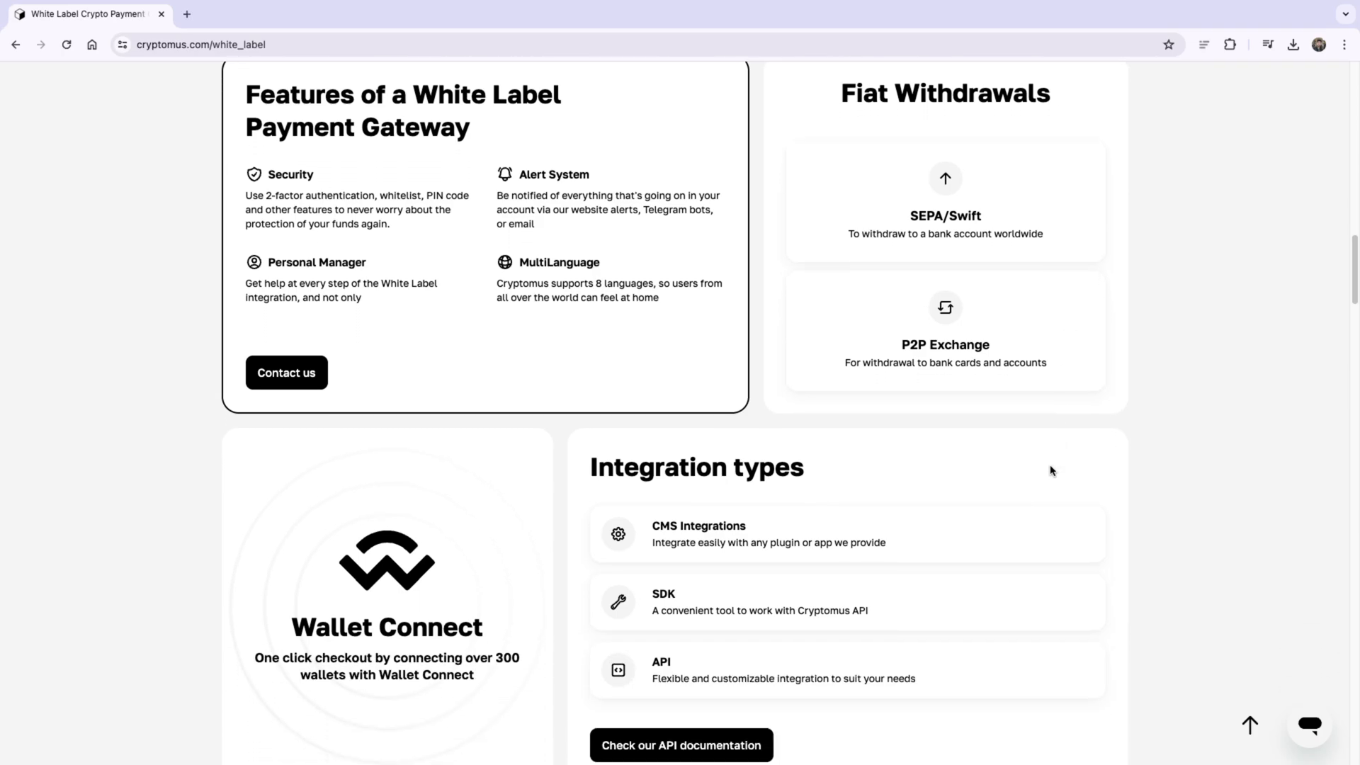
pyautogui.scroll(-3)
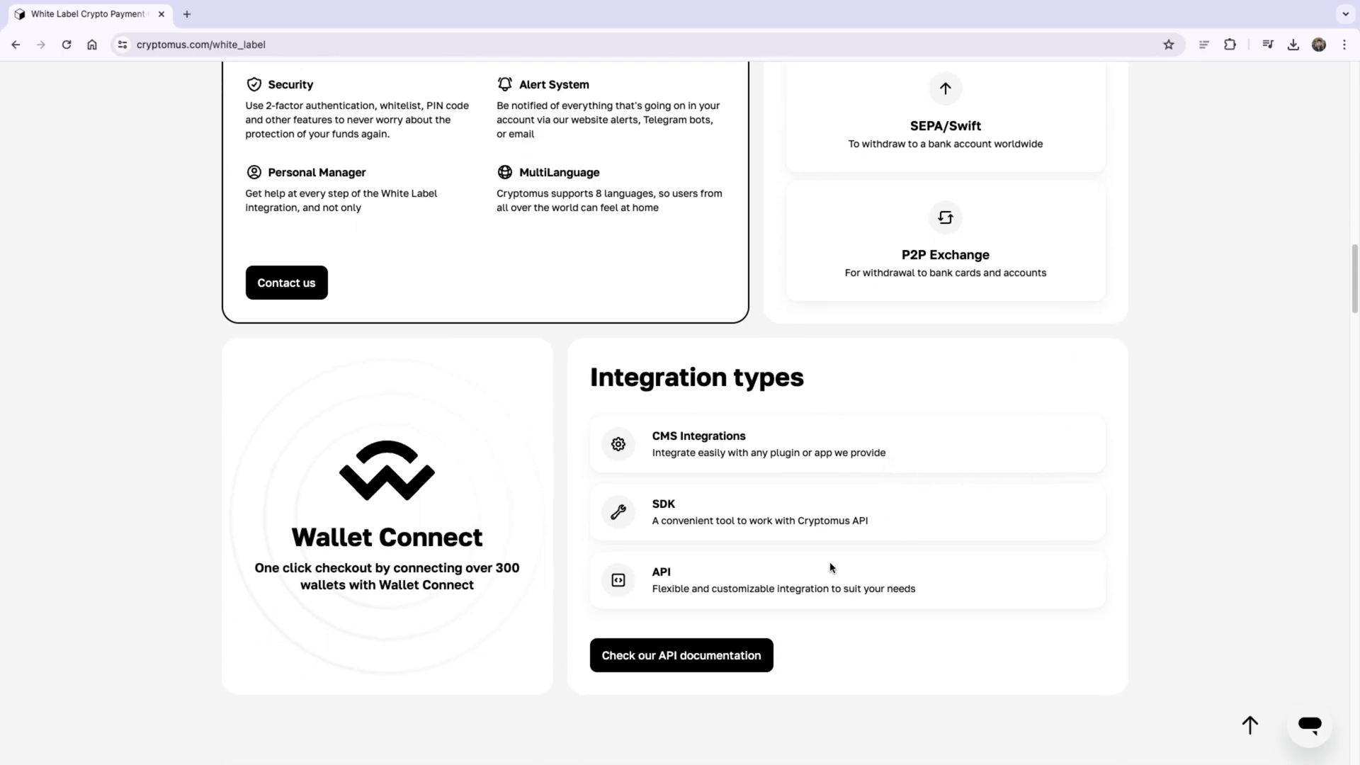
pyautogui.moveTo(763, 615)
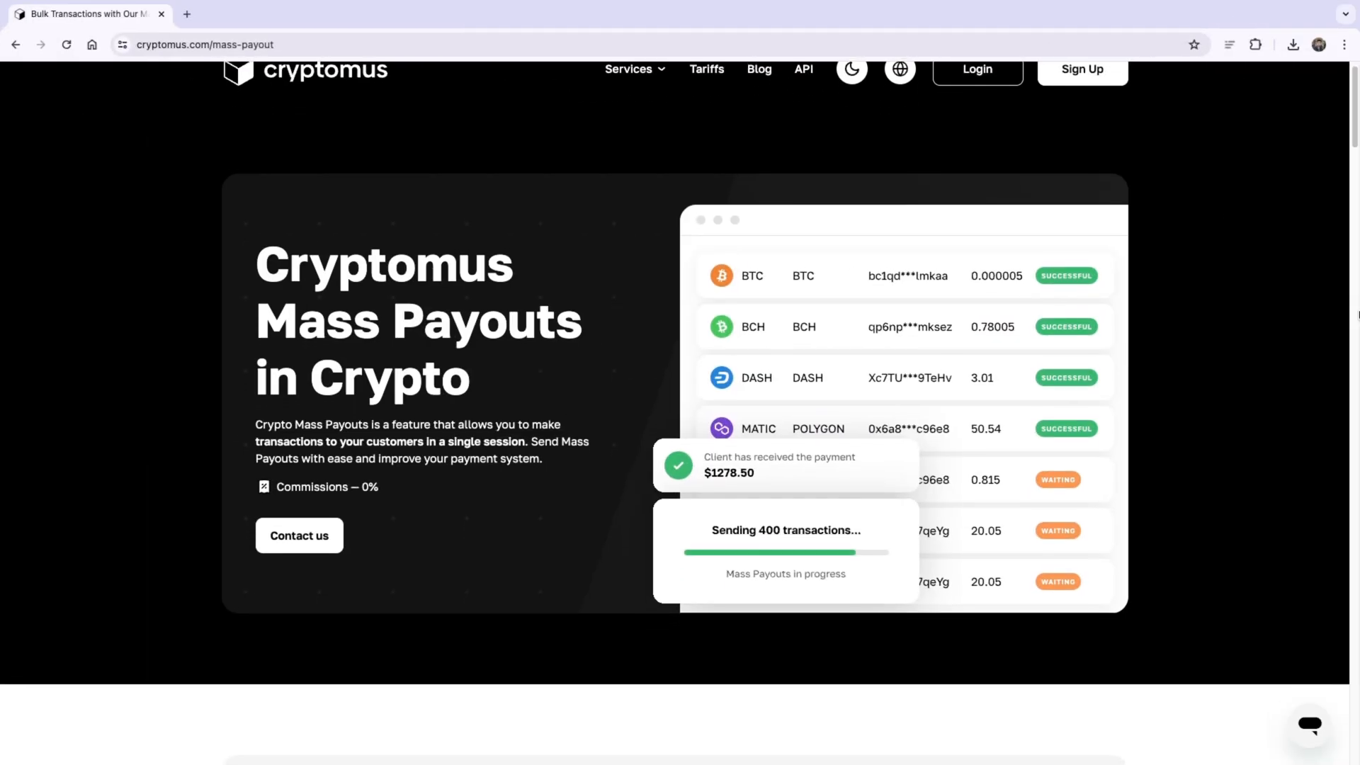
pyautogui.scroll(-3)
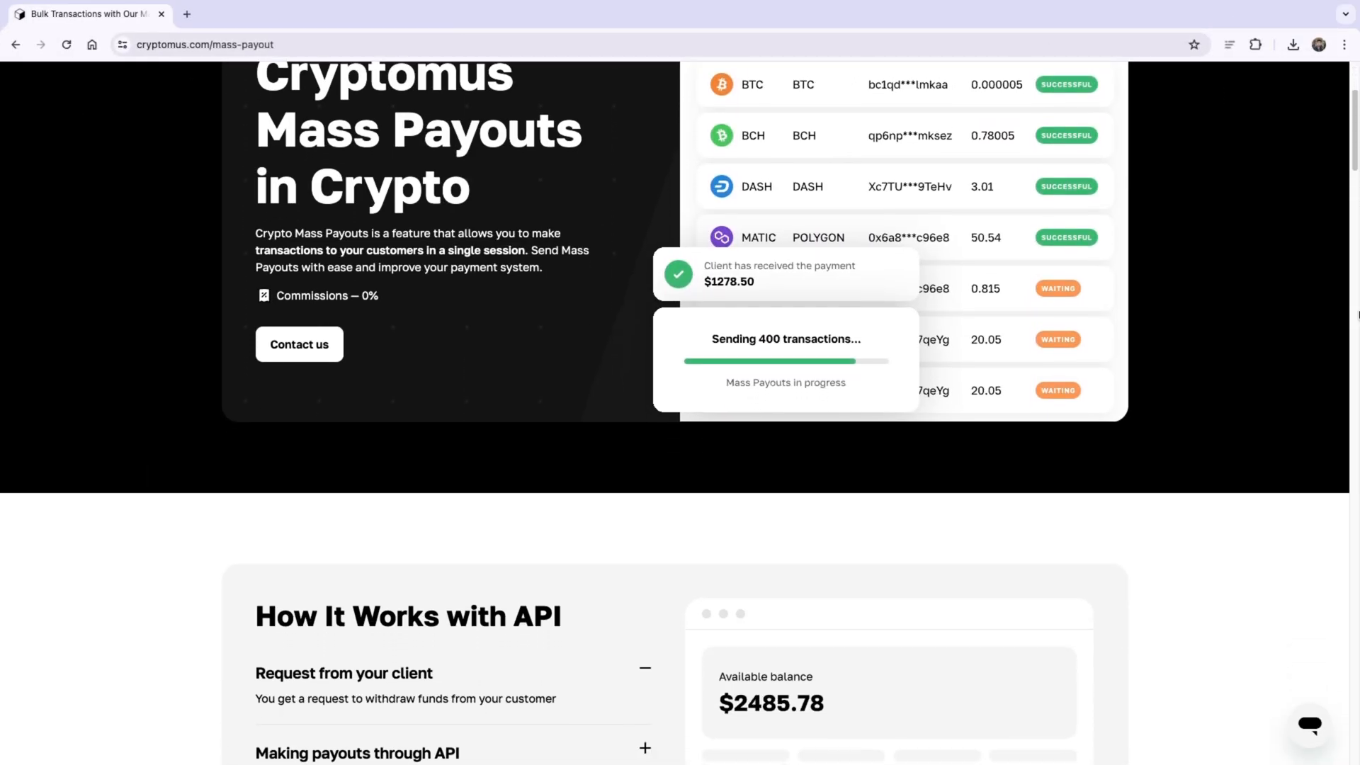
pyautogui.scroll(-3)
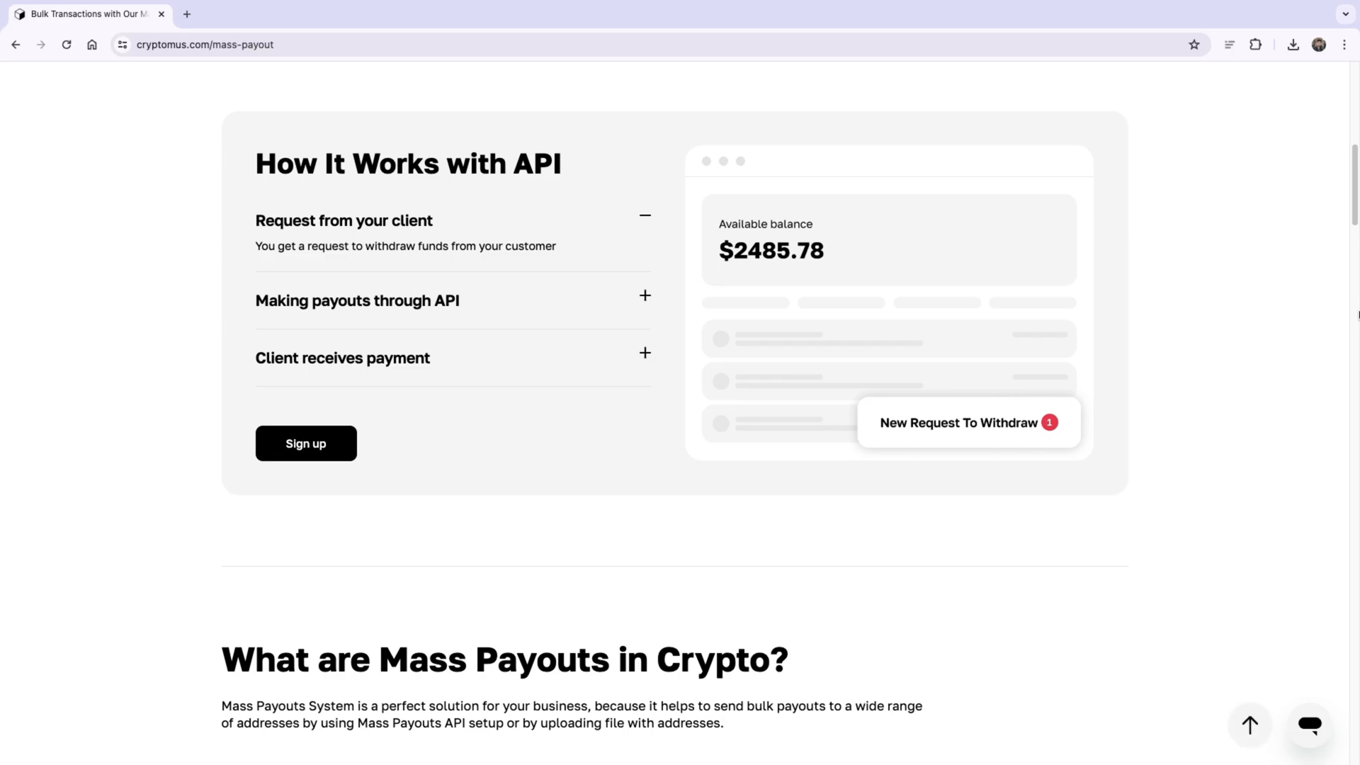
pyautogui.scroll(-3)
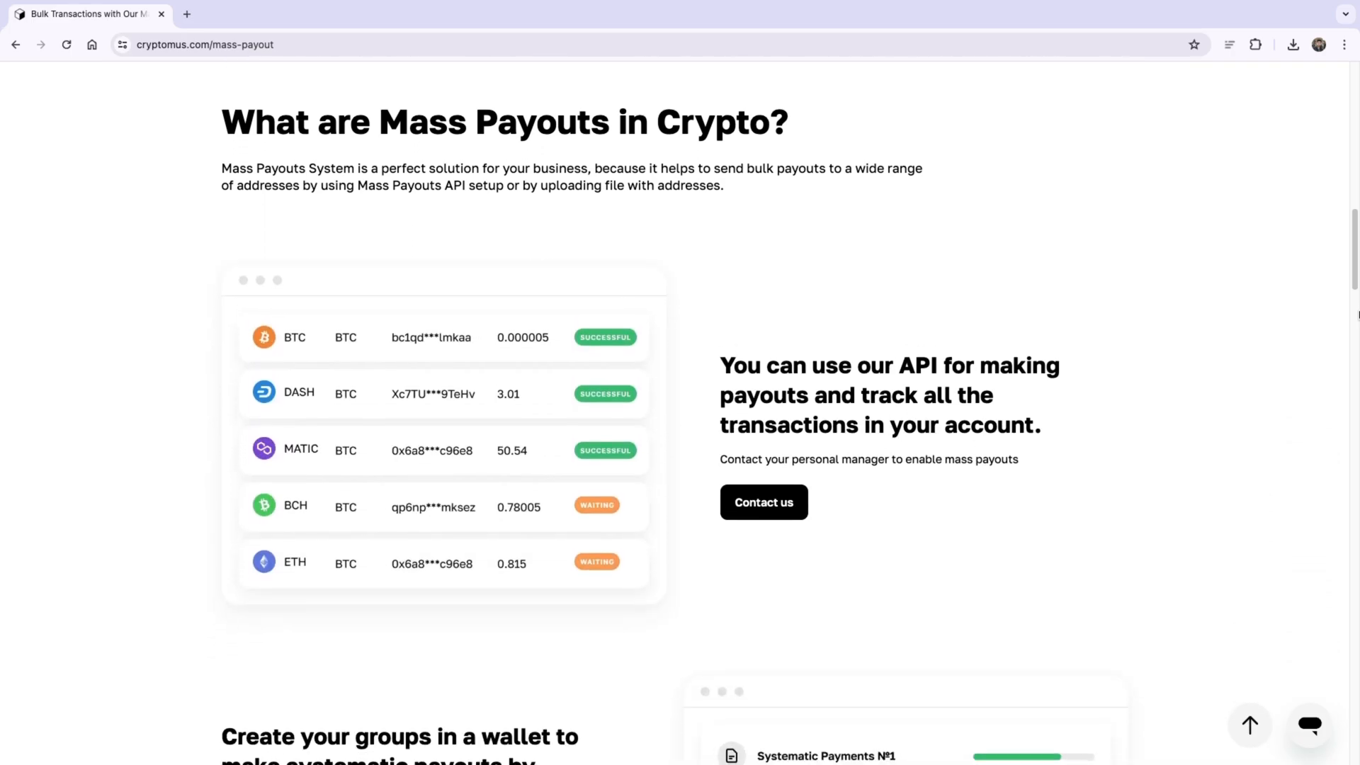
pyautogui.scroll(-3)
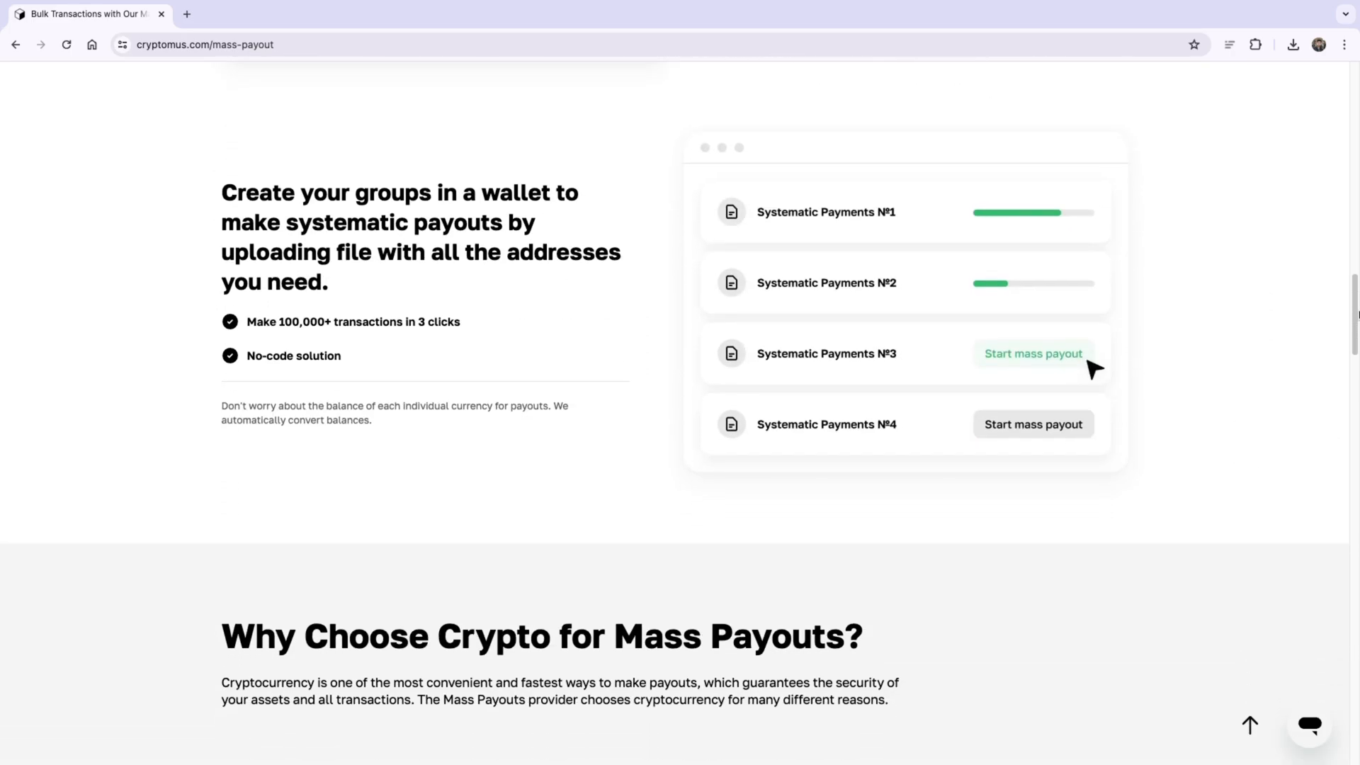
pyautogui.scroll(-3)
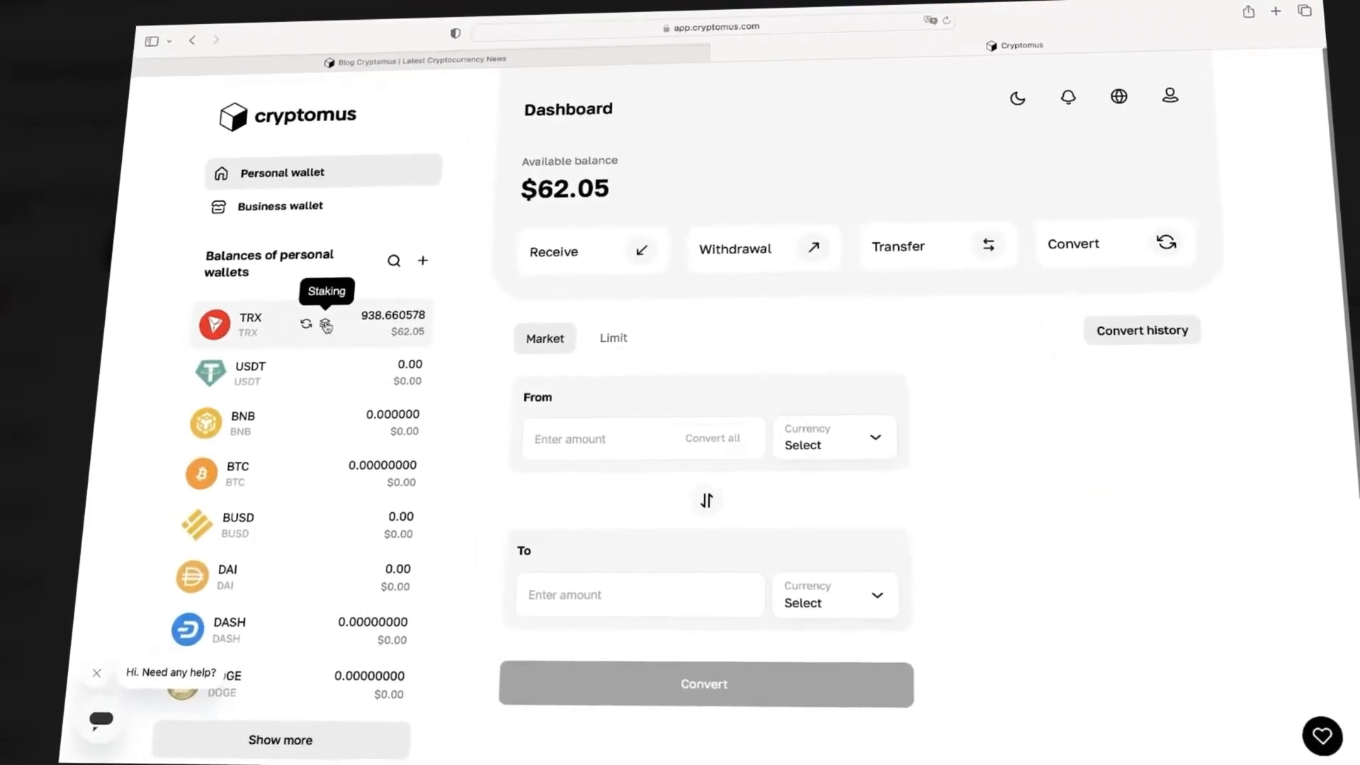
# Open staking for TRX from the personal wallet balances list
pyautogui.click(326, 324)
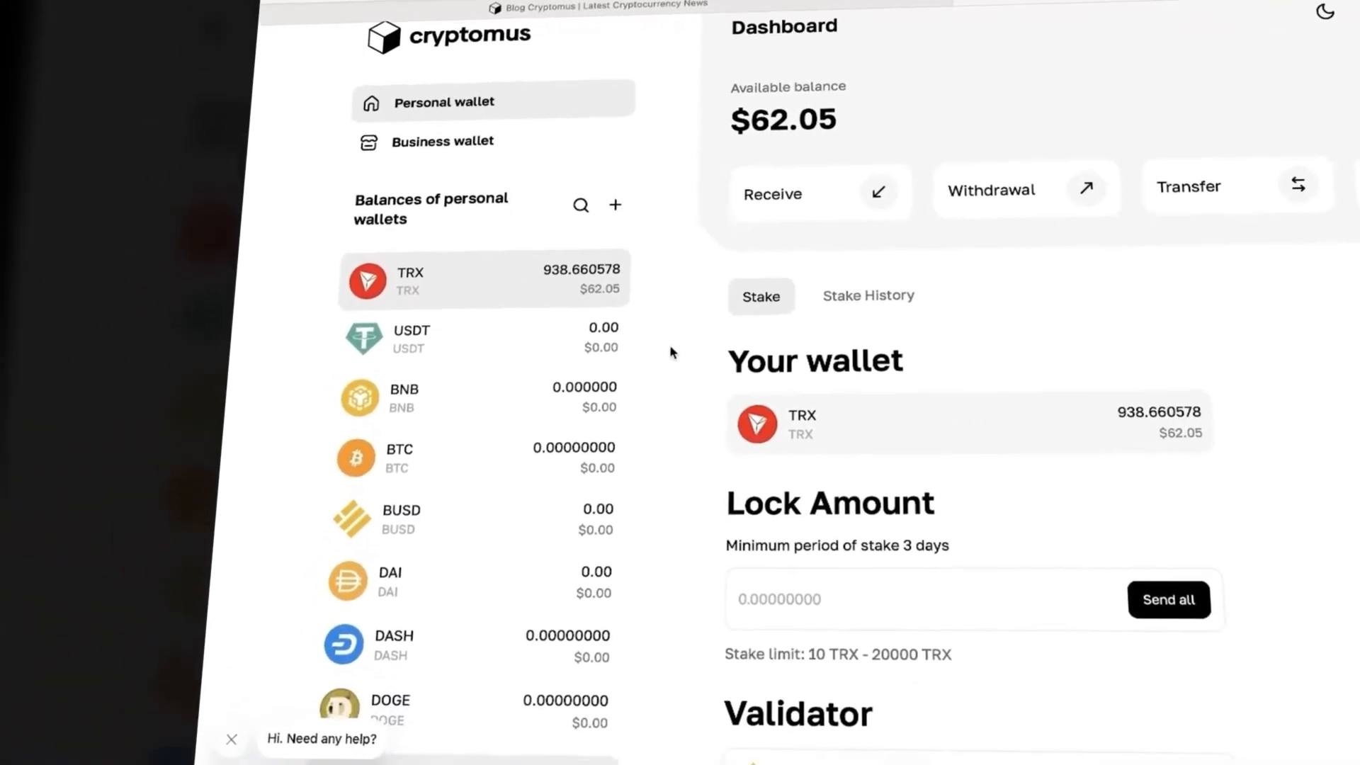
pyautogui.scroll(-3)
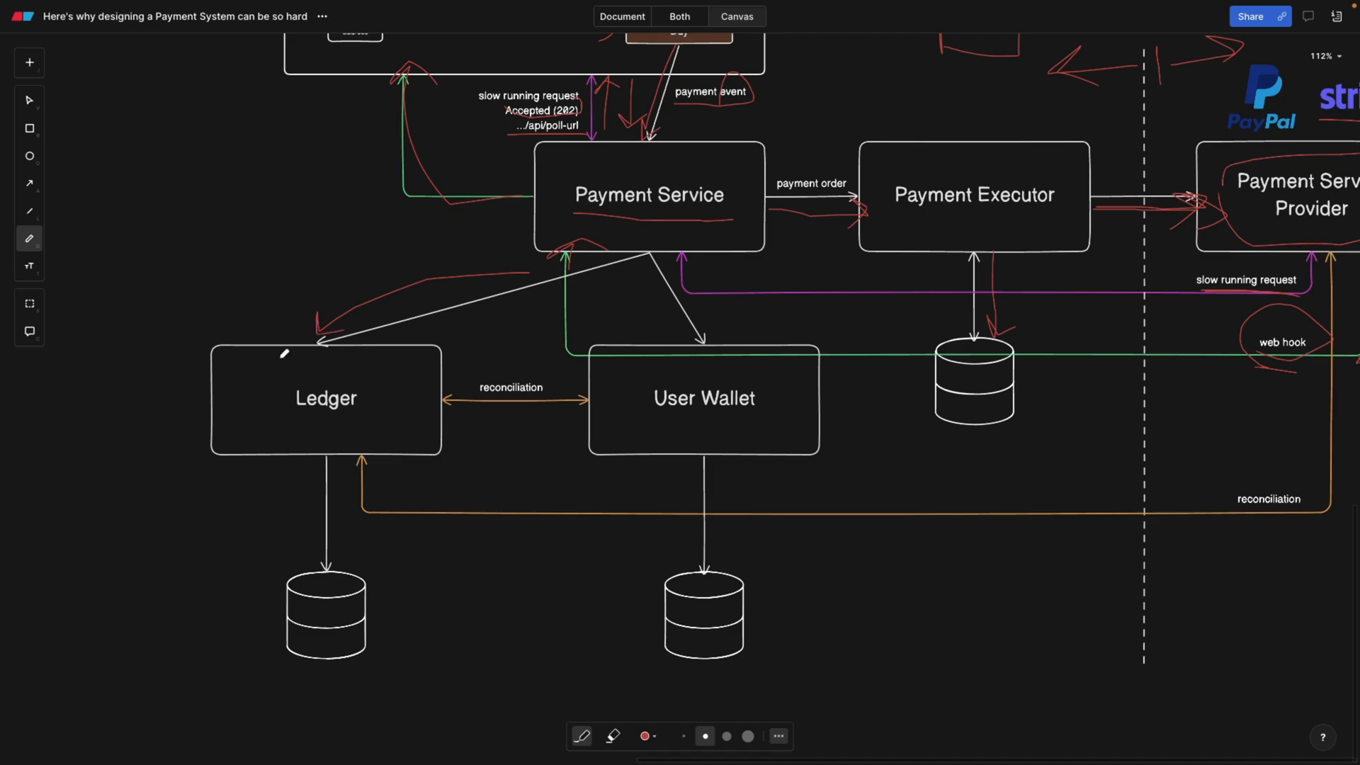
pyautogui.moveTo(598, 324)
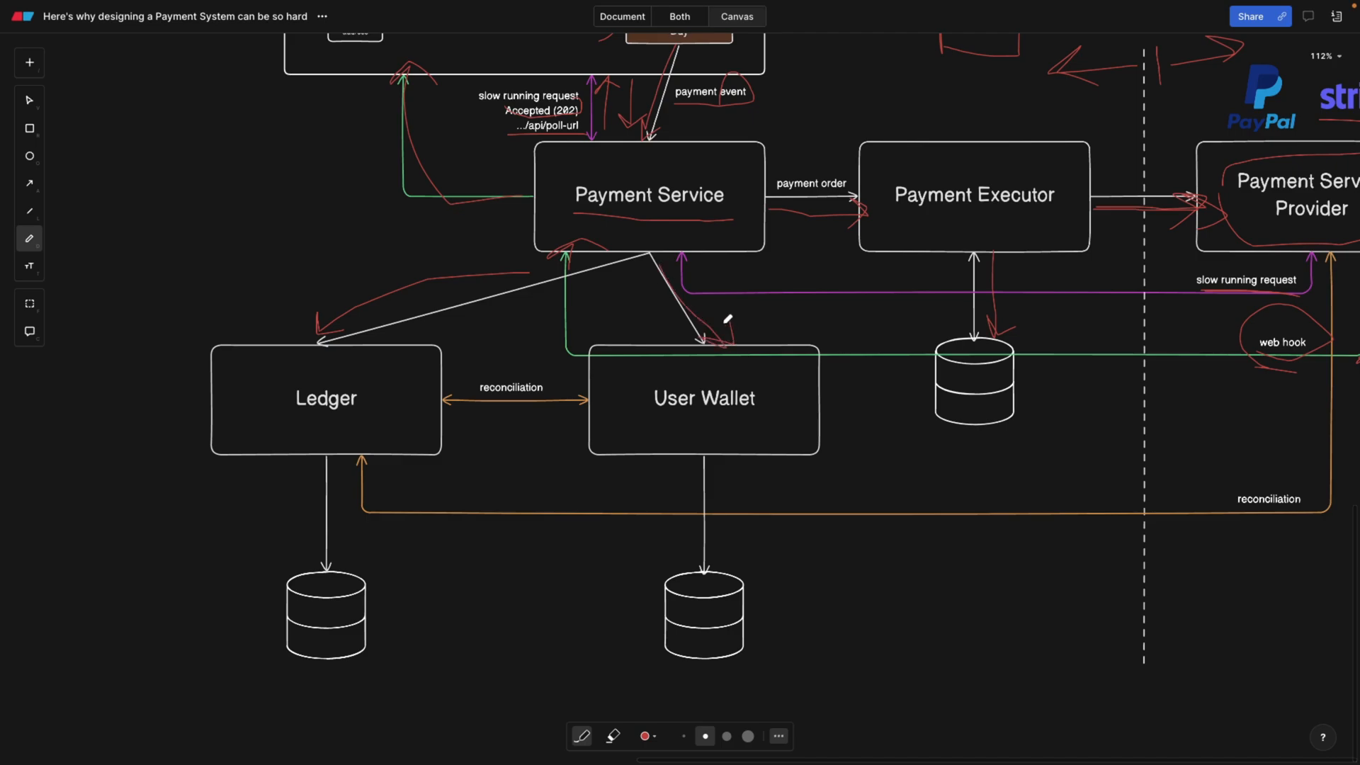
pyautogui.moveTo(741, 405)
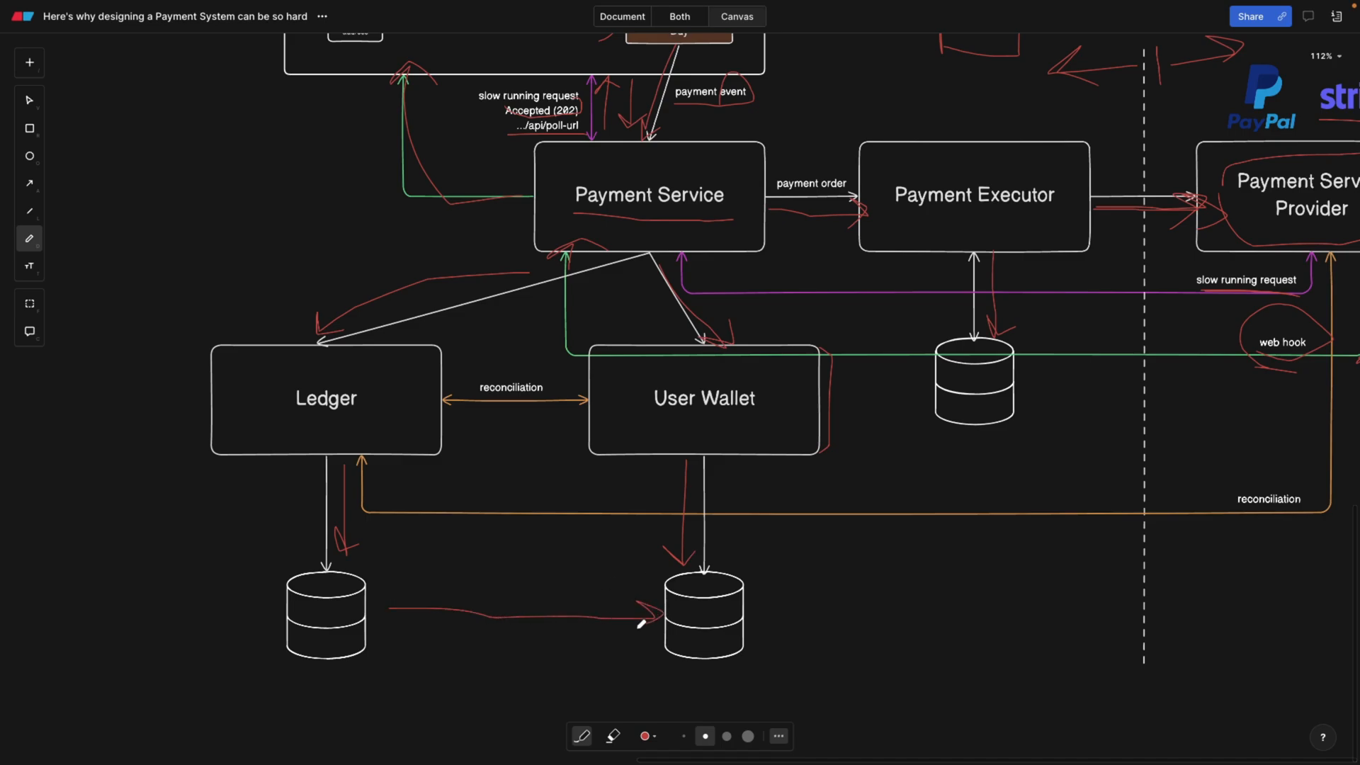
pyautogui.moveTo(705, 471)
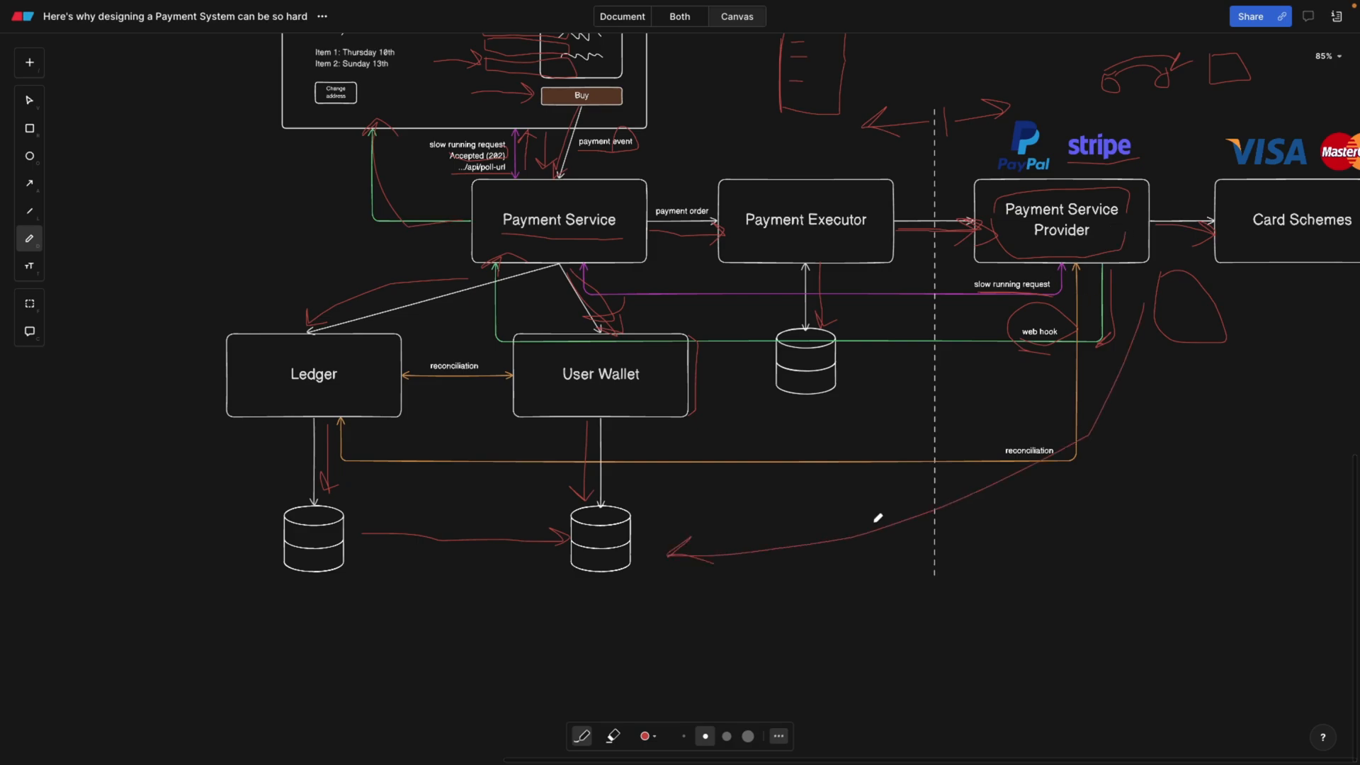
# Scroll up to the reconciliation label by Payment Service Provider and ring it in red
pyautogui.scroll(3)
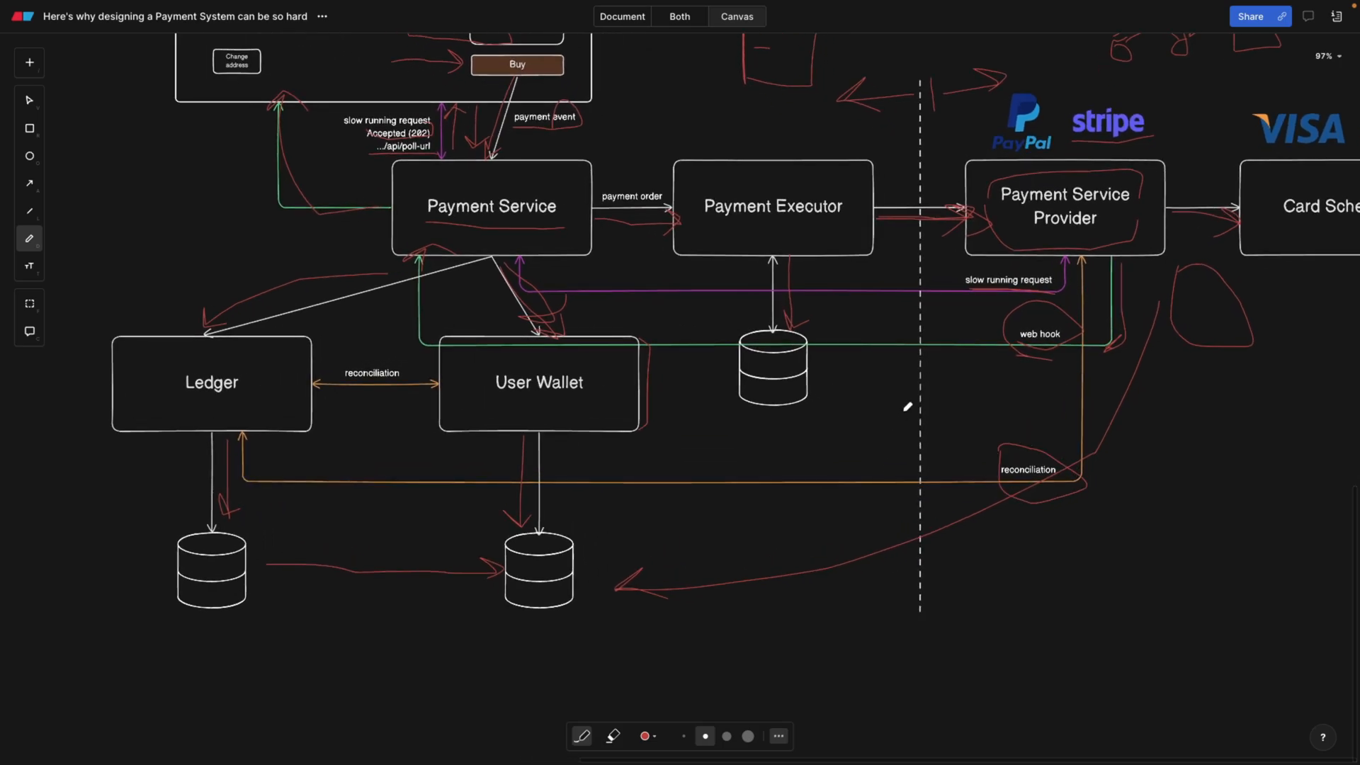
pyautogui.moveTo(913, 379)
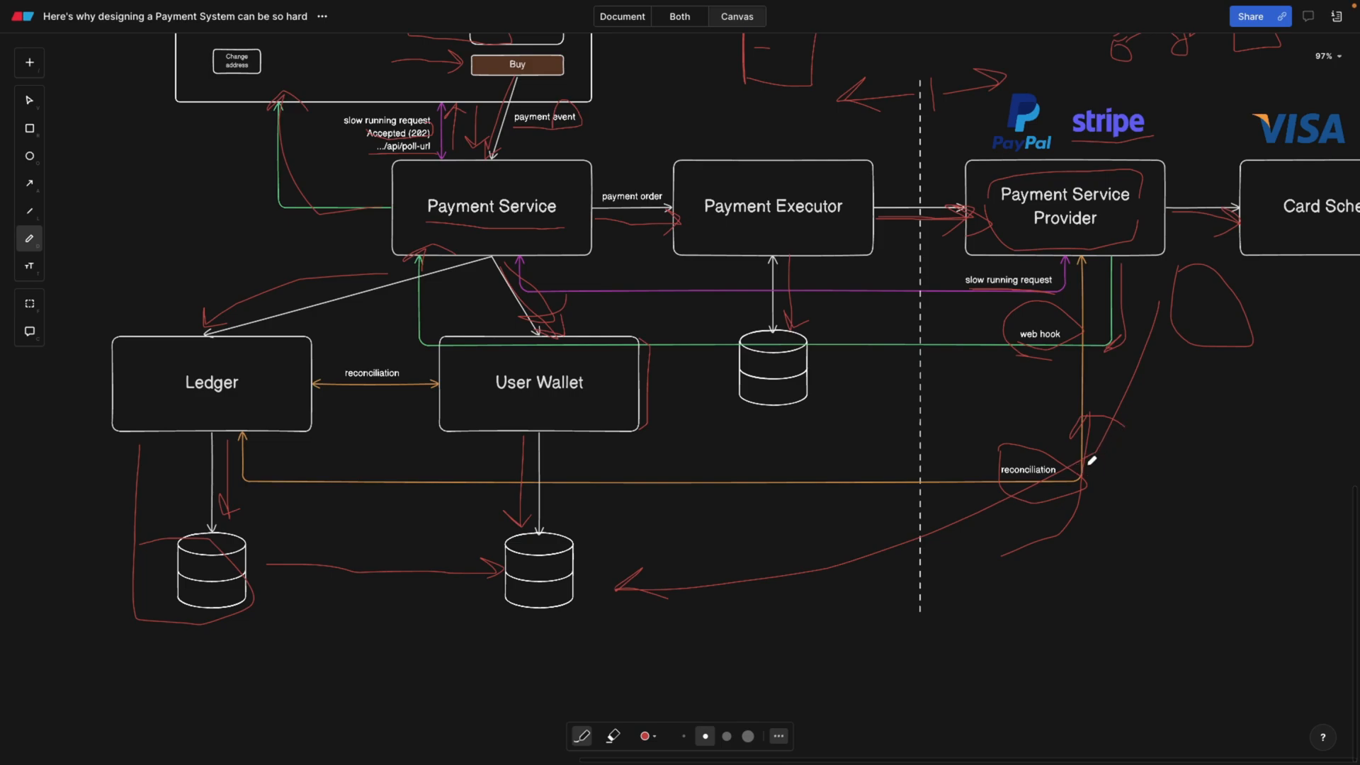
pyautogui.moveTo(1086, 455)
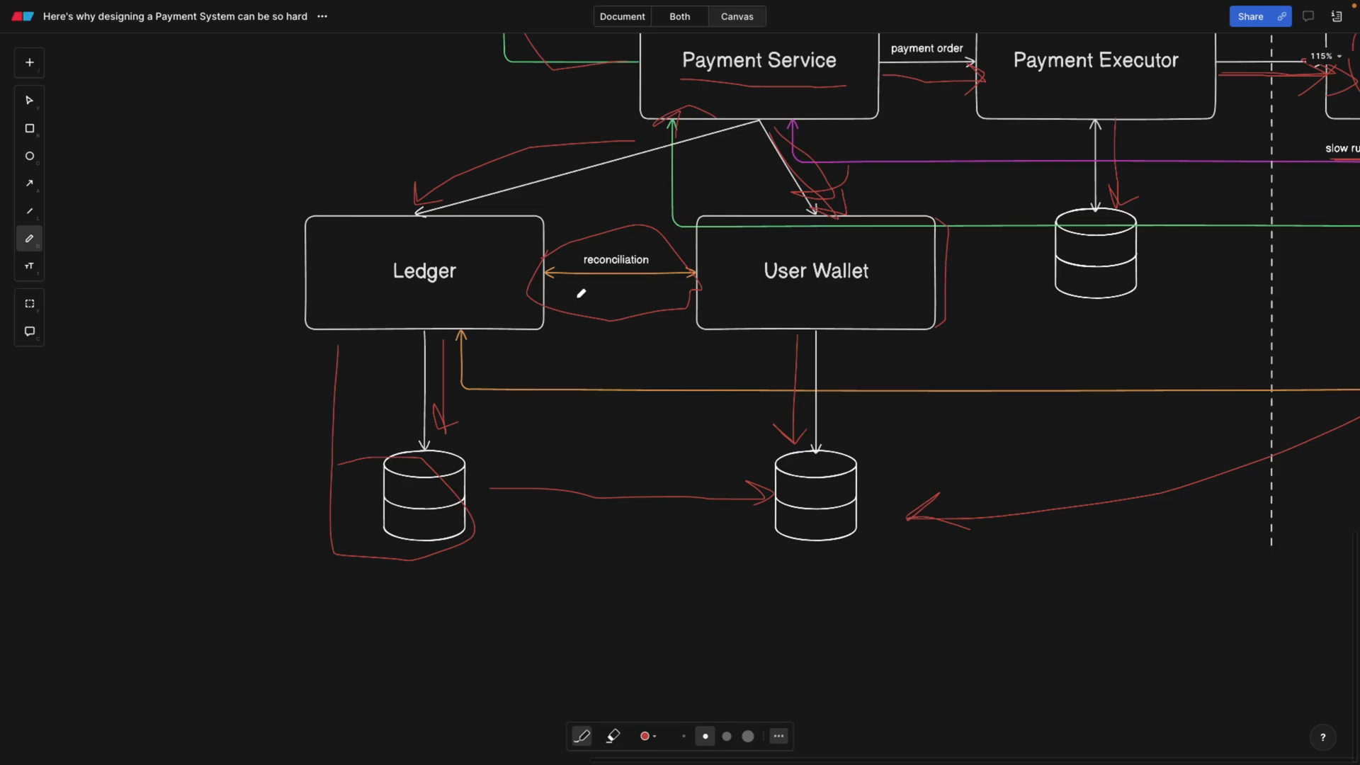
# Scroll down past the Ledger–User Wallet reconciliation arrow to sketch two red boxes with a double arrow
pyautogui.scroll(-3)
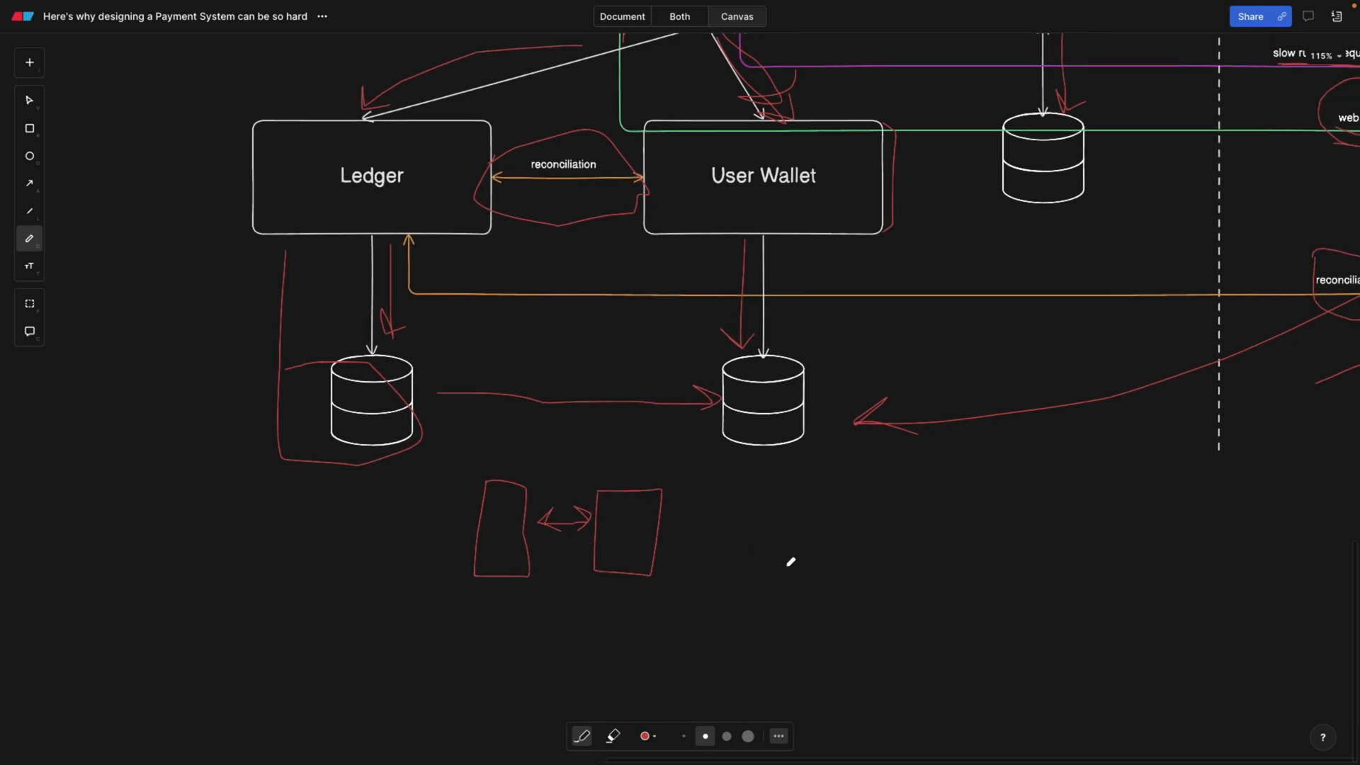
pyautogui.moveTo(711, 528)
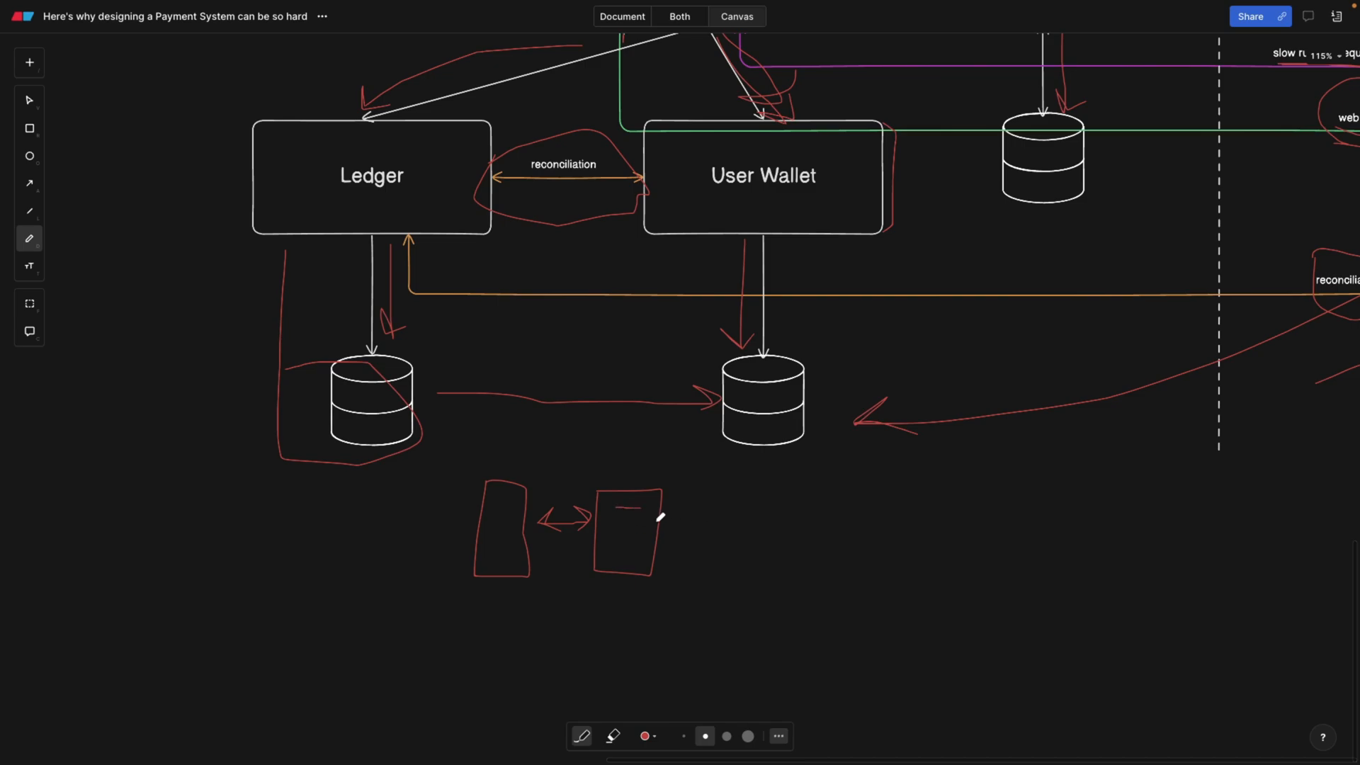
pyautogui.moveTo(678, 263)
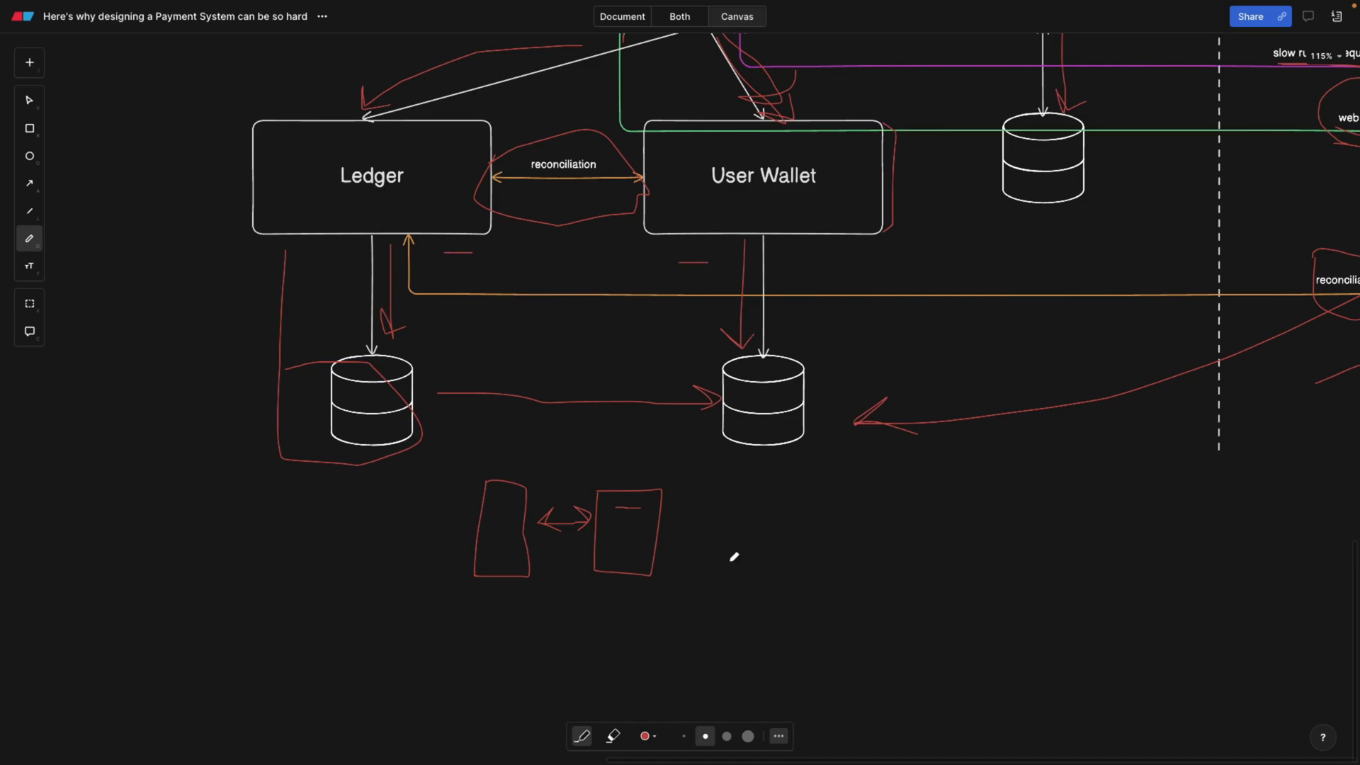
pyautogui.scroll(-3)
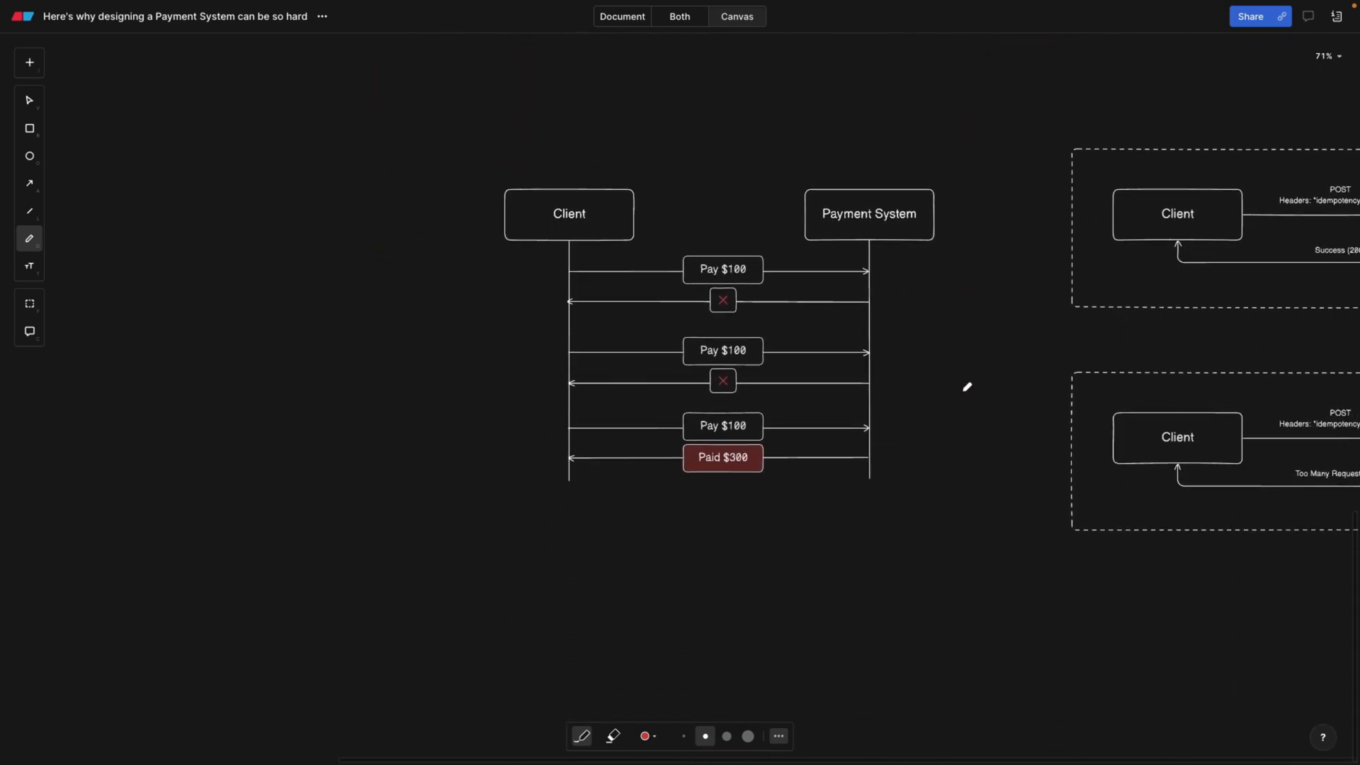
# Pan across the Client–Payment System sequence, marking each Pay $100 step and Paid $300 in red
pyautogui.scroll(3)
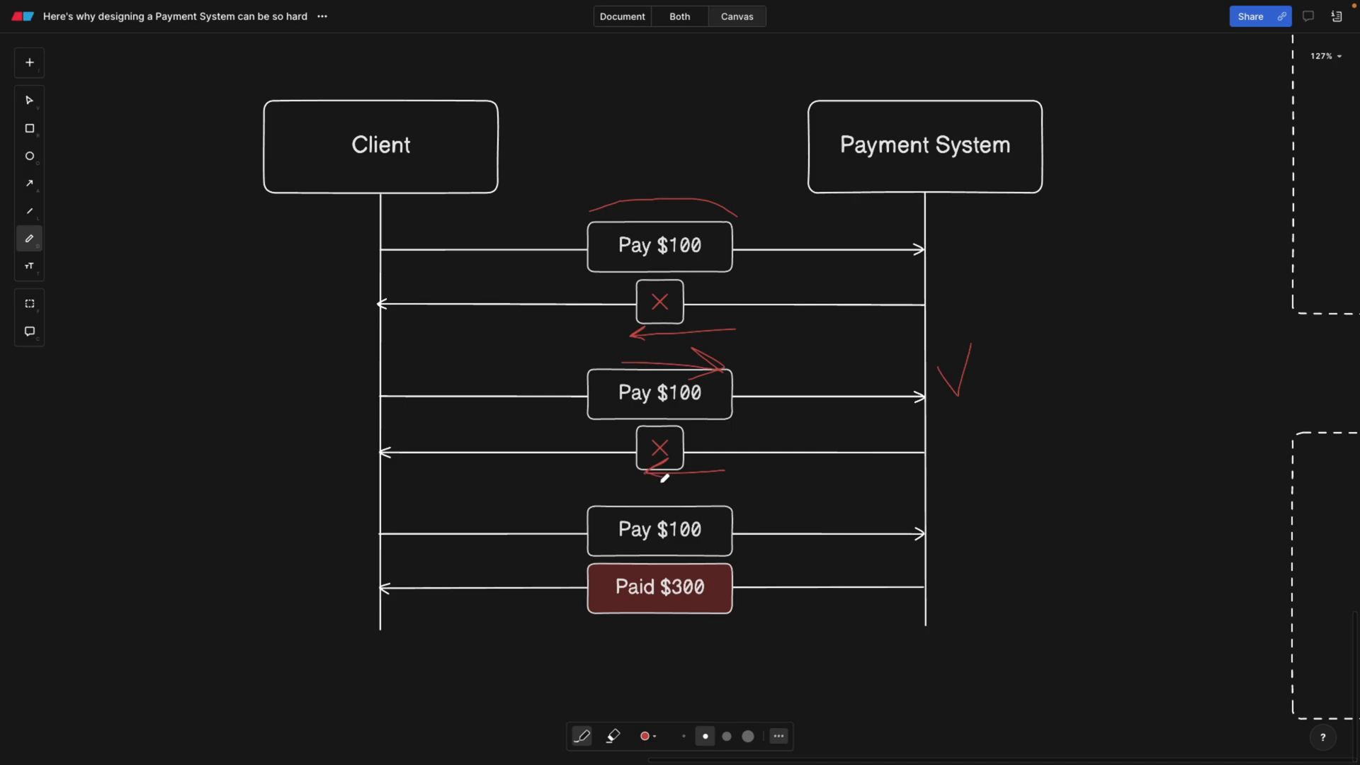
pyautogui.moveTo(982, 435)
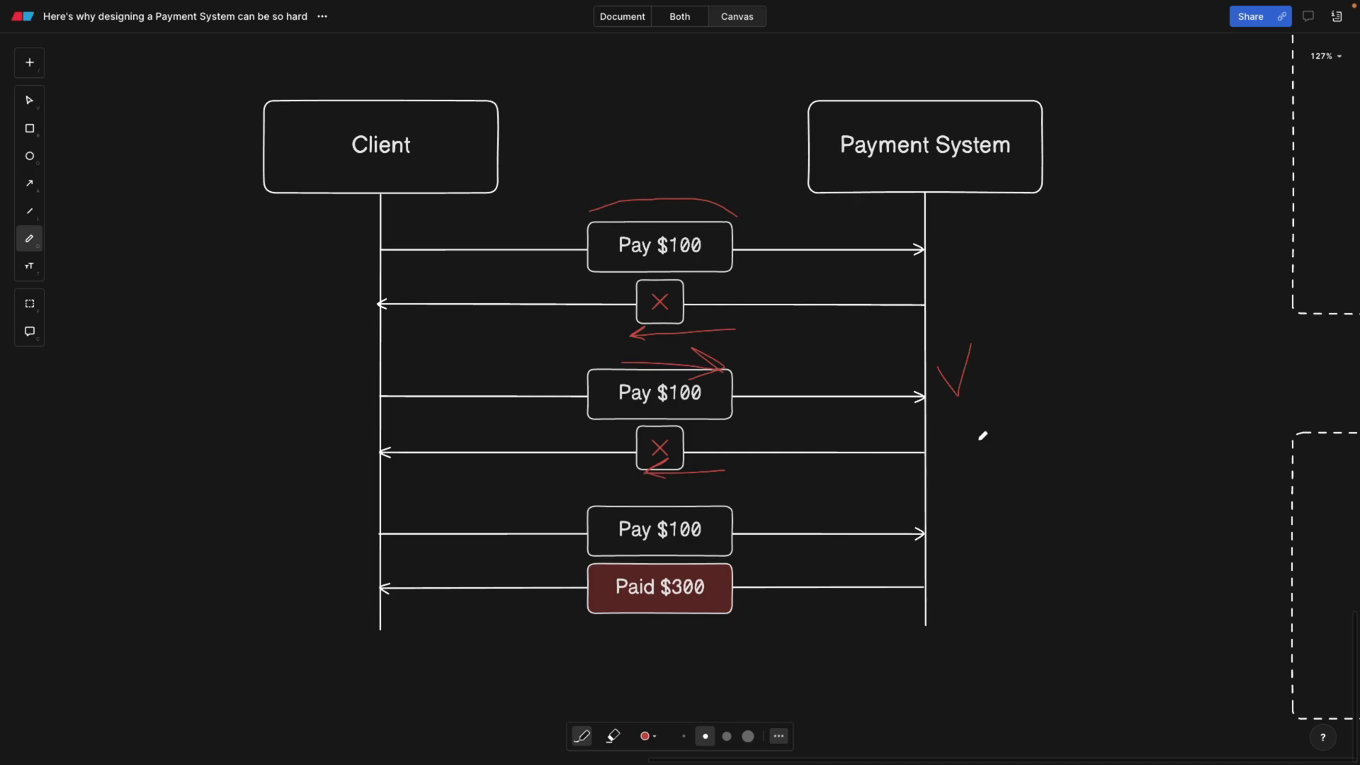
pyautogui.moveTo(949, 511)
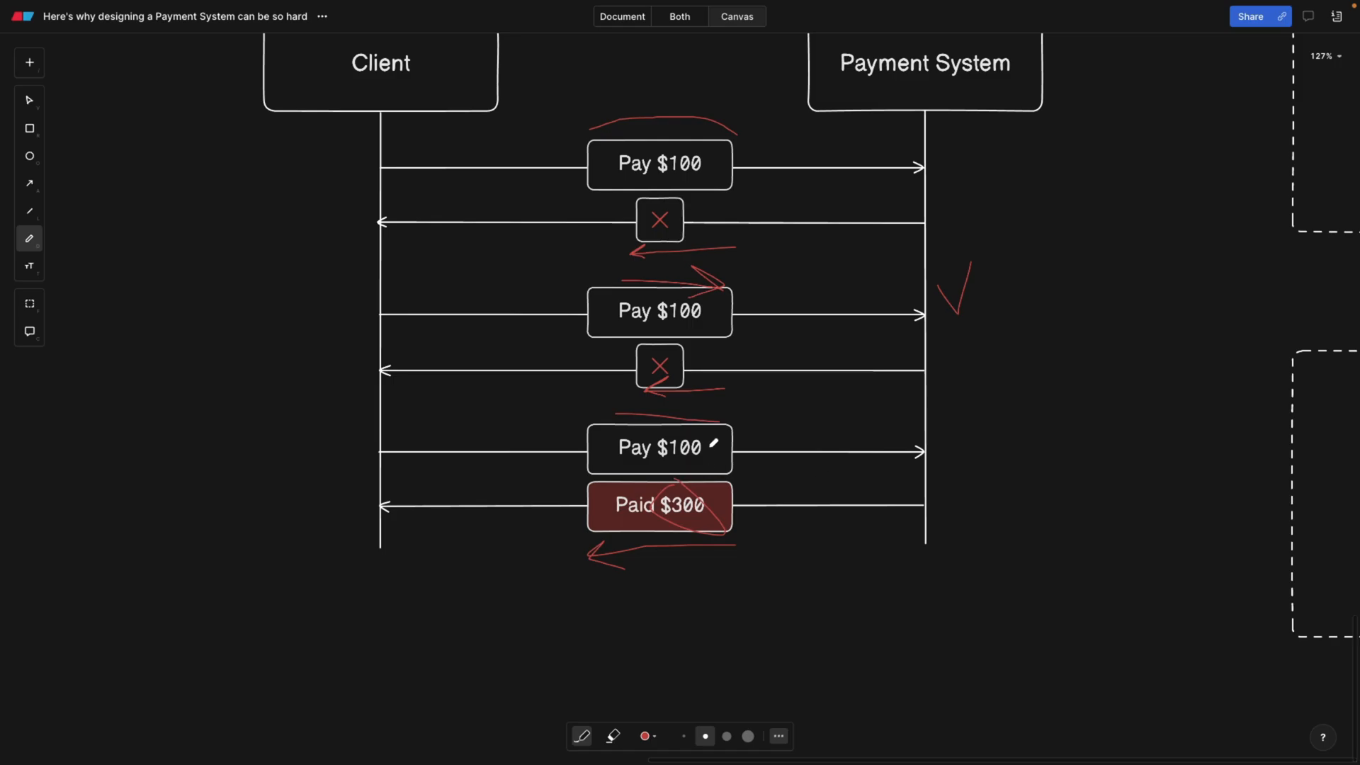
pyautogui.scroll(-3)
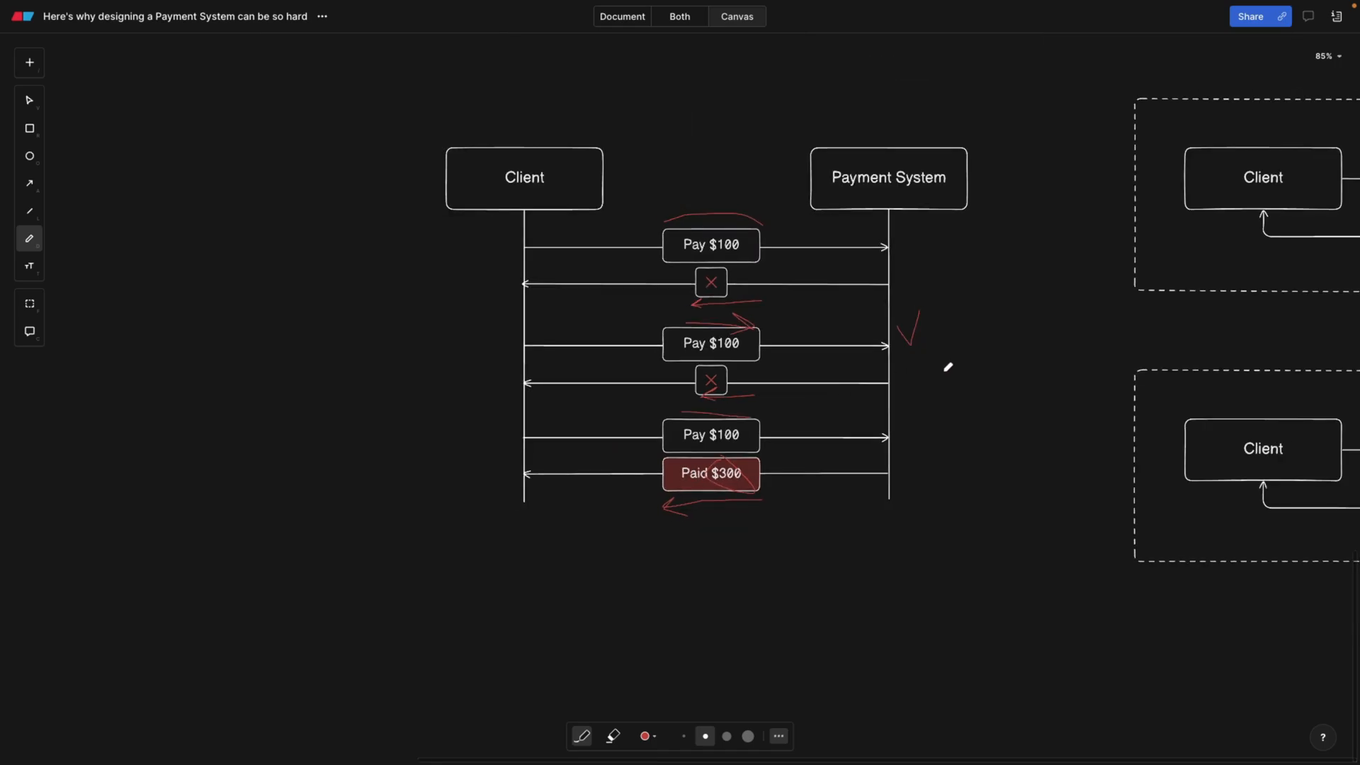
# Scroll to the idempotency-key request to underline Headers, circle UUID and the Payment System box
pyautogui.hscroll(3)
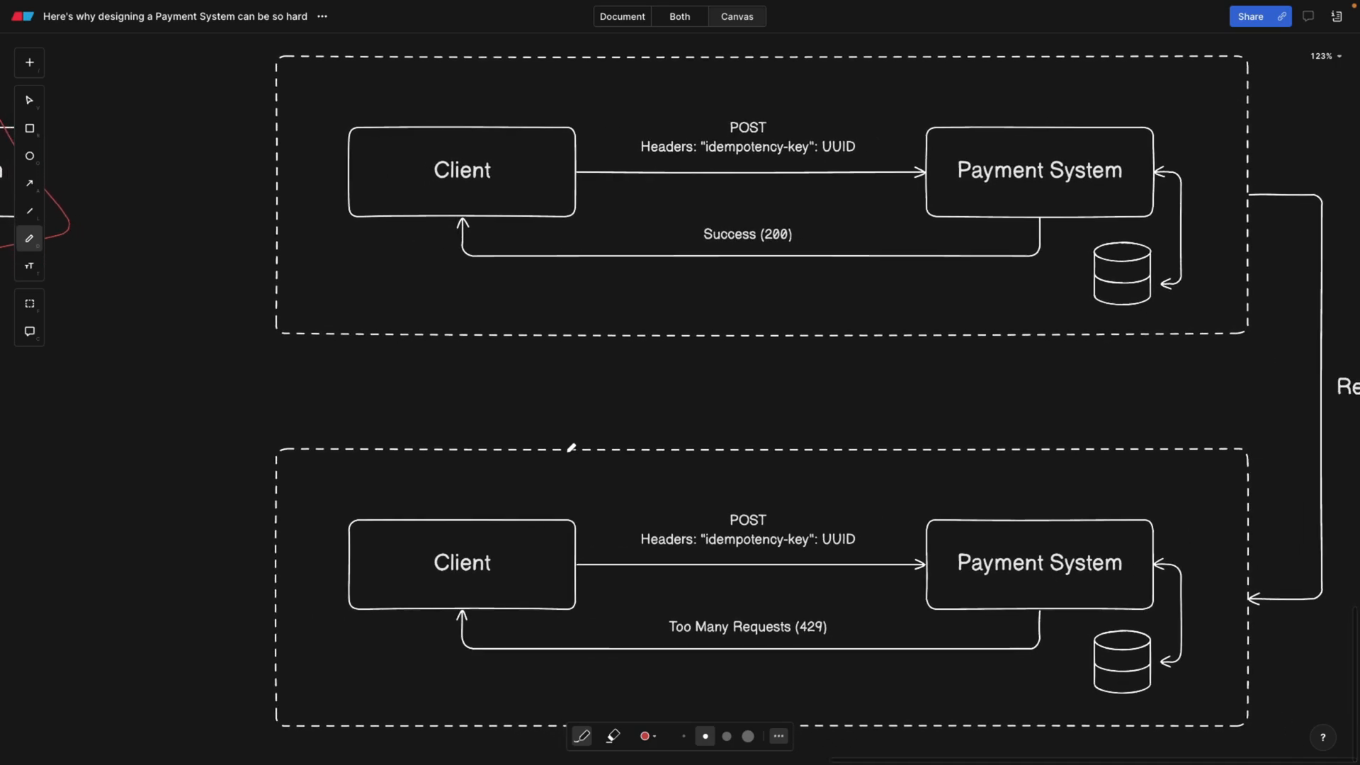
pyautogui.scroll(-3)
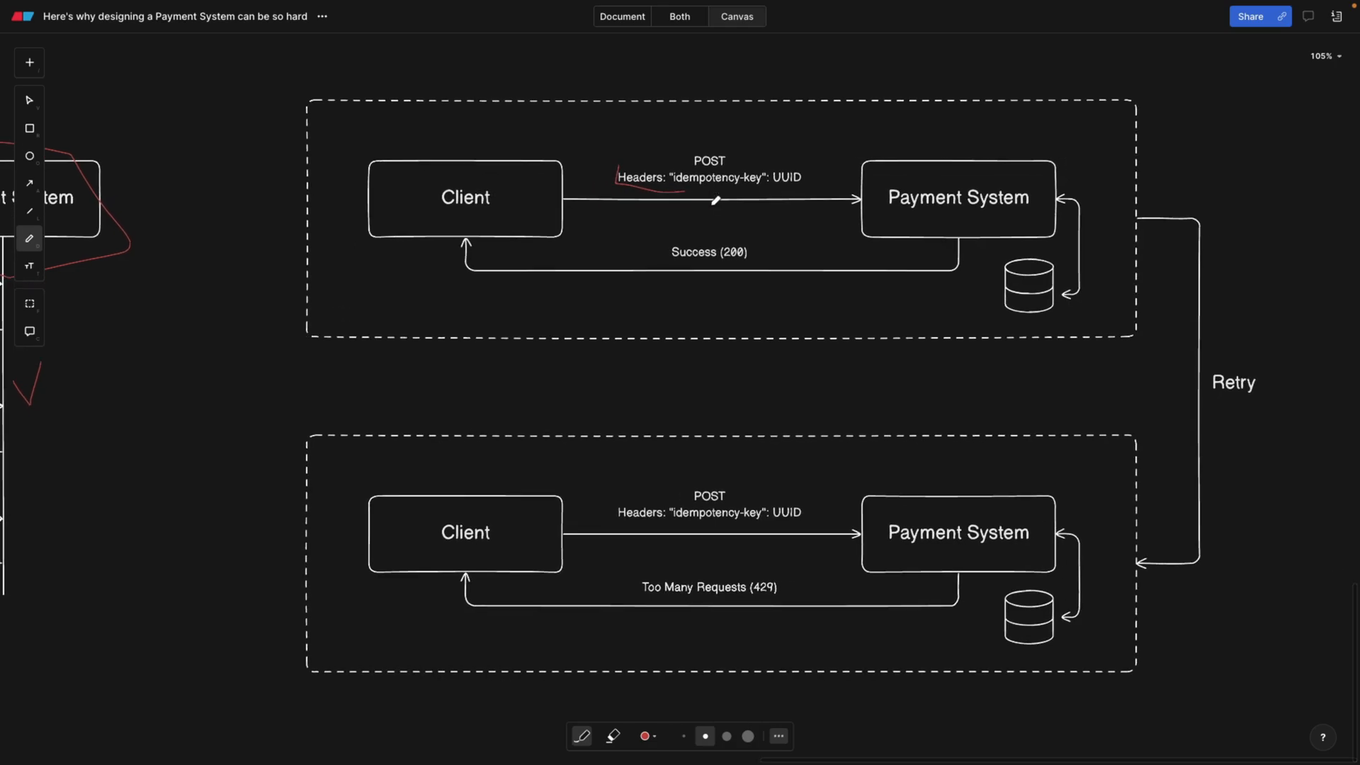
pyautogui.scroll(3)
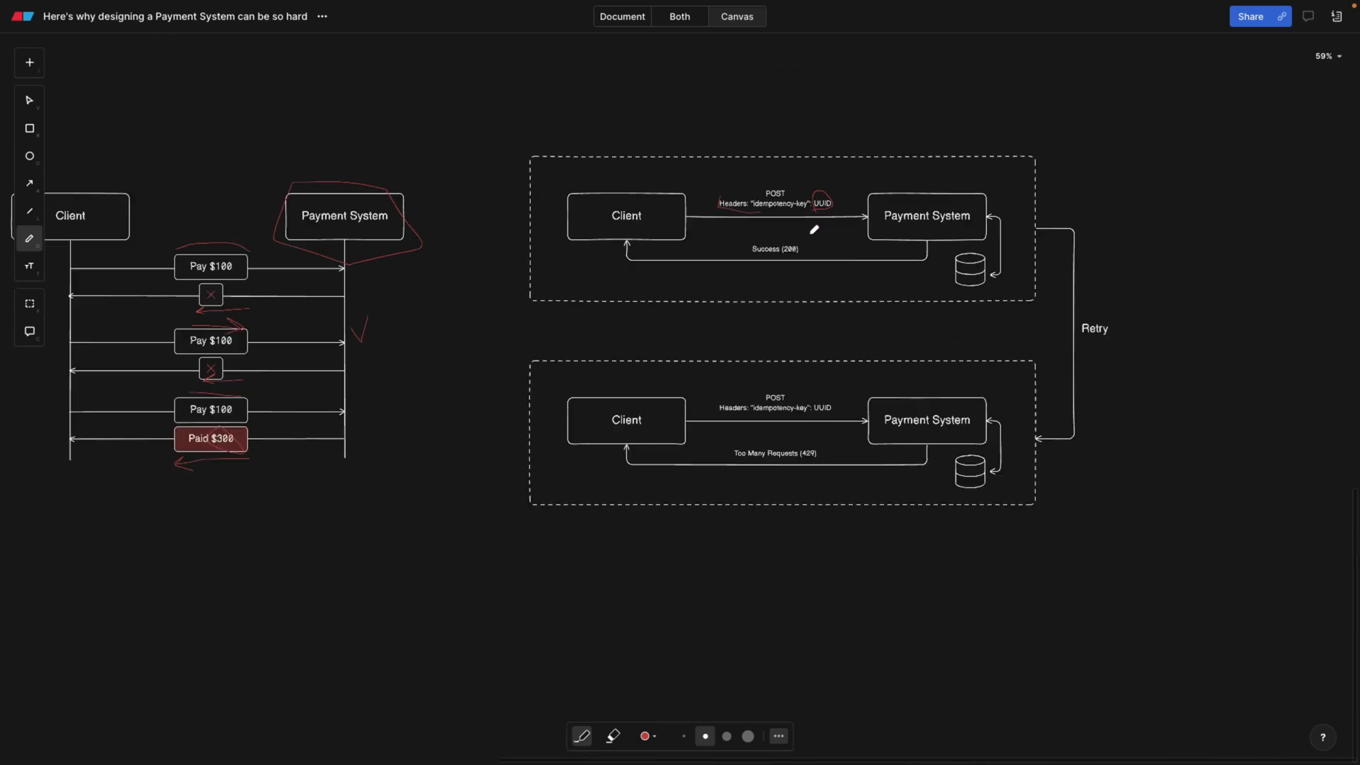
# Scroll to the checkout mockup to circle Cart and payment event, adding a red 2 and H
pyautogui.scroll(3)
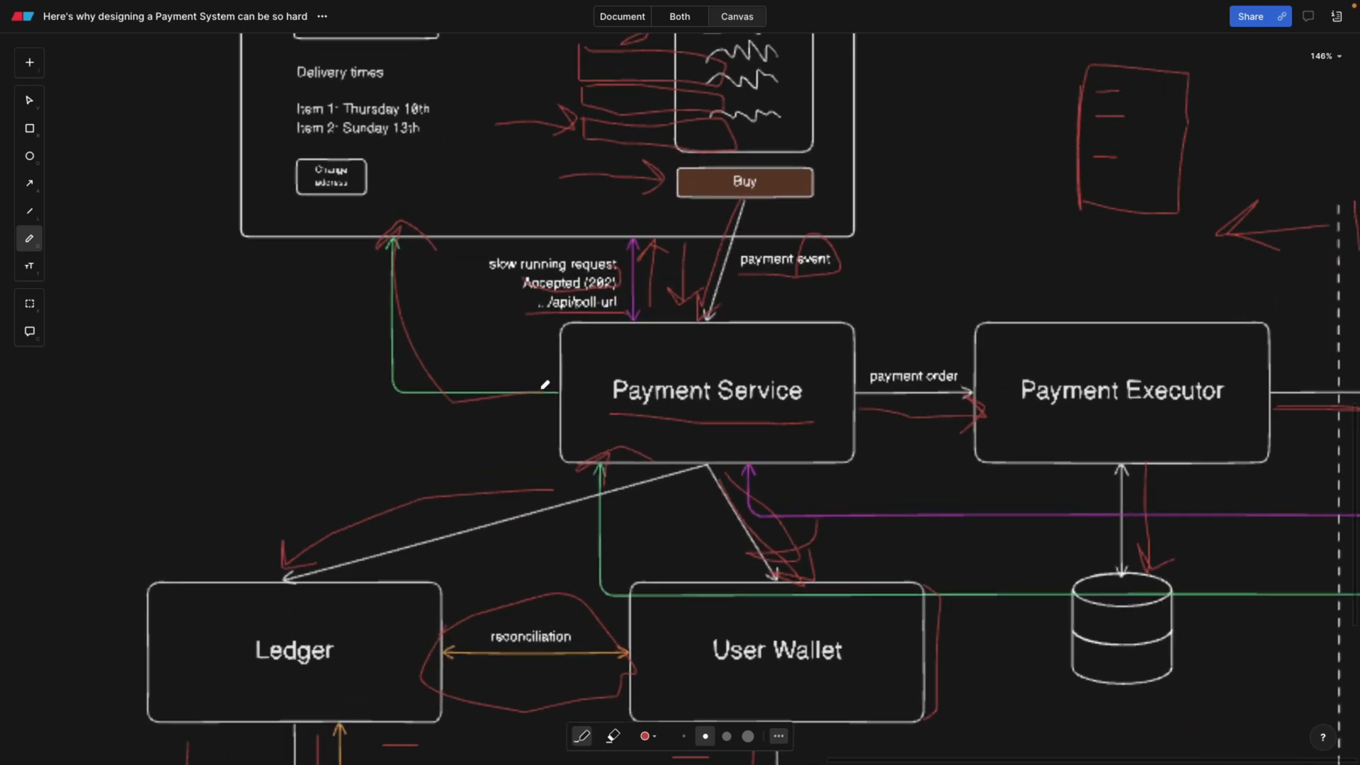
pyautogui.scroll(3)
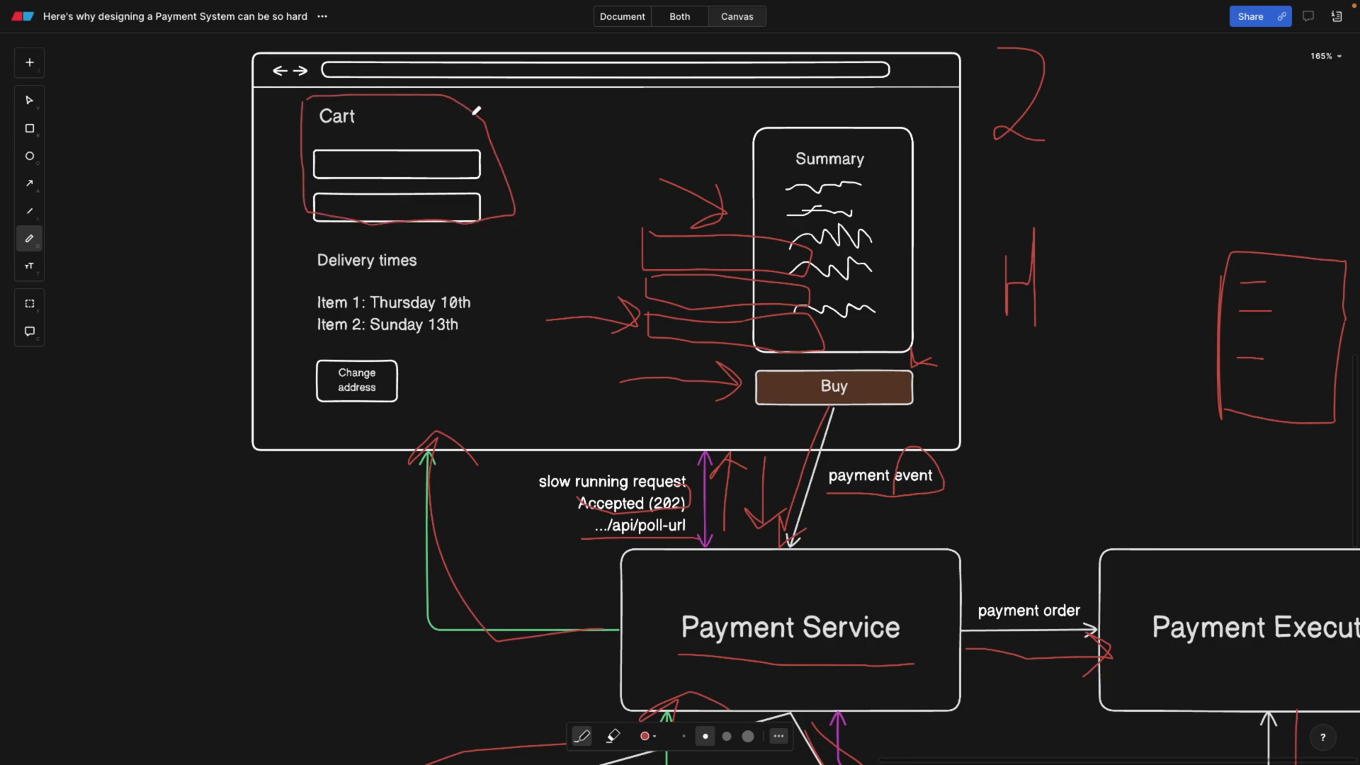
pyautogui.moveTo(594, 123)
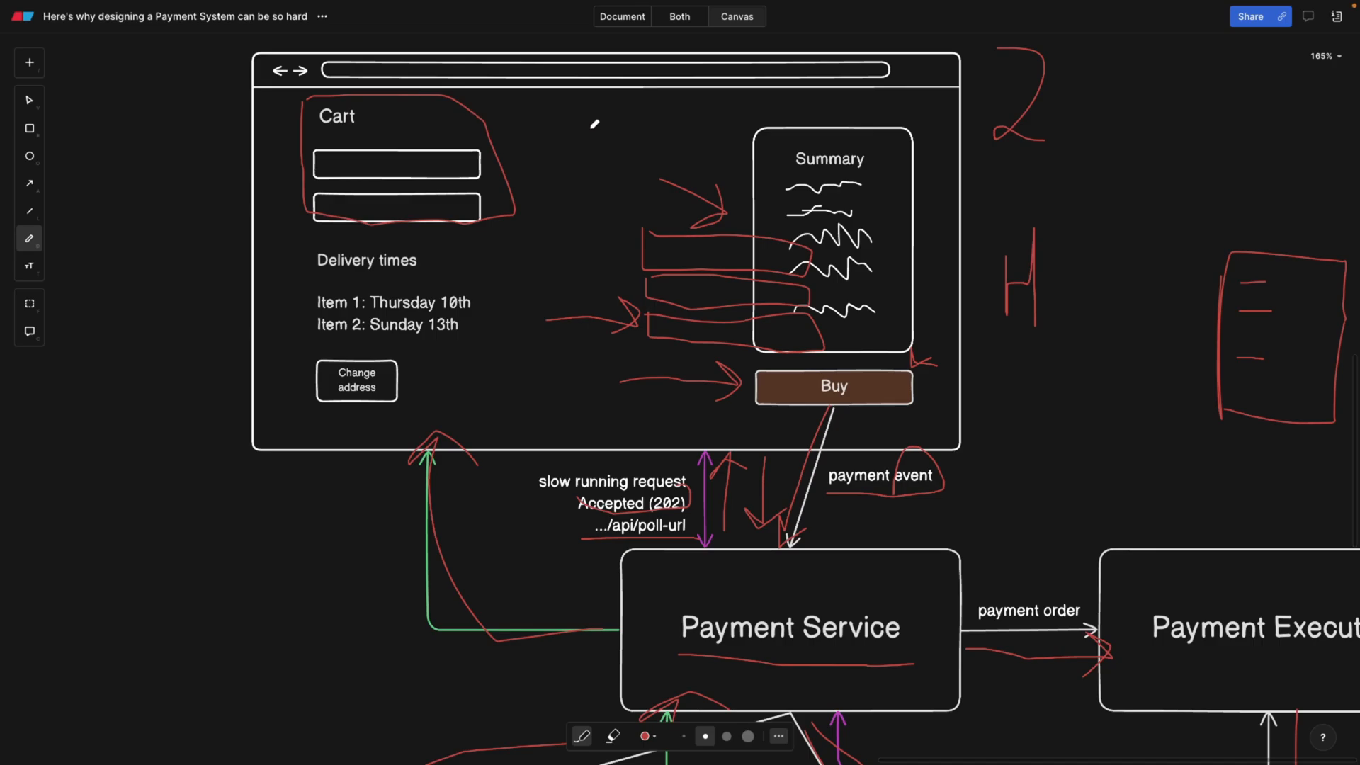
pyautogui.scroll(-3)
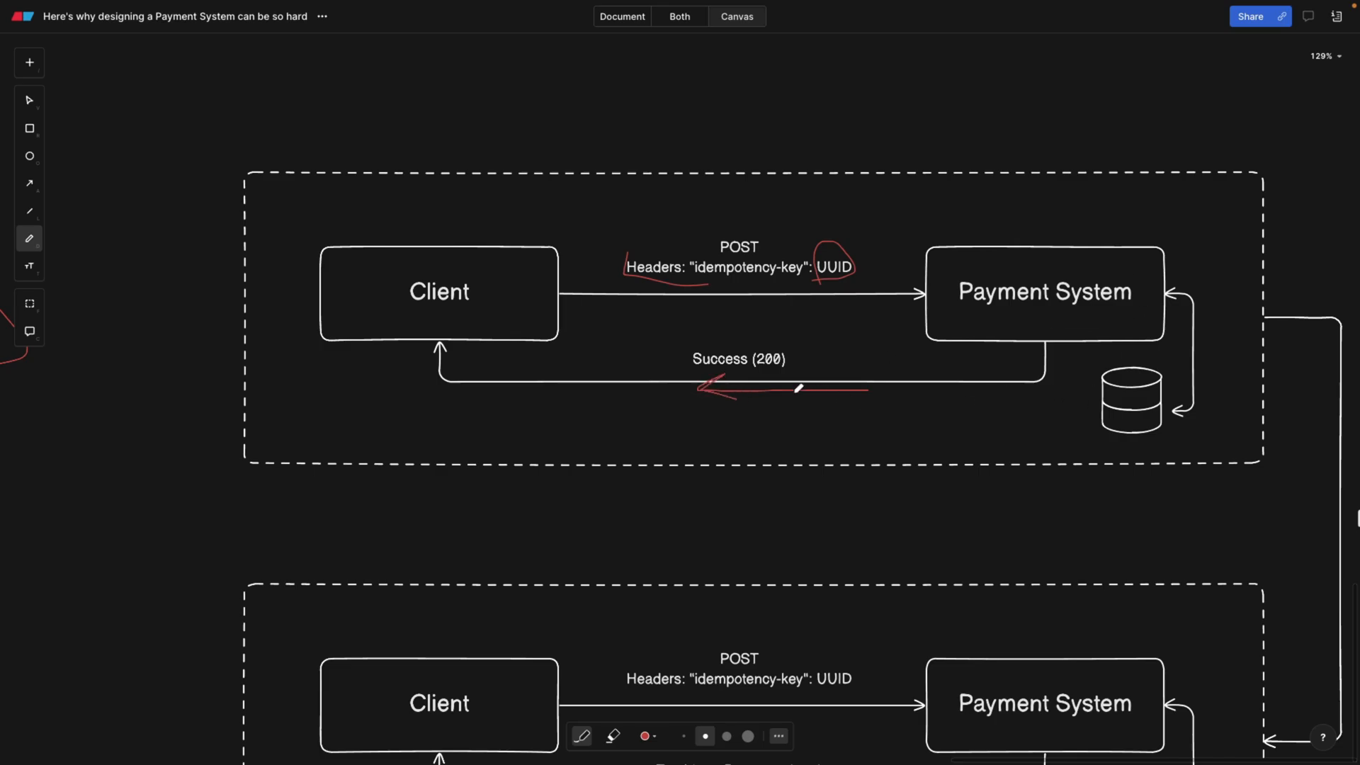
# Scroll through both idempotency flows, marking Success (200), the retry UUID and the 429 path
pyautogui.scroll(3)
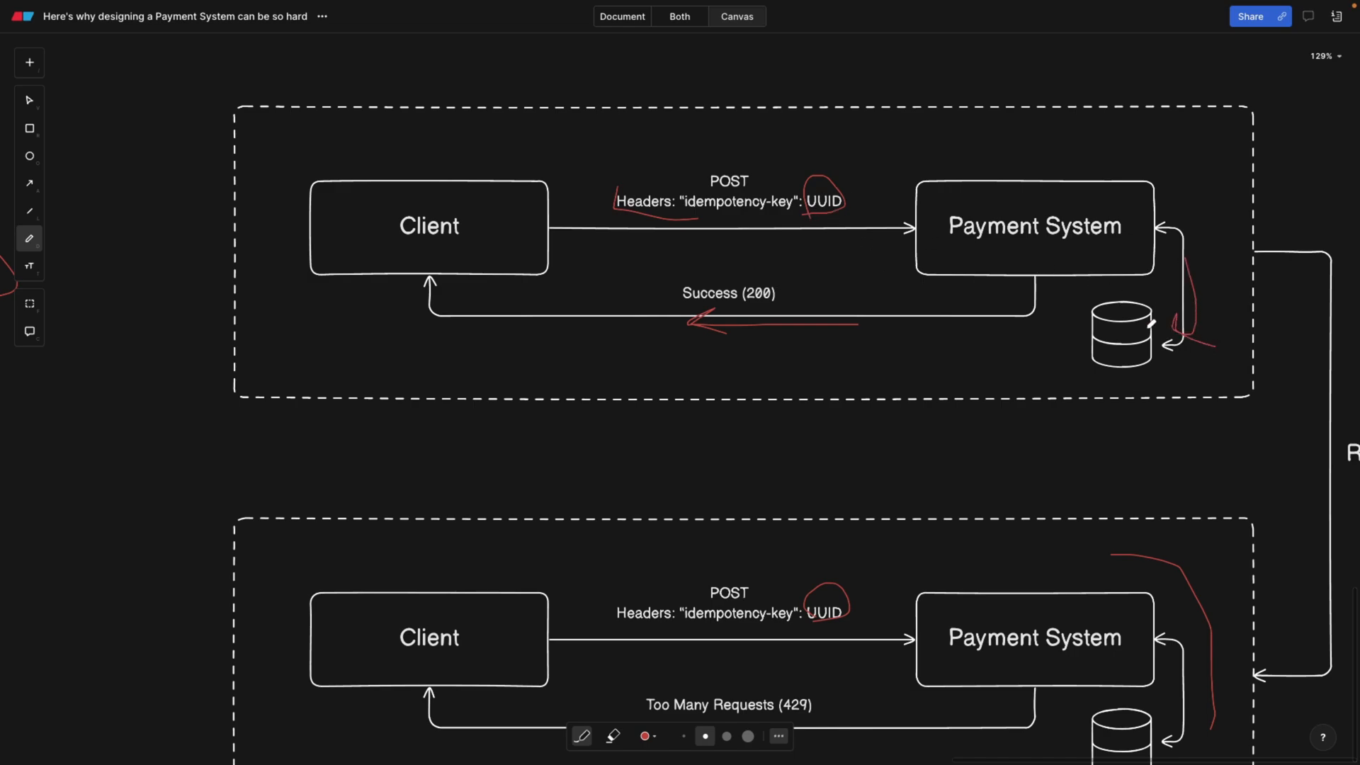
pyautogui.scroll(-3)
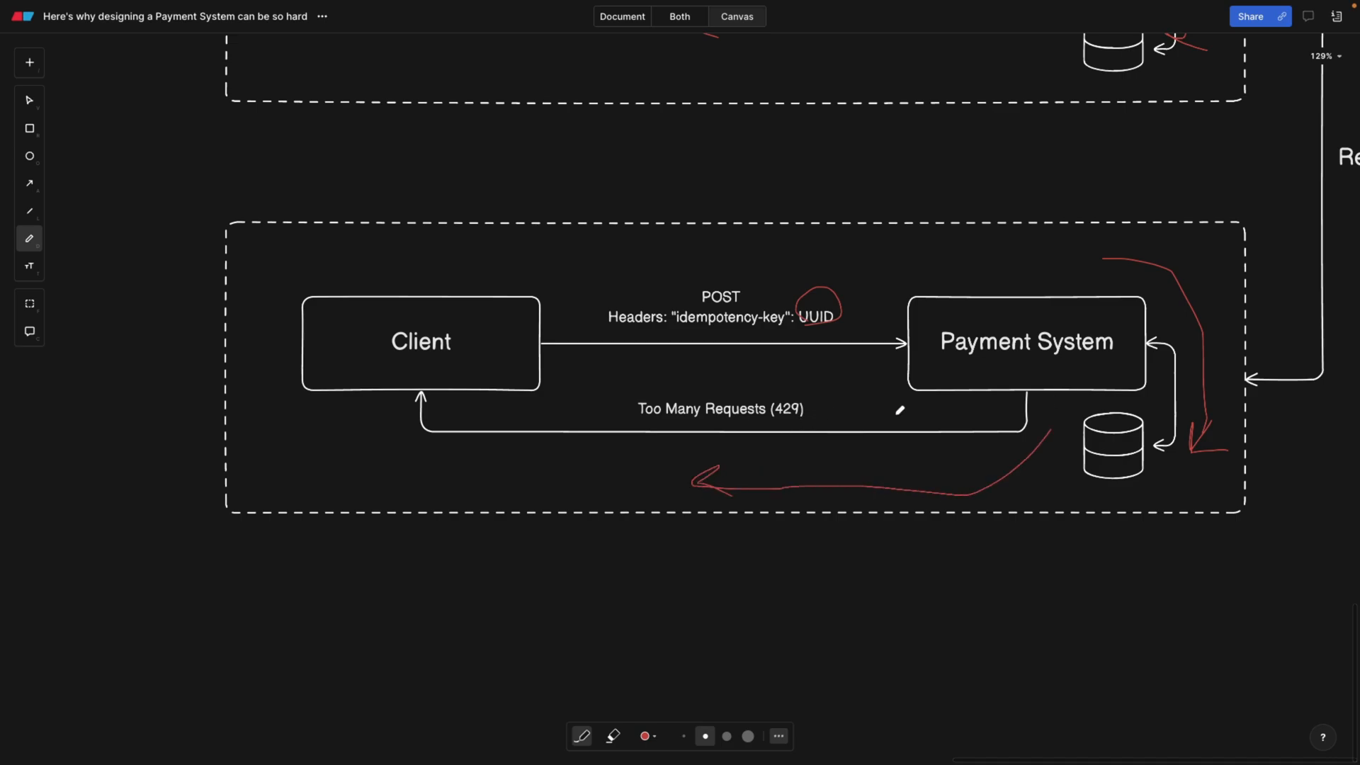
pyautogui.moveTo(896, 375)
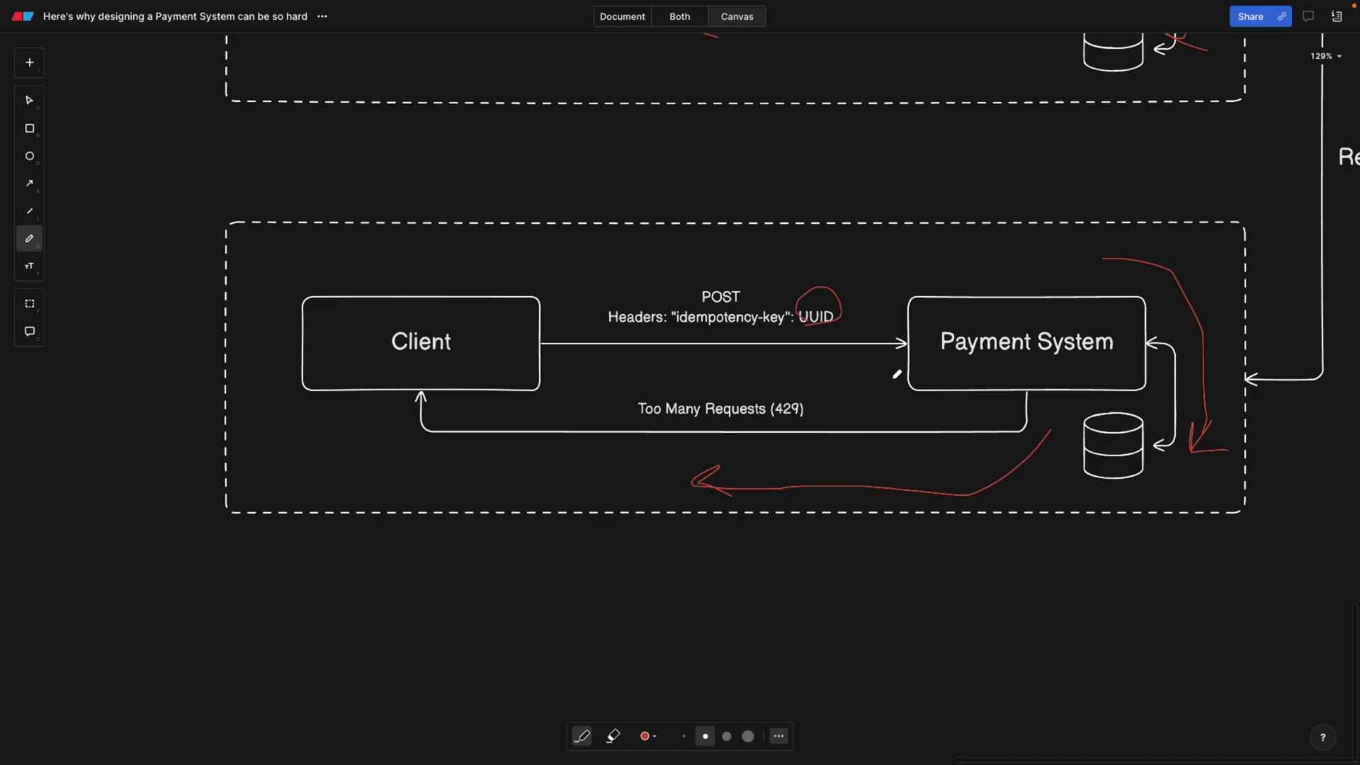
pyautogui.scroll(-3)
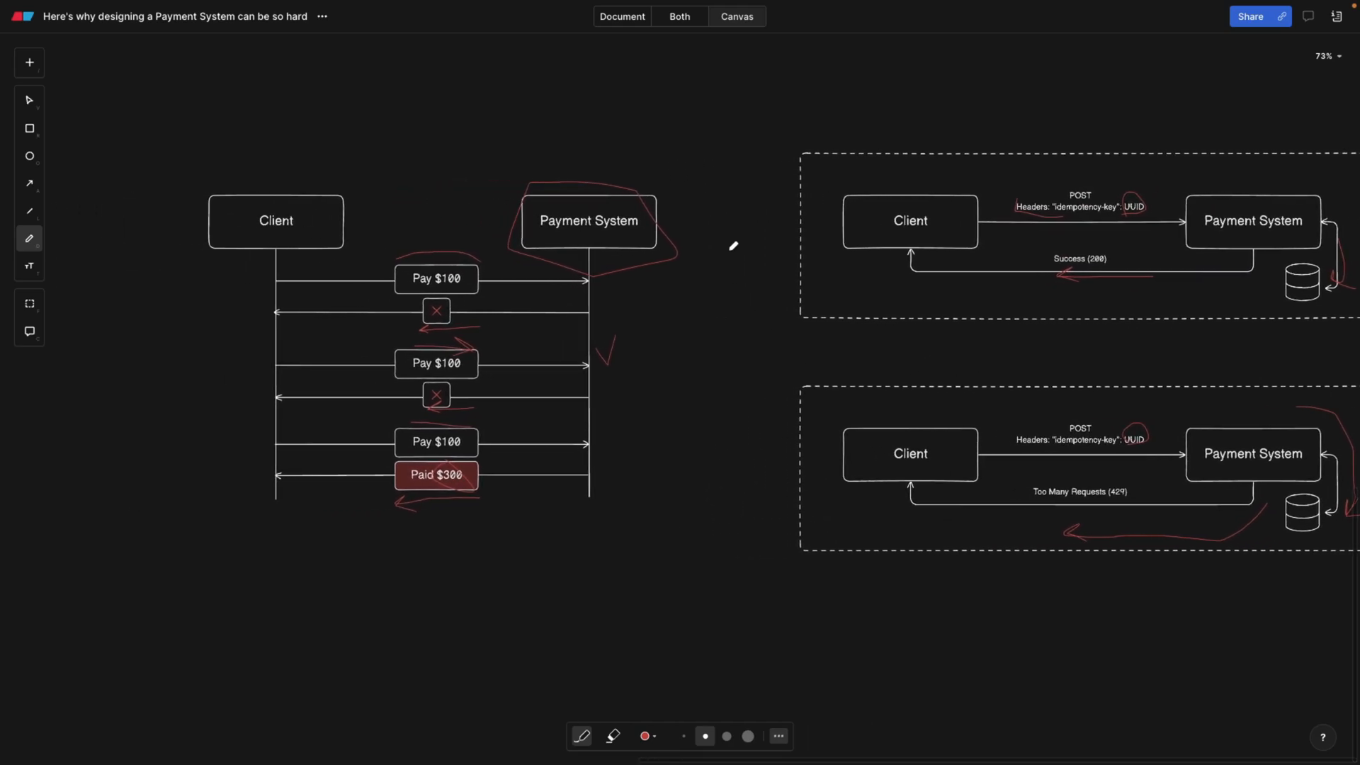
pyautogui.scroll(-3)
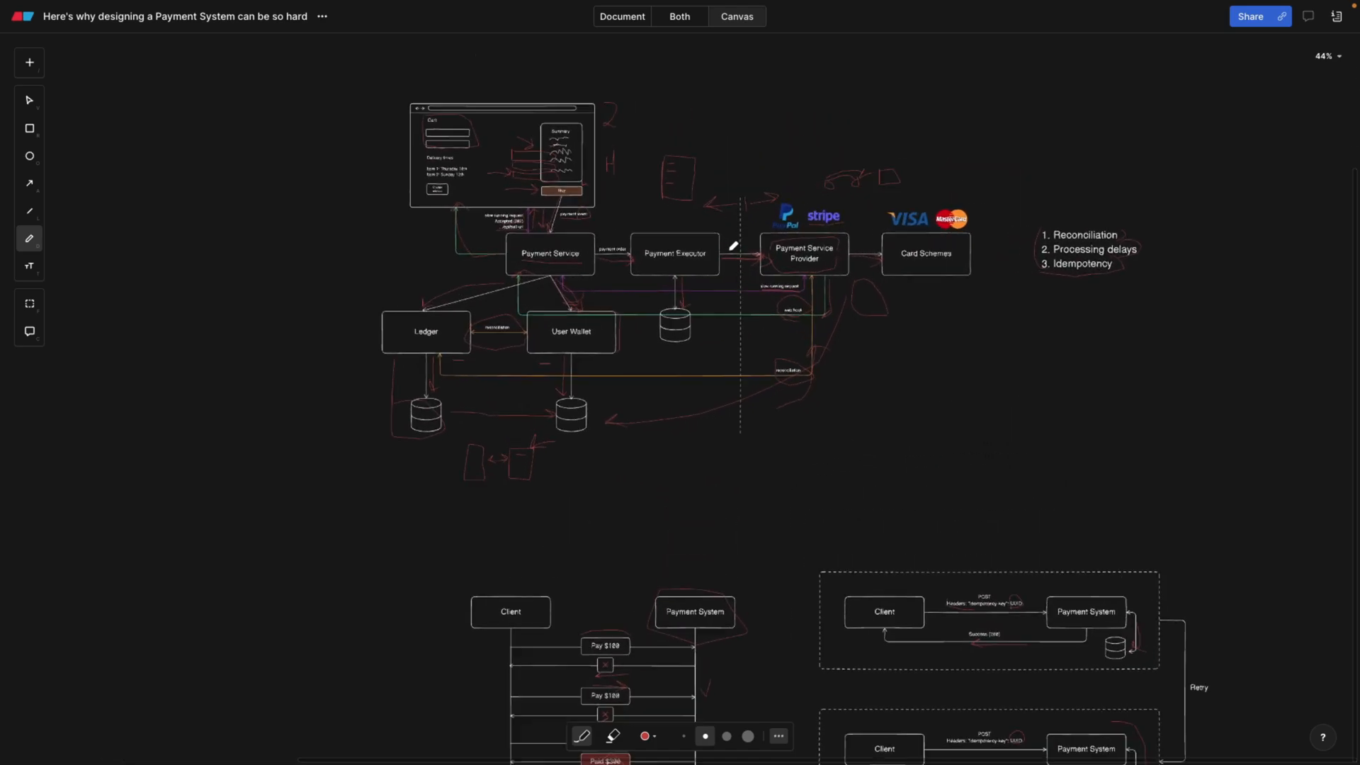
pyautogui.scroll(-3)
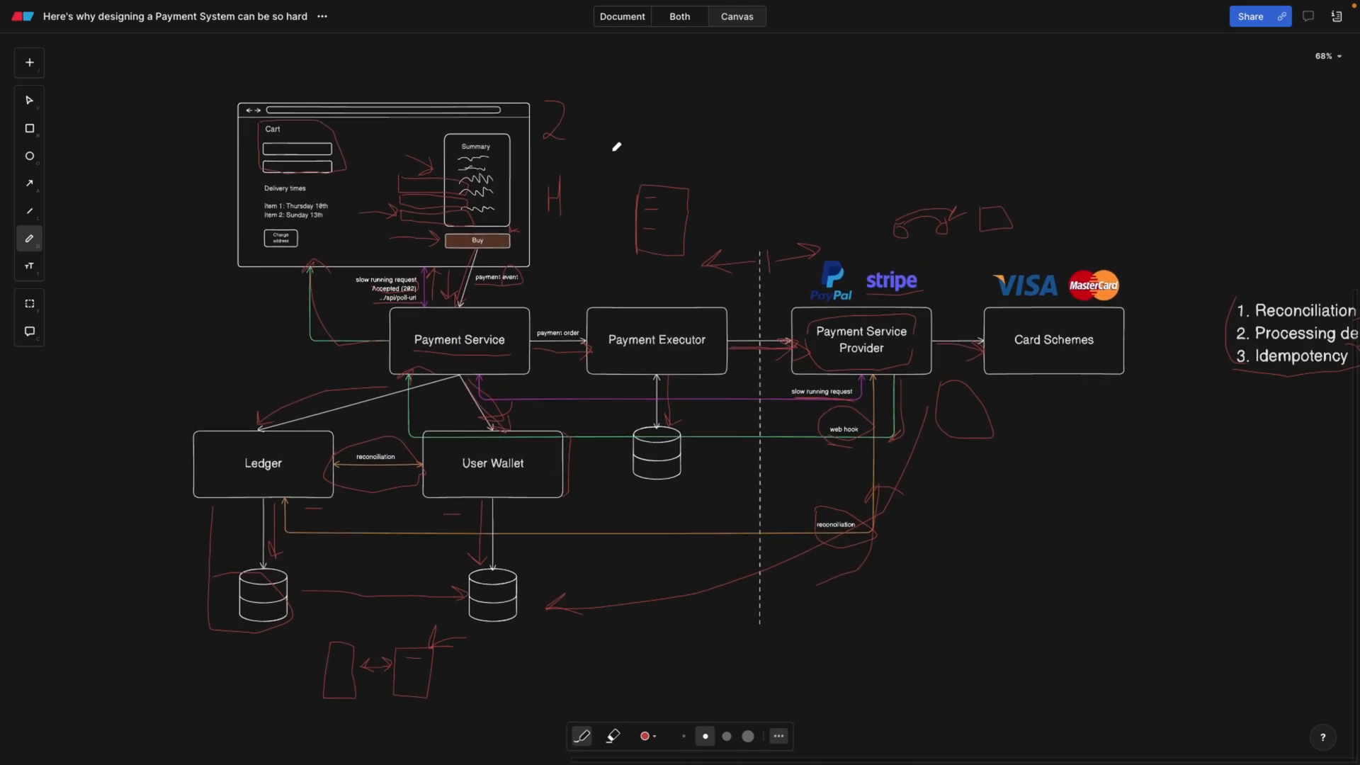